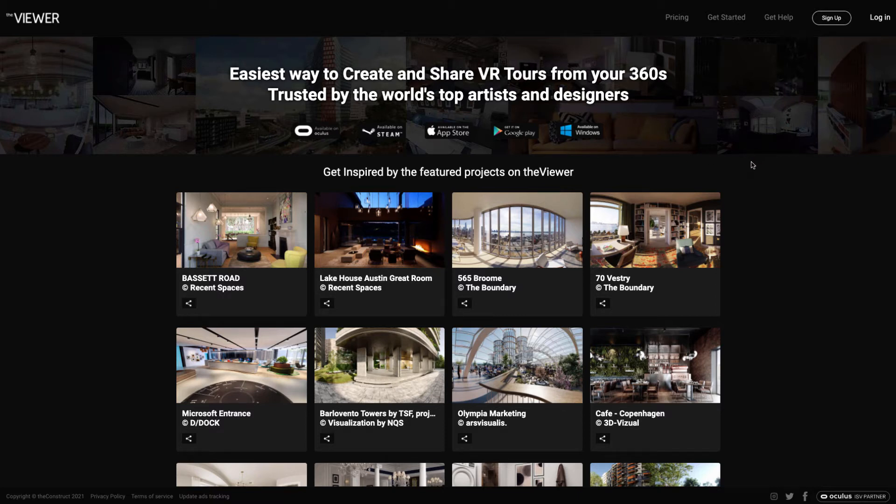
{"action": "mouse_move", "coordinate": [748, 164]}
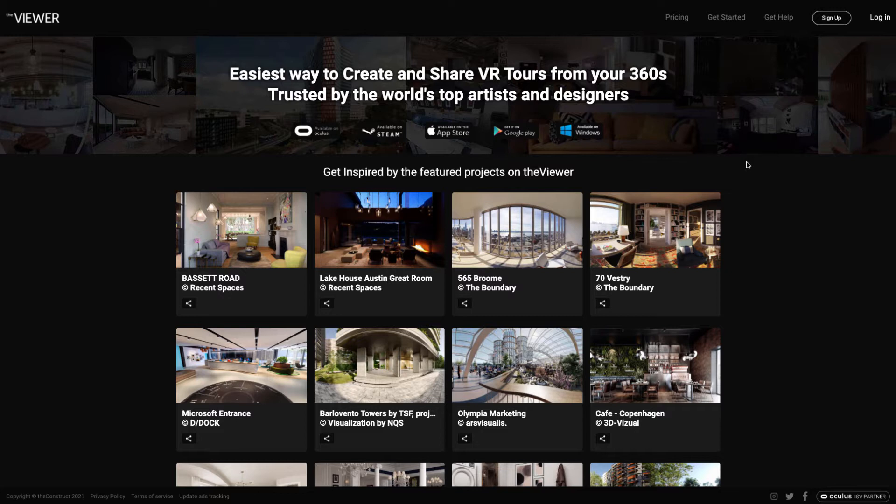
{"action": "mouse_move", "coordinate": [749, 166]}
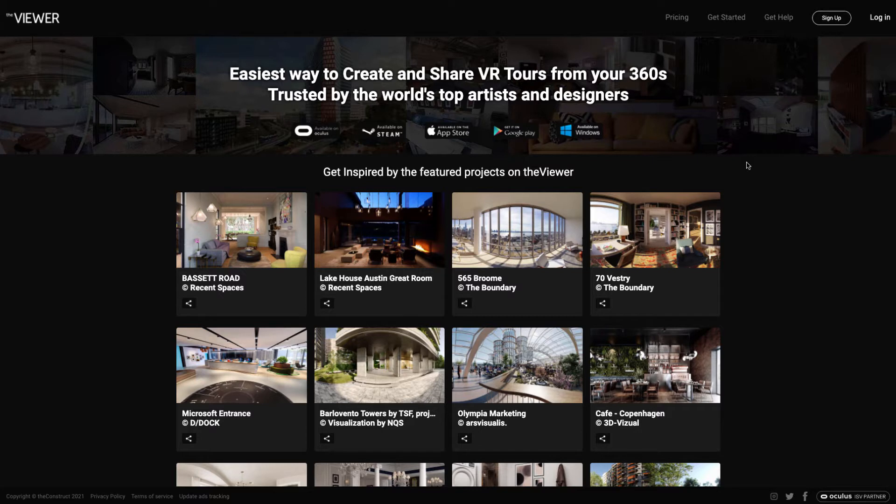
{"action": "mouse_move", "coordinate": [32, 21]}
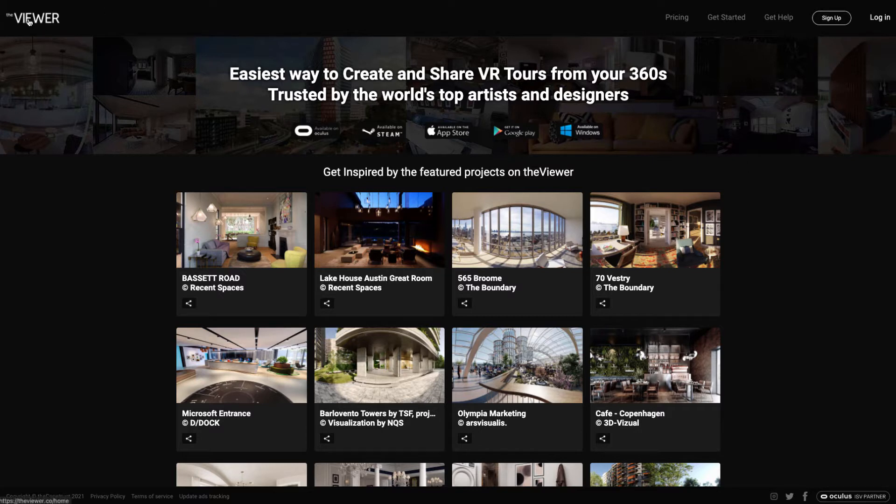
{"action": "mouse_move", "coordinate": [189, 48]}
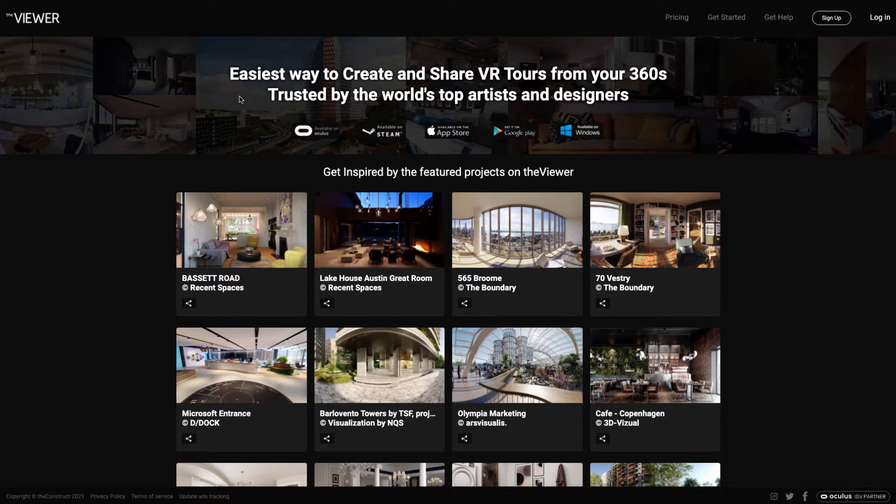
{"action": "mouse_move", "coordinate": [289, 86]}
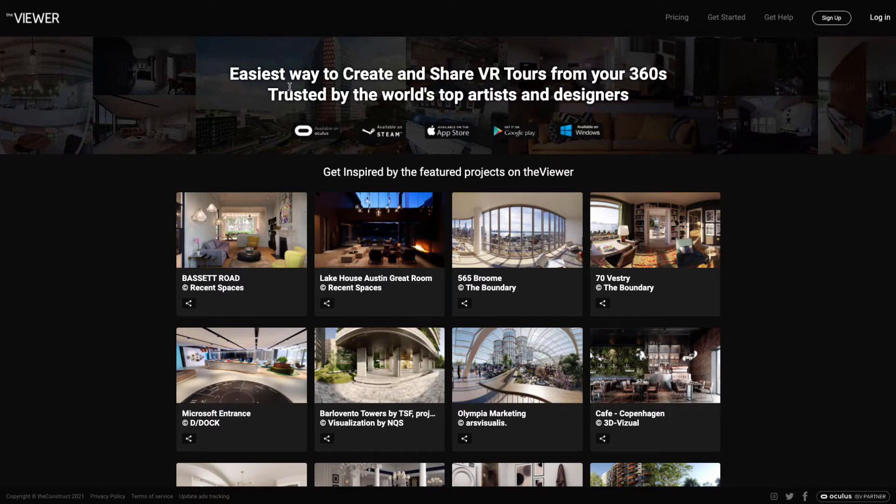
{"action": "mouse_move", "coordinate": [272, 120]}
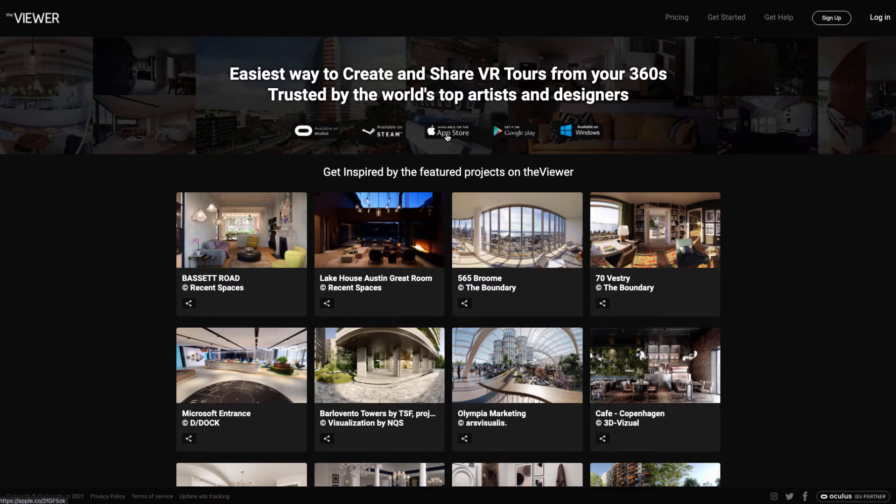
{"action": "mouse_move", "coordinate": [461, 137]}
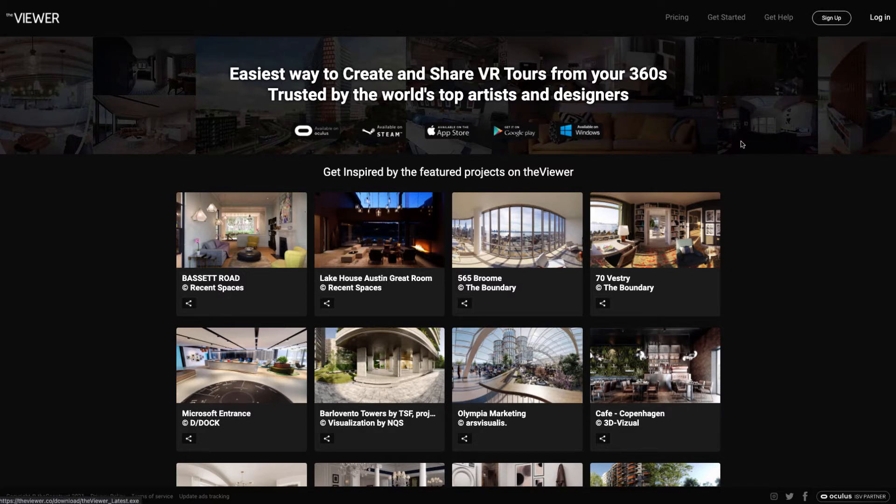
{"action": "mouse_move", "coordinate": [342, 86]}
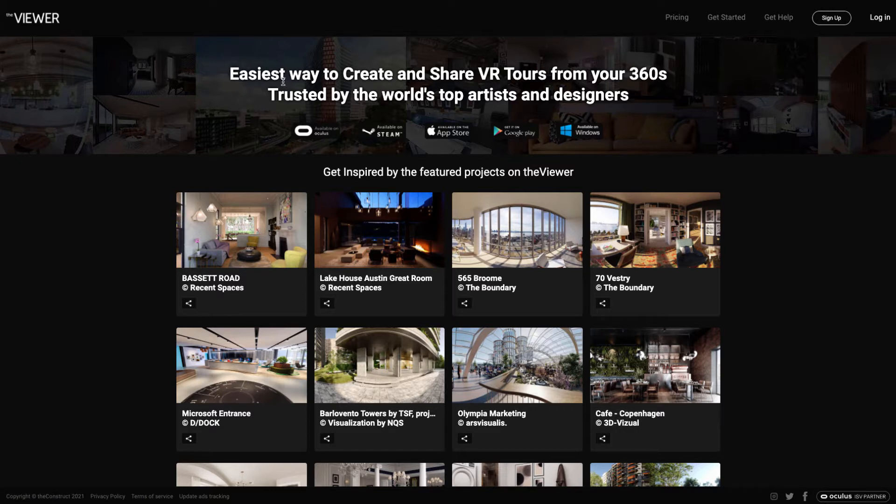
{"action": "mouse_move", "coordinate": [713, 152]}
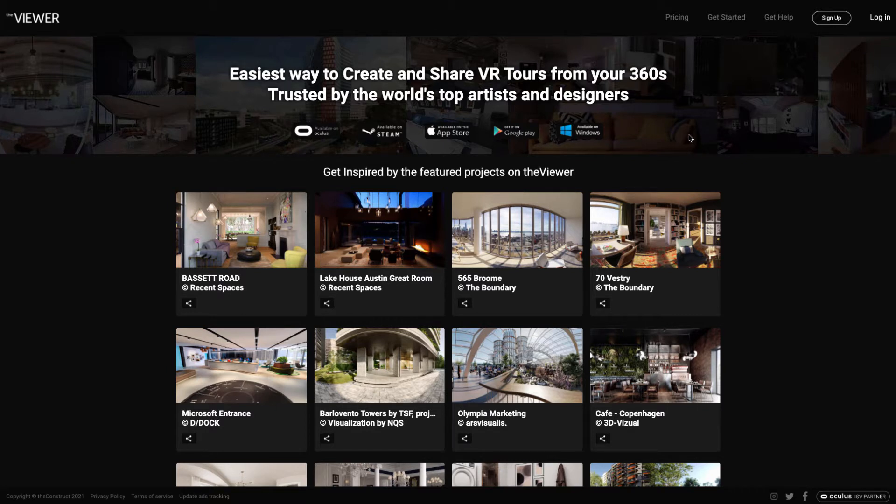
{"action": "mouse_move", "coordinate": [365, 215]}
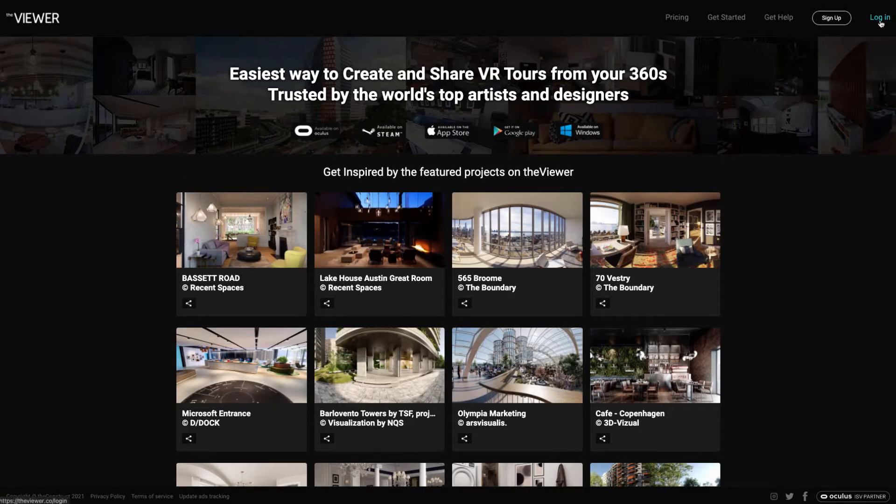
Go to theViewer's login page with its Google, Facebook and email sign-in options
{"action": "left_click", "coordinate": [880, 17]}
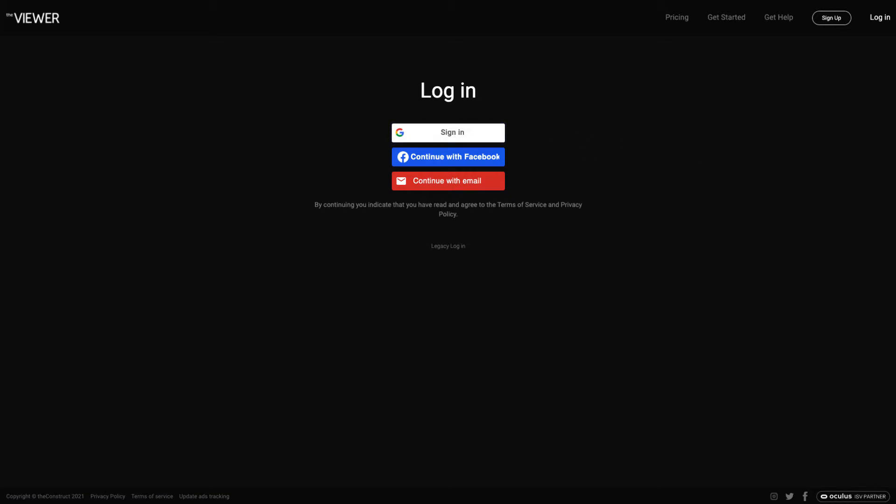
{"action": "mouse_move", "coordinate": [762, 213]}
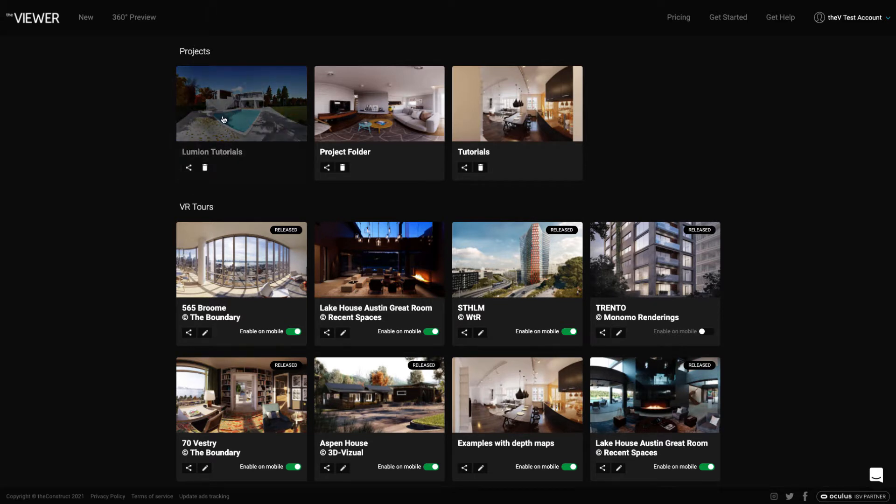
Open the Lumion Tutorials project folder so its two VR tours are listed
{"action": "left_click", "coordinate": [241, 103]}
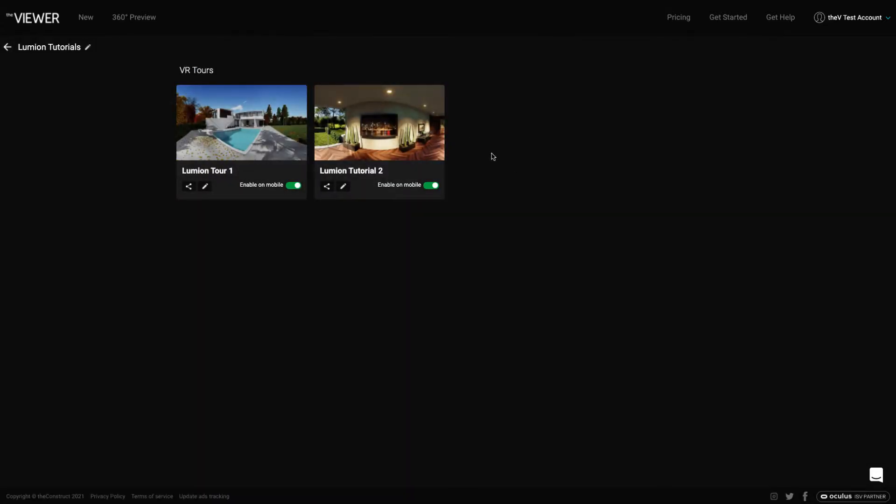
{"action": "mouse_move", "coordinate": [496, 219]}
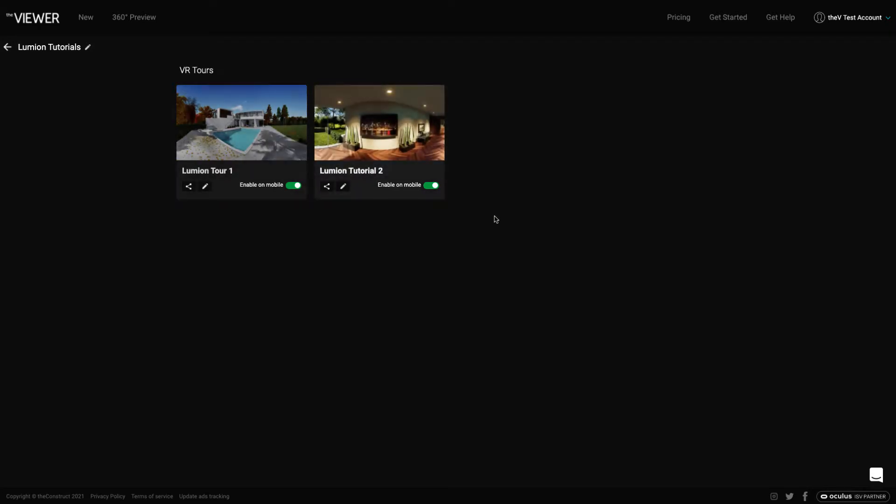
{"action": "mouse_move", "coordinate": [525, 237]}
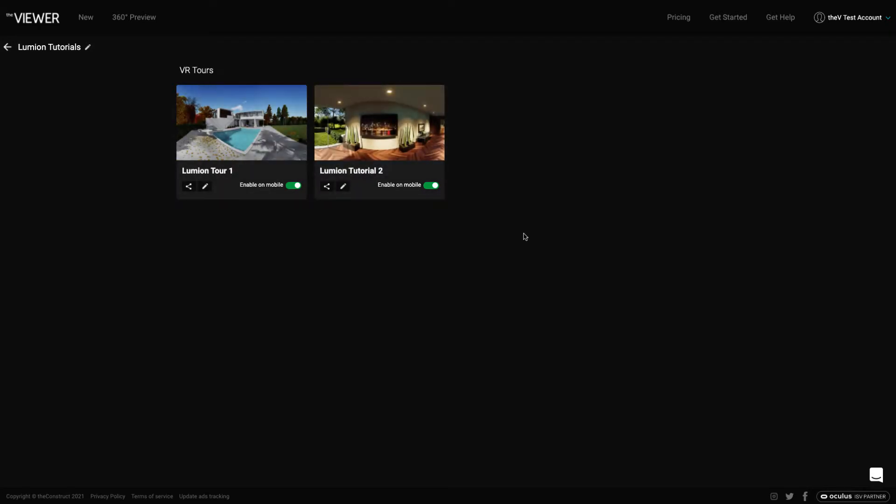
{"action": "mouse_move", "coordinate": [97, 102]}
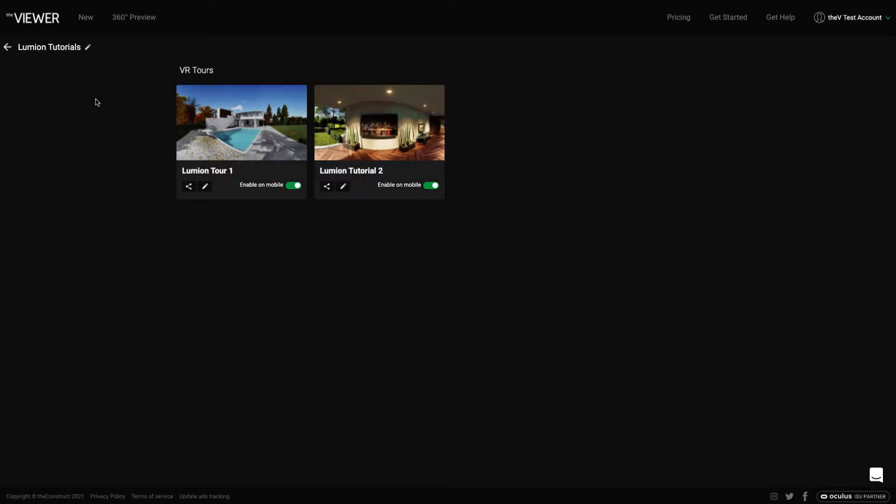
{"action": "left_click", "coordinate": [85, 17]}
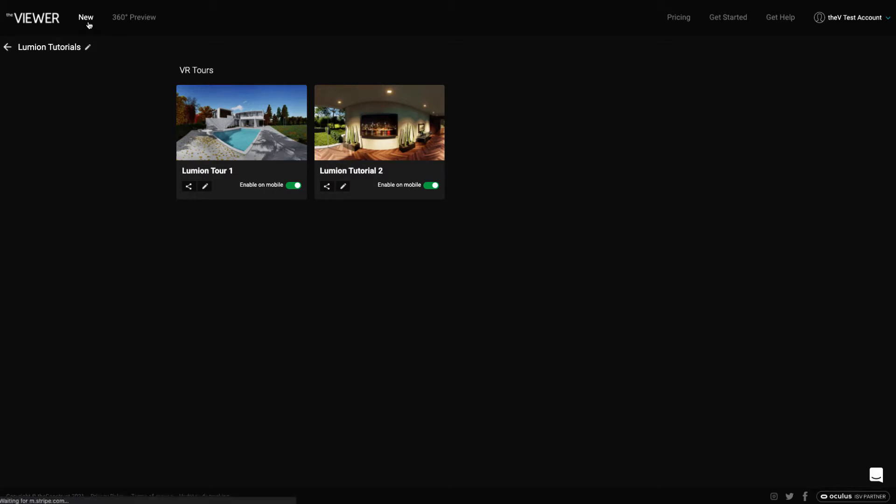
Bring up the creation page offering a new VR tour or a new project
{"action": "left_click", "coordinate": [85, 17]}
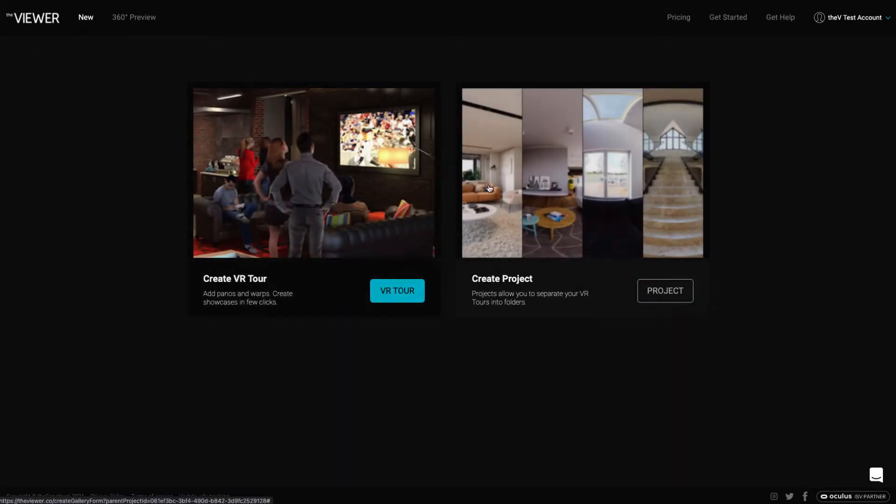
{"action": "mouse_move", "coordinate": [339, 200]}
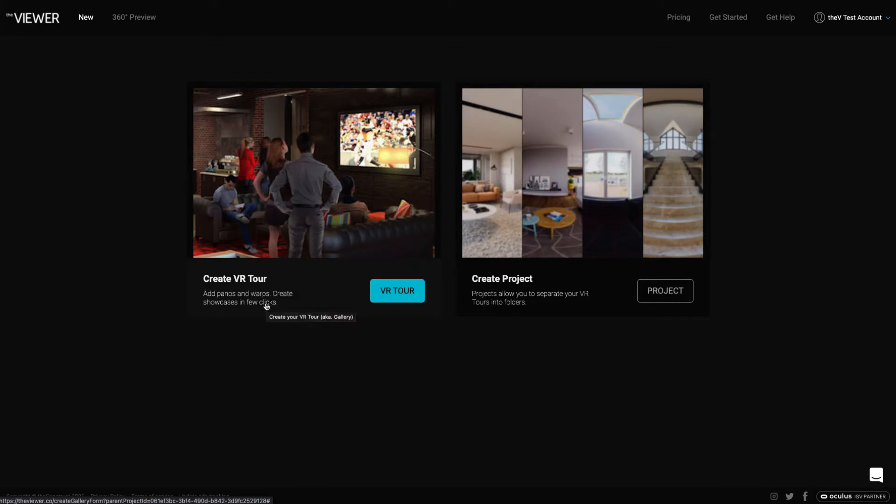
{"action": "mouse_move", "coordinate": [326, 318]}
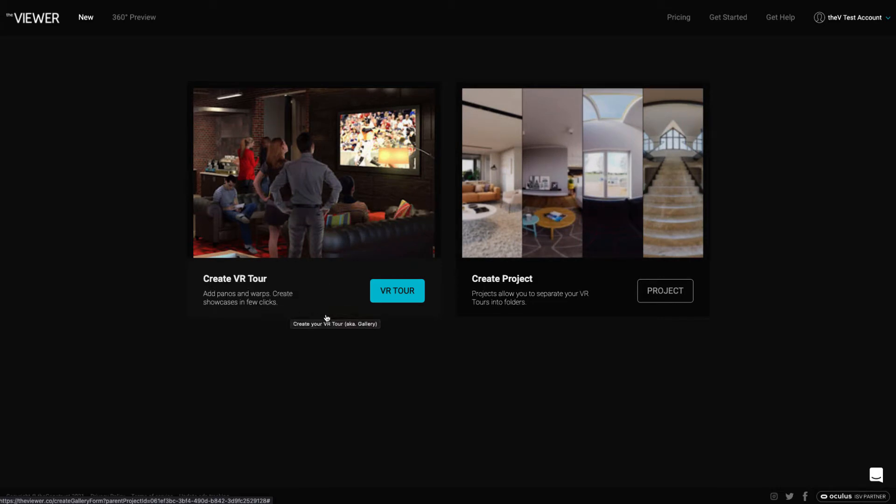
{"action": "mouse_move", "coordinate": [334, 317]}
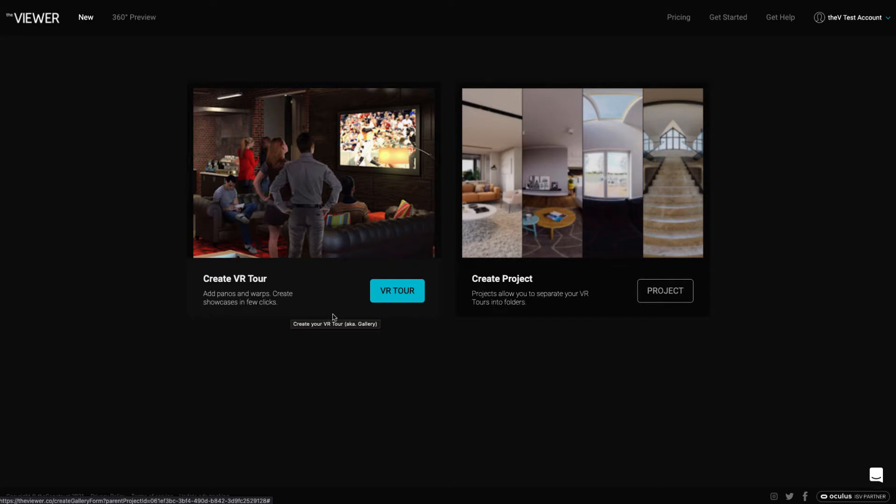
{"action": "mouse_move", "coordinate": [548, 338]}
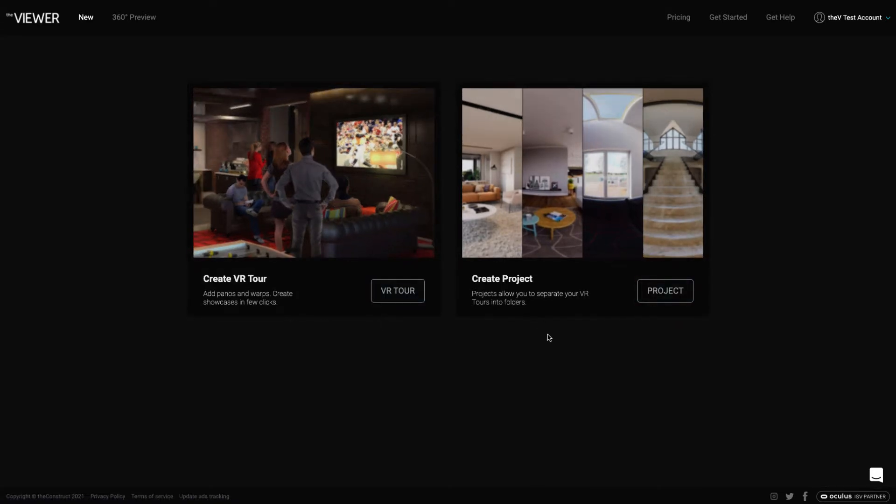
{"action": "mouse_move", "coordinate": [555, 362]}
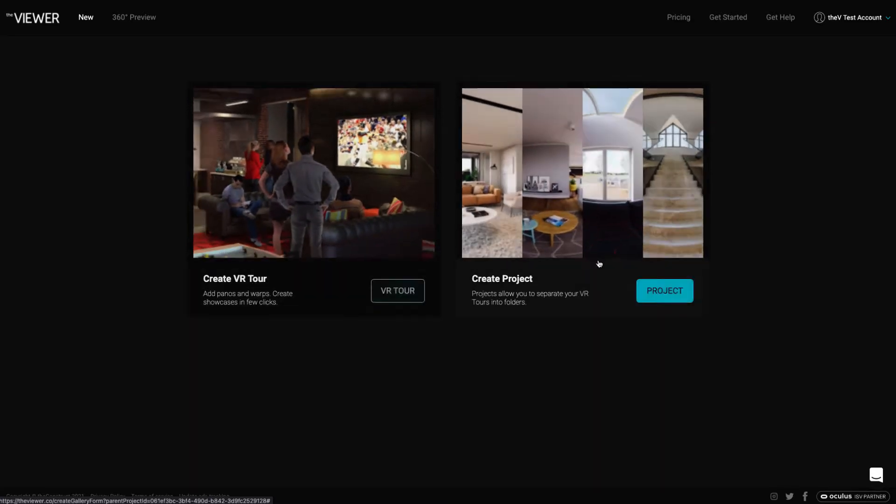
{"action": "mouse_move", "coordinate": [593, 265]}
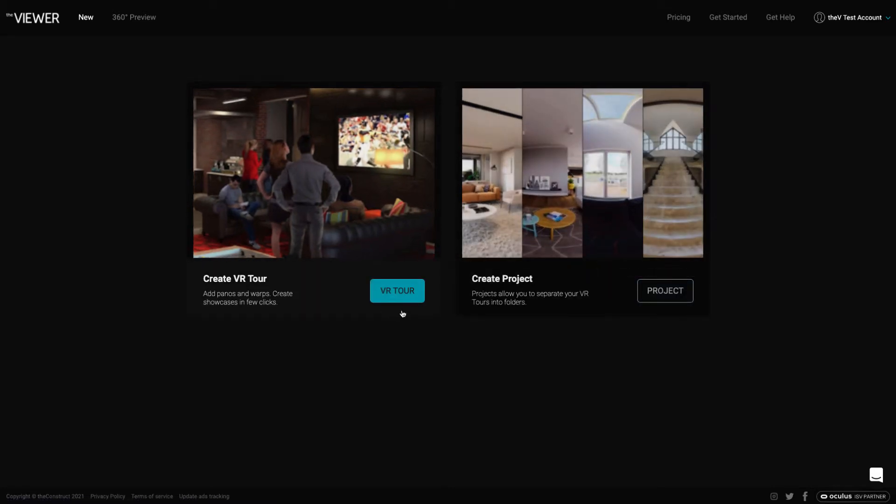
Create a new VR tour named 'Final VR Tour for Lumion tutorial'
{"action": "left_click", "coordinate": [397, 291]}
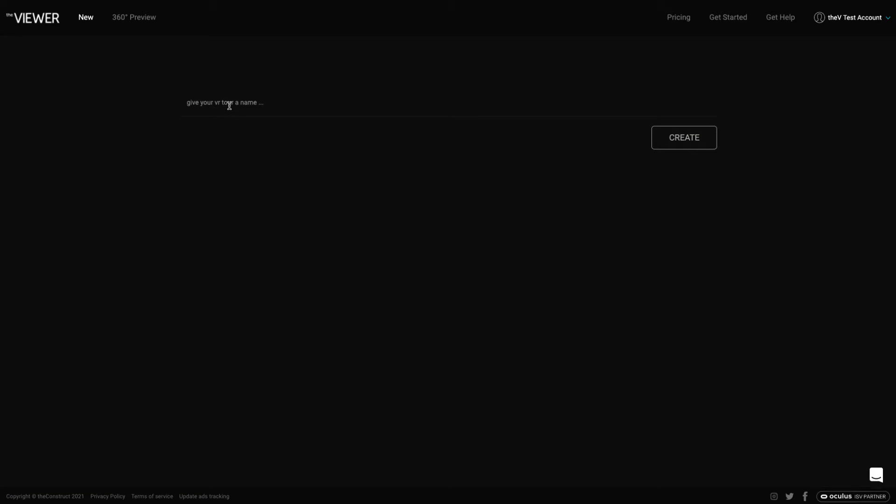
{"action": "type", "text": "Final V"}
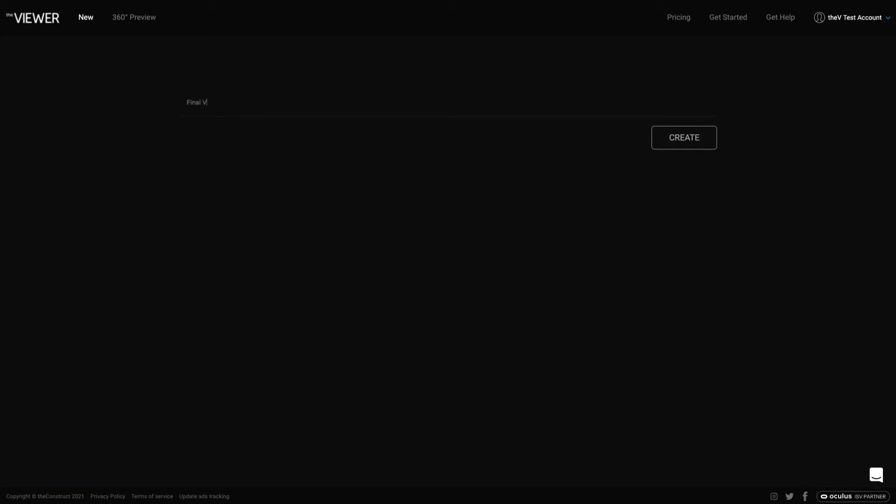
{"action": "type", "text": "R Tour for Lu"}
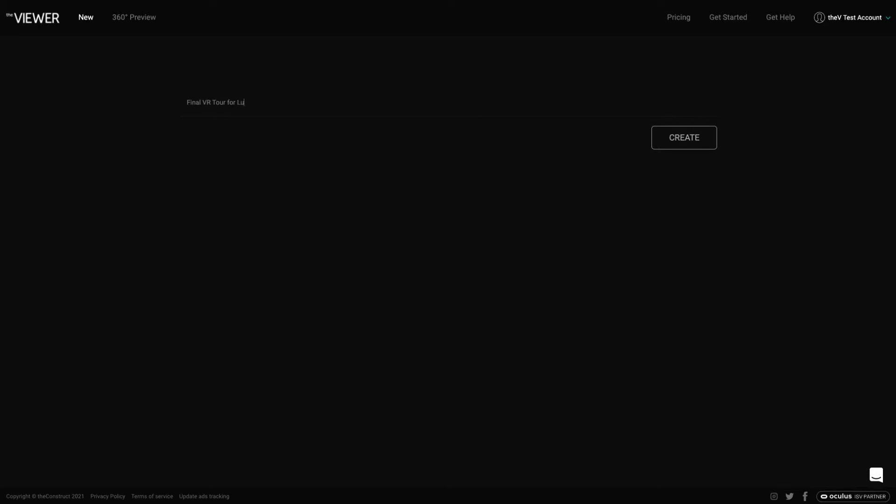
{"action": "type", "text": "mion tutorial"}
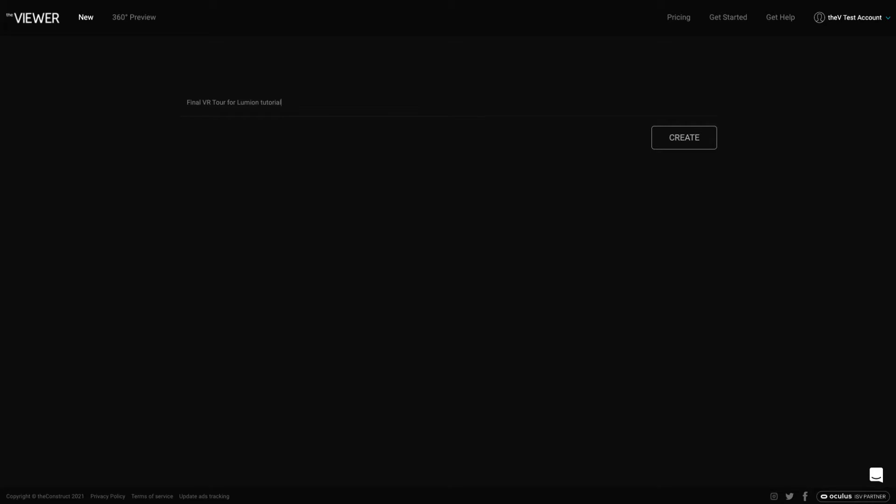
{"action": "left_click", "coordinate": [683, 137]}
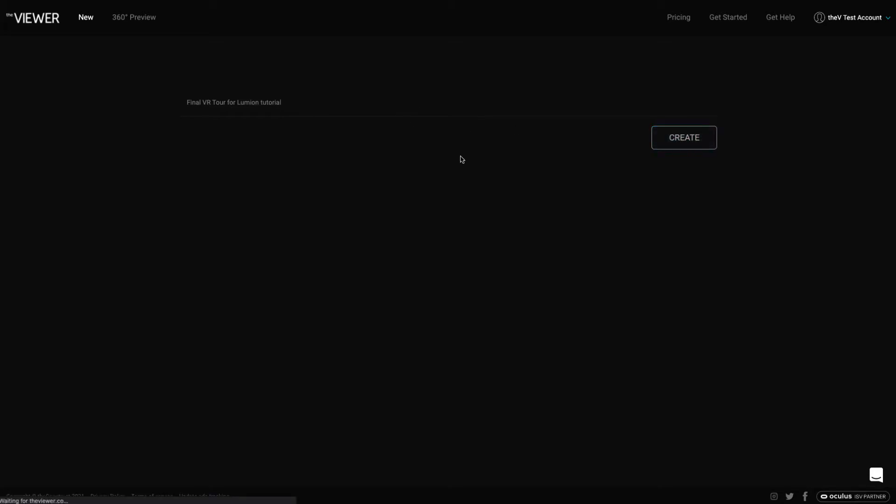
{"action": "left_click", "coordinate": [684, 137]}
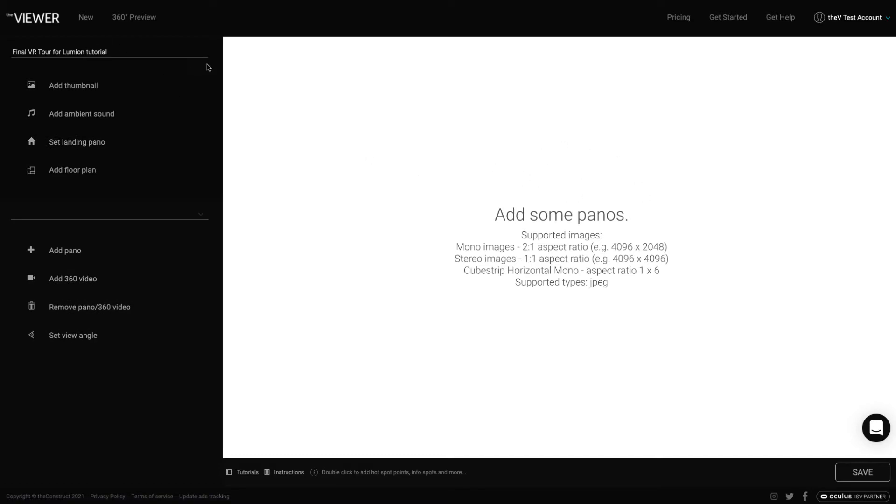
{"action": "mouse_move", "coordinate": [422, 132]}
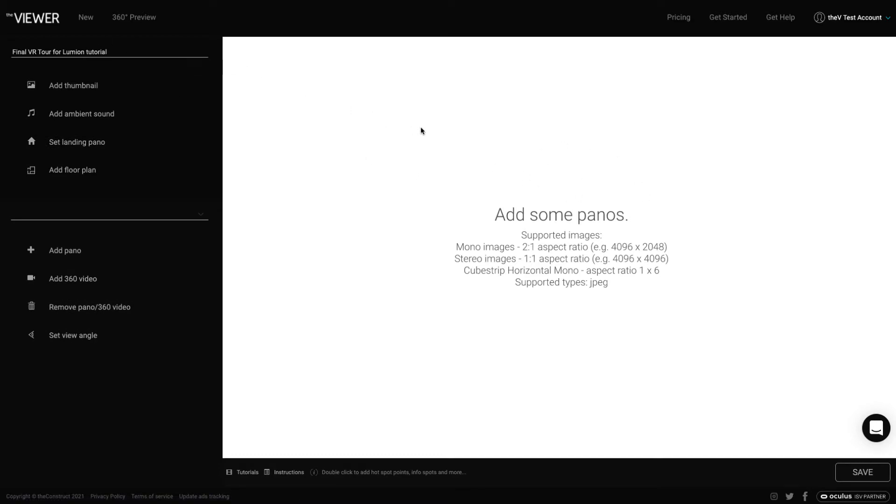
{"action": "mouse_move", "coordinate": [473, 170]}
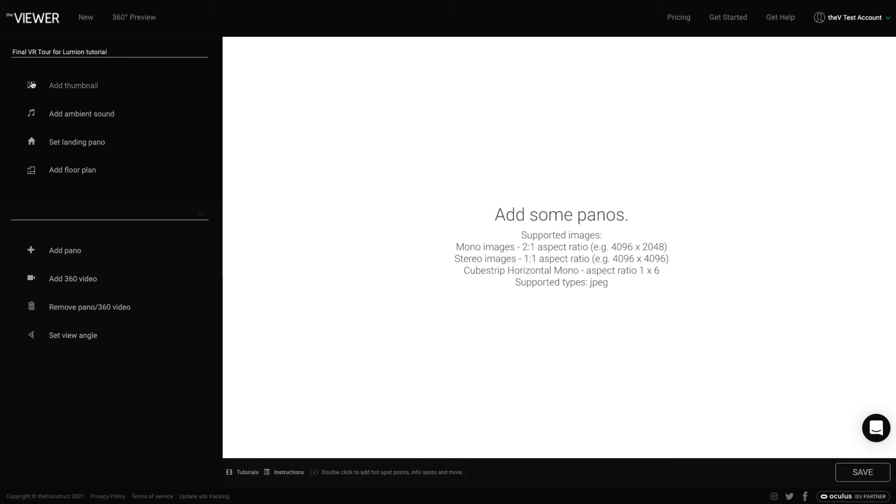
{"action": "mouse_move", "coordinate": [153, 107]}
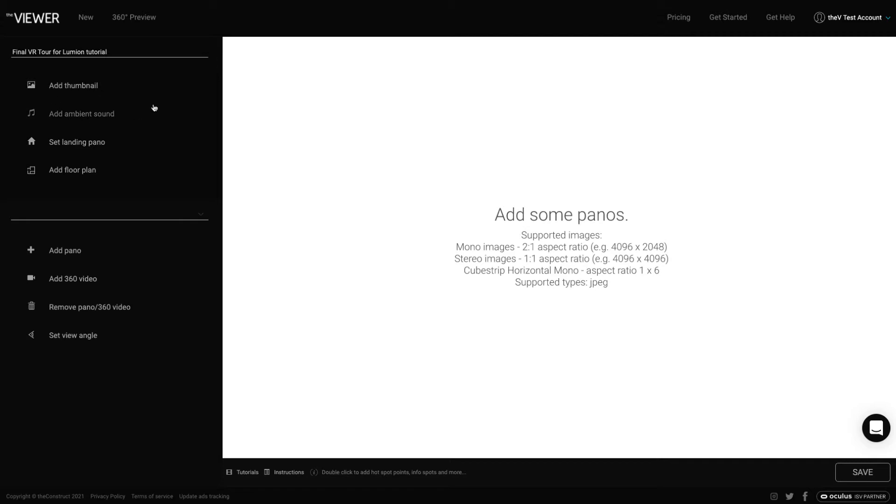
{"action": "mouse_move", "coordinate": [97, 281]}
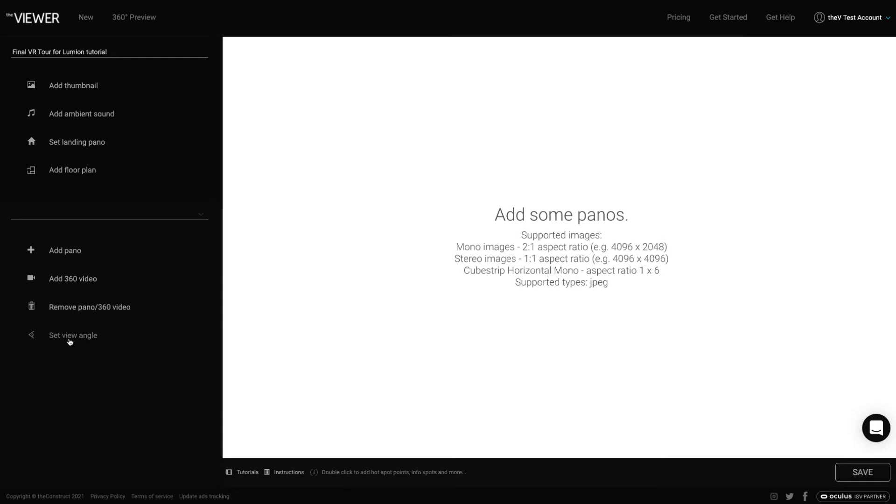
{"action": "mouse_move", "coordinate": [113, 120]}
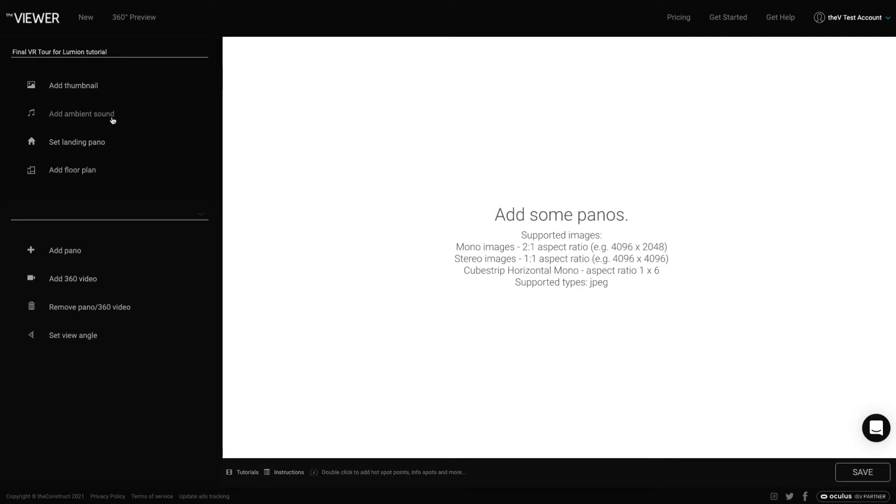
{"action": "mouse_move", "coordinate": [440, 262]}
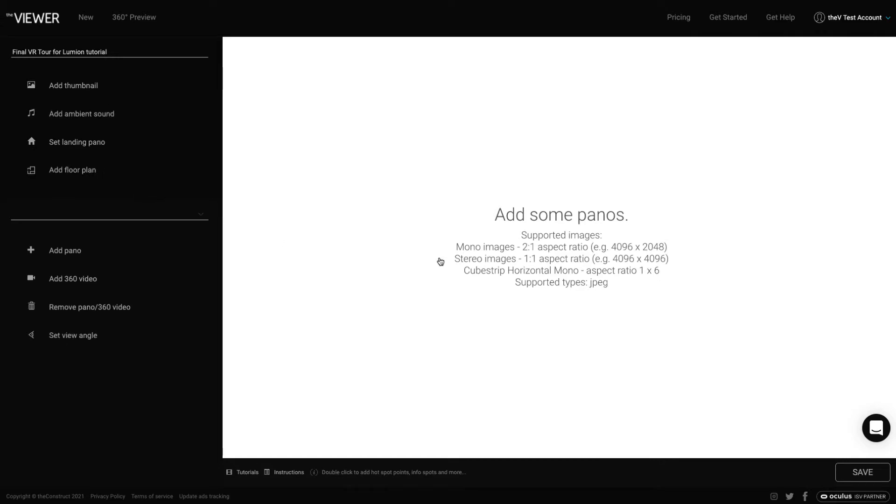
{"action": "mouse_move", "coordinate": [555, 227]}
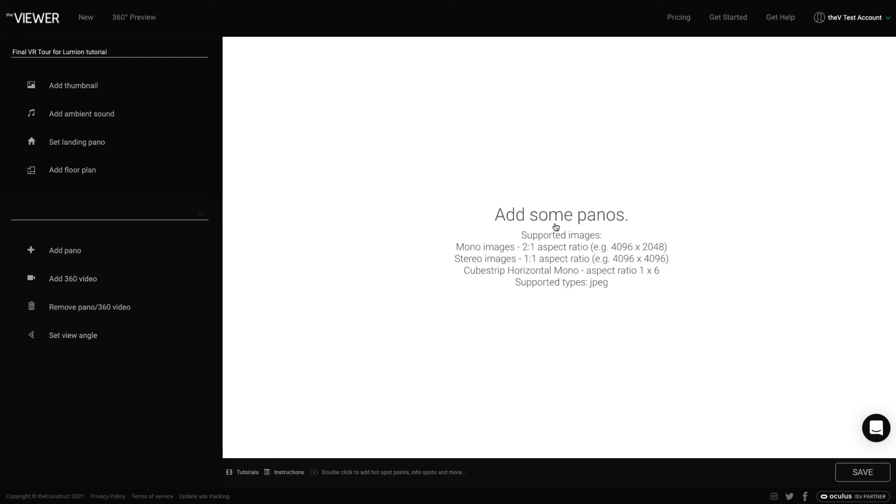
{"action": "mouse_move", "coordinate": [516, 220]}
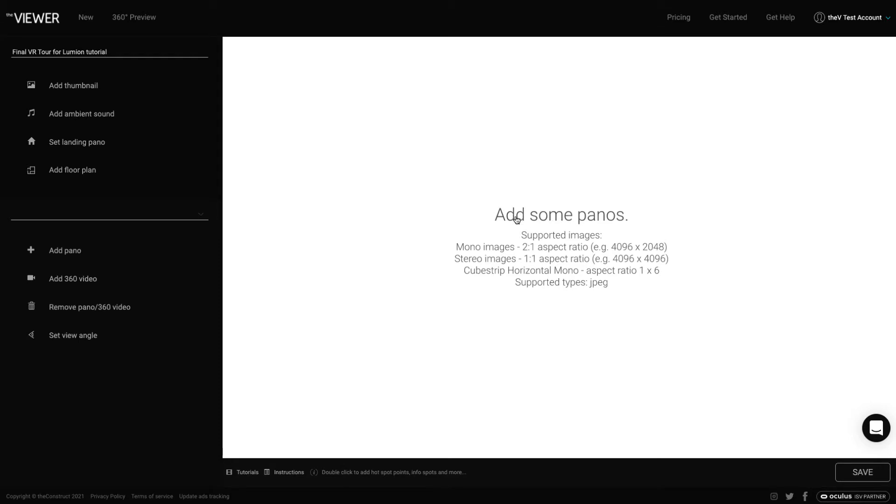
{"action": "mouse_move", "coordinate": [524, 222]}
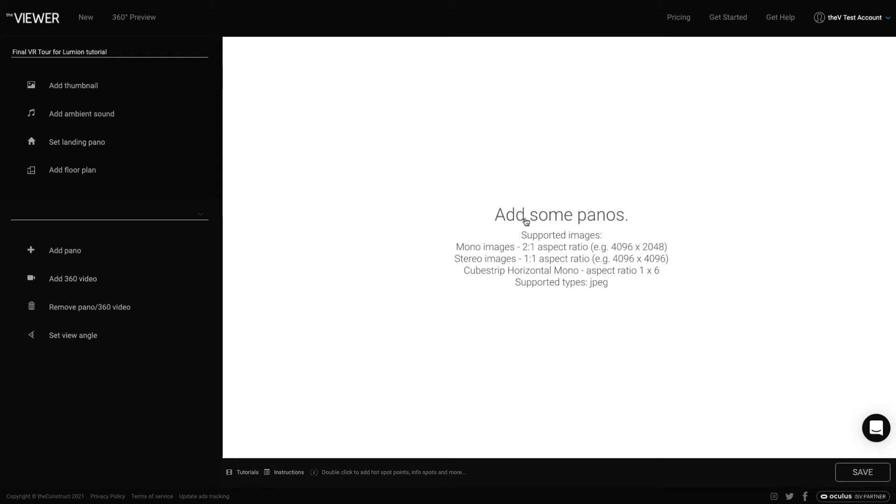
{"action": "mouse_move", "coordinate": [561, 244]}
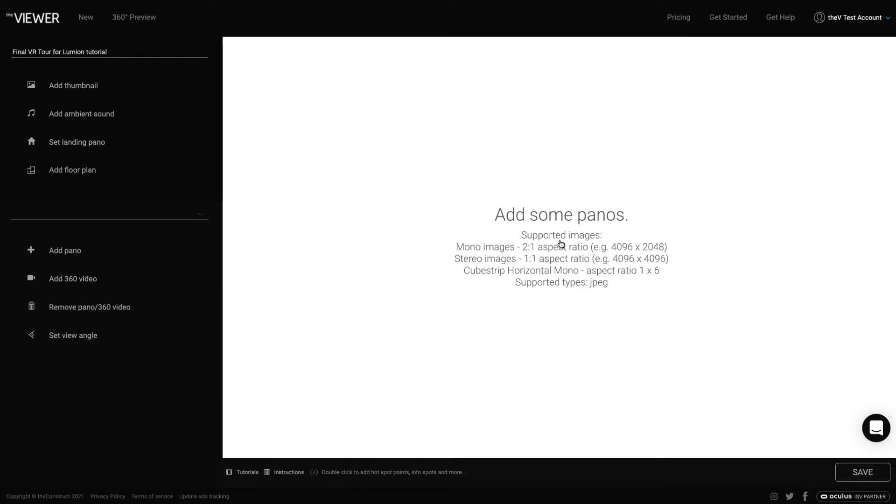
{"action": "mouse_move", "coordinate": [556, 246]}
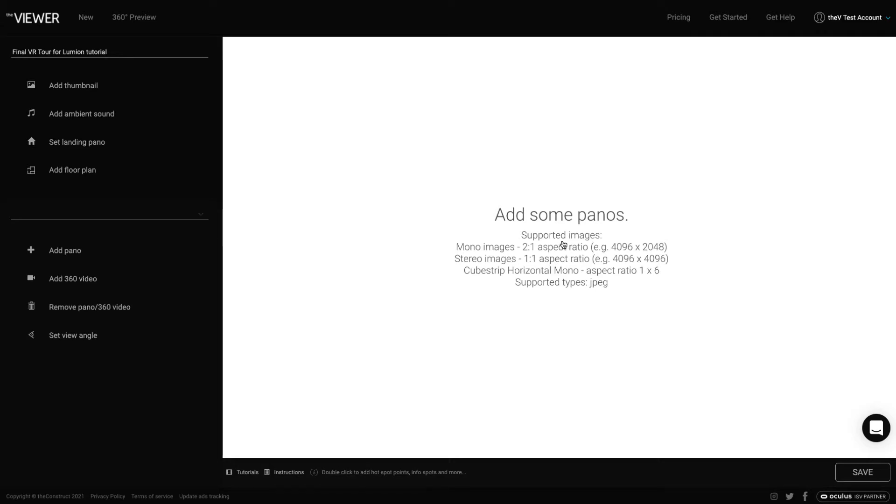
{"action": "mouse_move", "coordinate": [559, 256]}
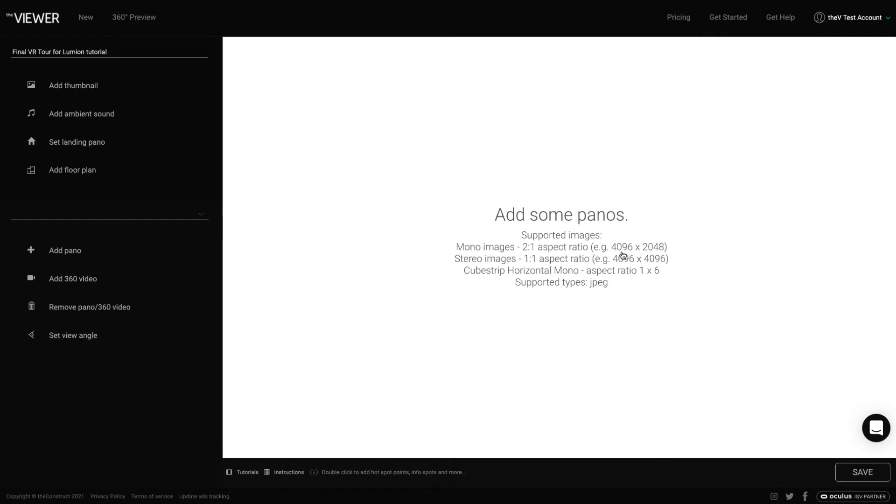
{"action": "mouse_move", "coordinate": [566, 255]}
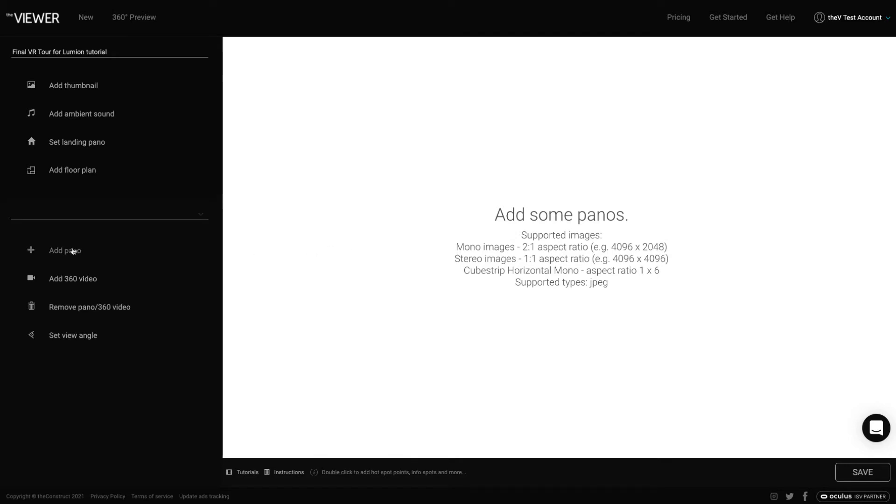
Upload the Lumion deck panorama JPEGs, with deck_day Deck Panorama_4 as first landing pano
{"action": "left_click", "coordinate": [64, 254]}
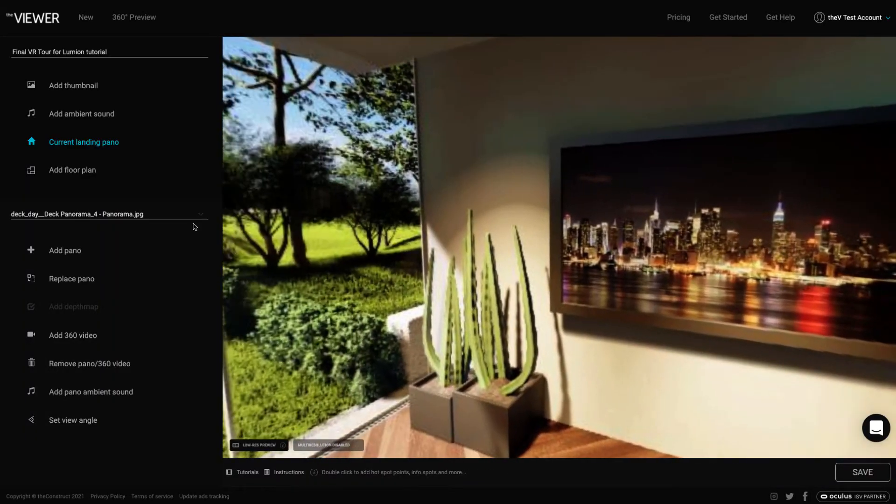
Compare the panoramas and set the poolside deck_day Deck Panorama as landing pano
{"action": "left_click", "coordinate": [108, 214]}
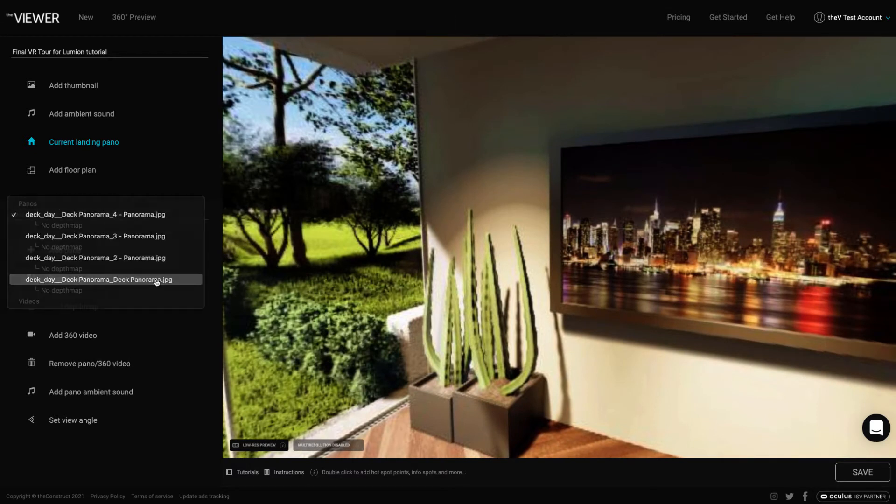
{"action": "left_click", "coordinate": [105, 280]}
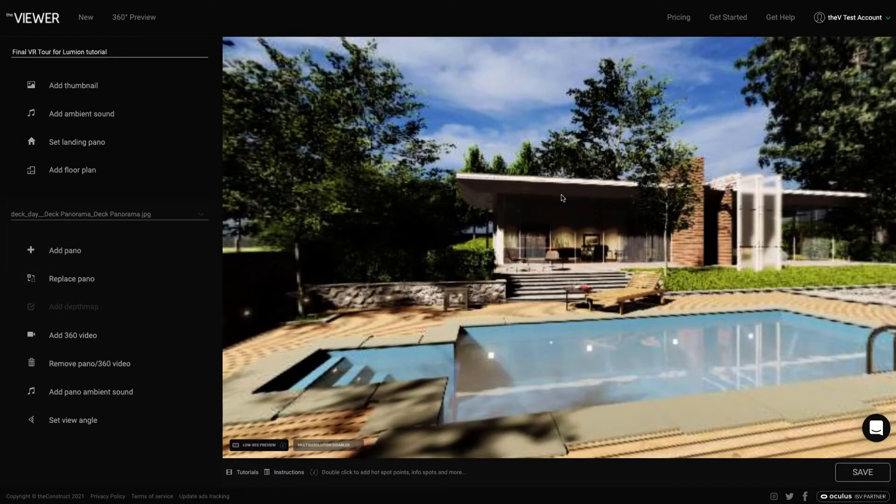
{"action": "mouse_move", "coordinate": [138, 218]}
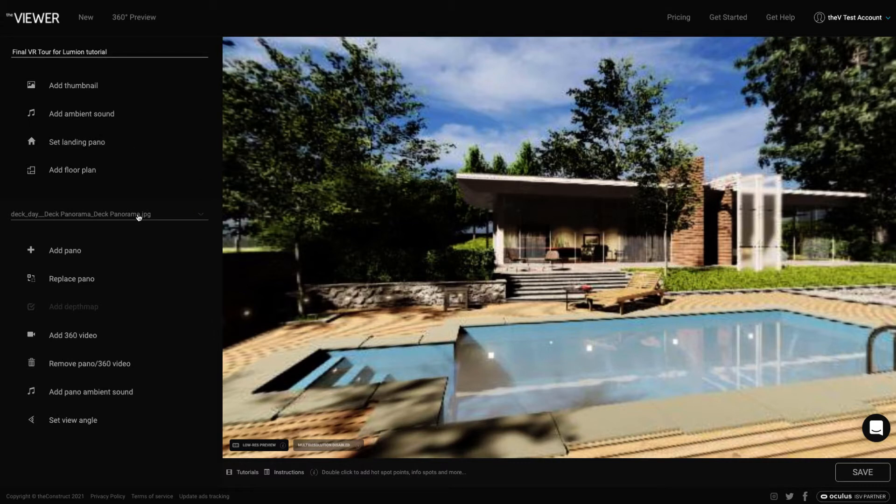
{"action": "left_click", "coordinate": [108, 215]}
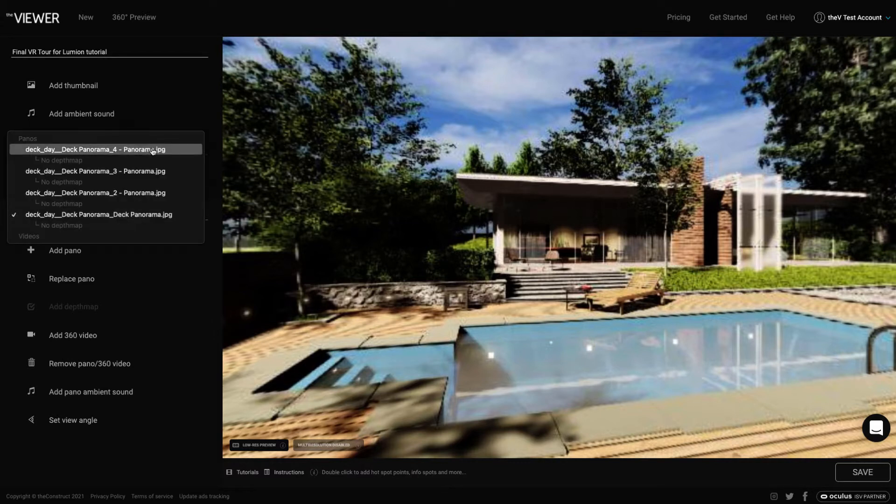
{"action": "left_click", "coordinate": [95, 149]}
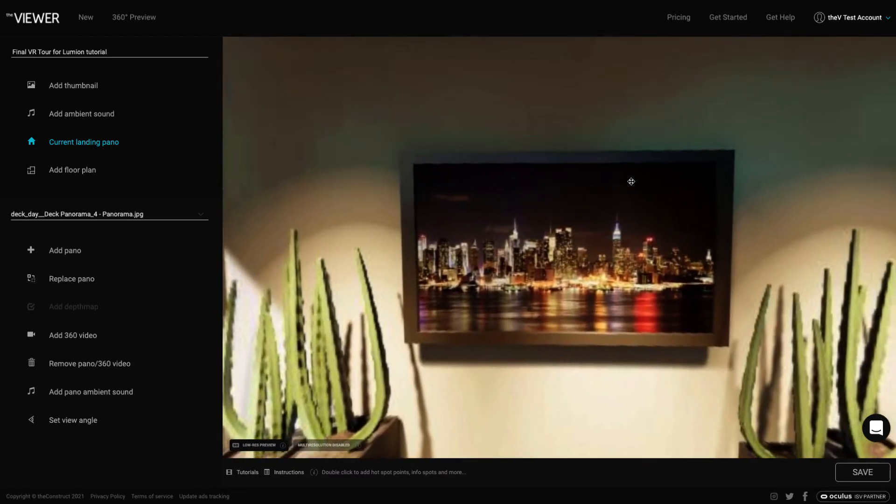
{"action": "left_click", "coordinate": [109, 214]}
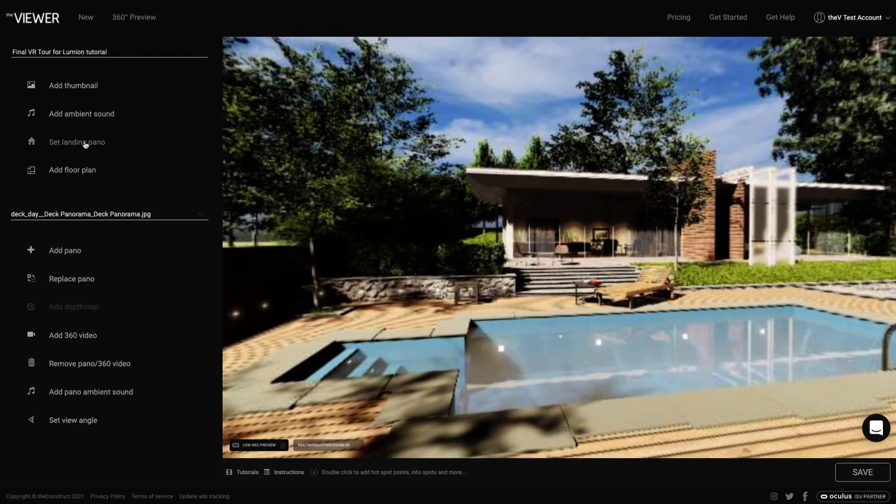
{"action": "mouse_move", "coordinate": [553, 194]}
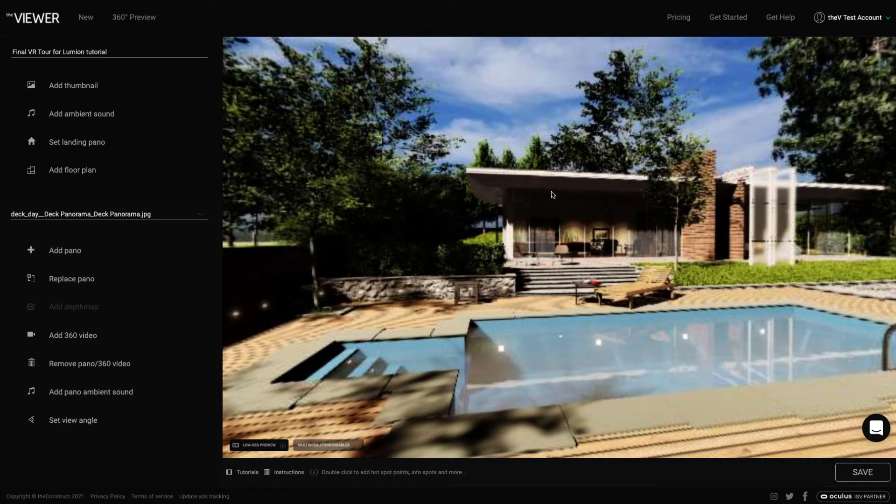
{"action": "left_click", "coordinate": [77, 142]}
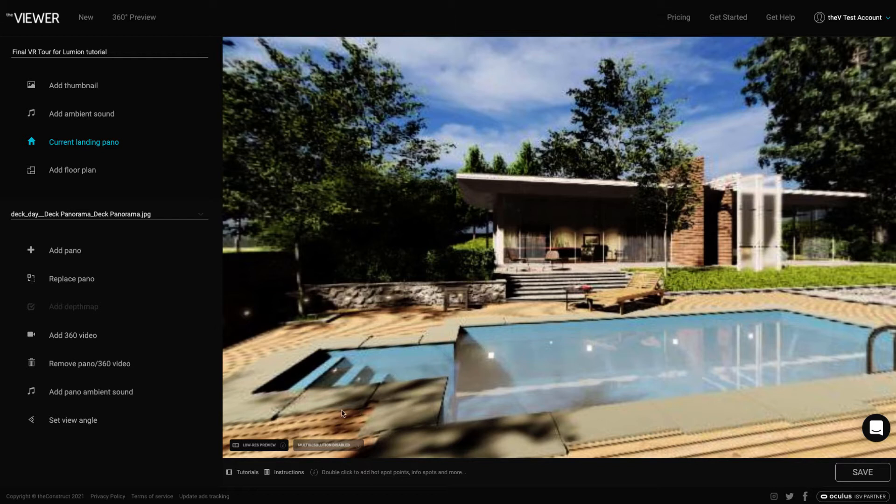
{"action": "mouse_move", "coordinate": [542, 358]}
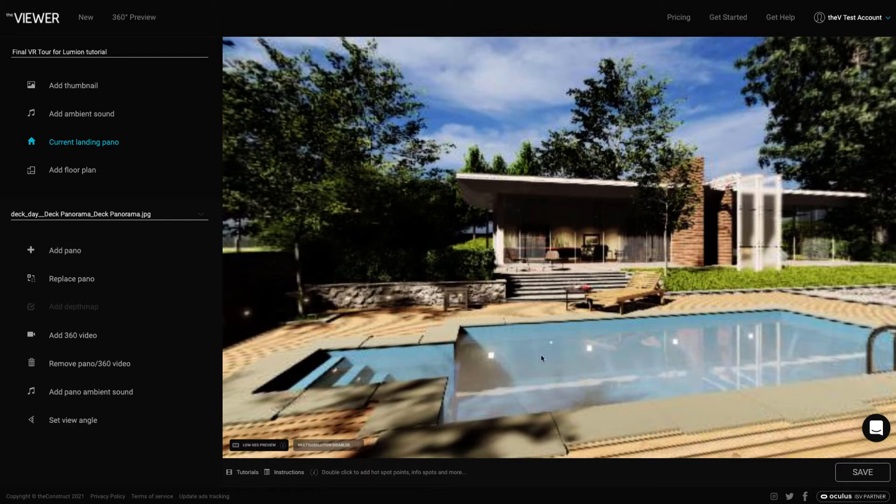
{"action": "mouse_move", "coordinate": [471, 319]}
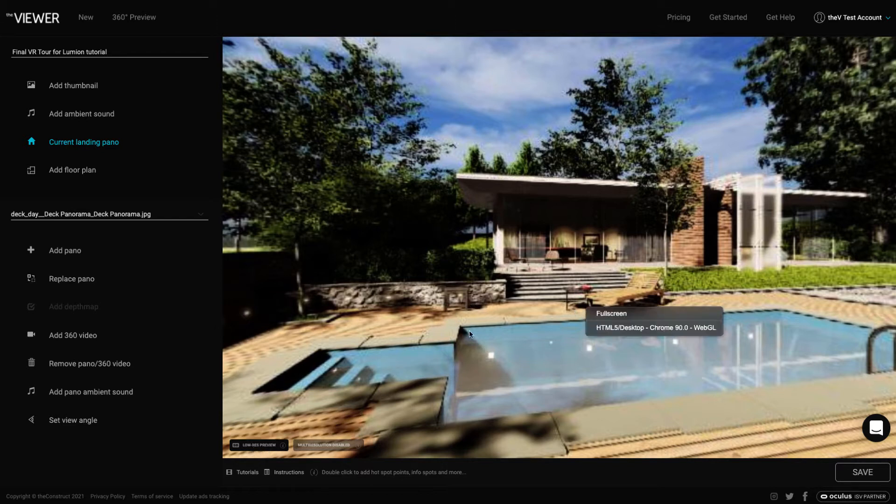
{"action": "left_click_drag", "start_coordinate": [469, 334], "coordinate": [561, 273]}
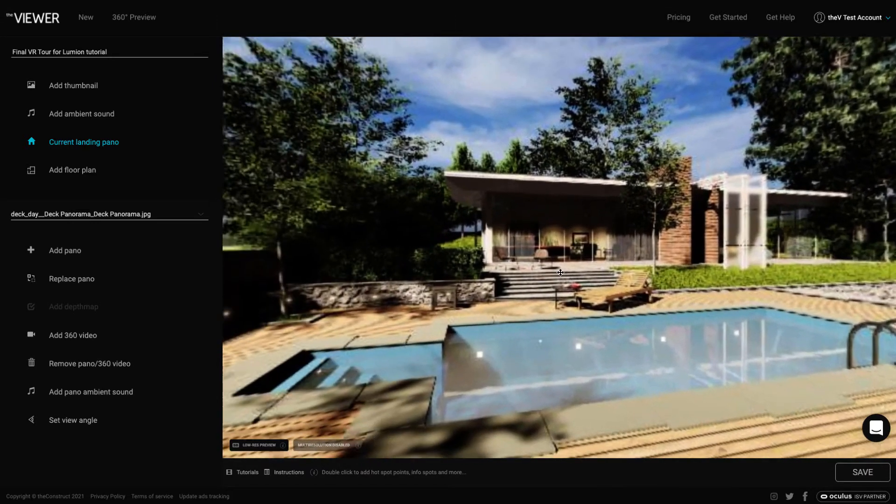
{"action": "left_click_drag", "start_coordinate": [560, 273], "coordinate": [581, 270]}
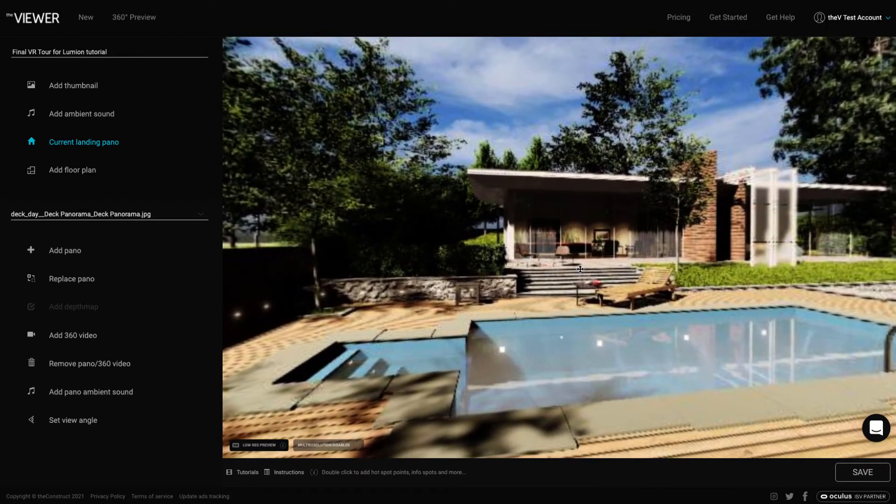
{"action": "left_click_drag", "start_coordinate": [580, 269], "coordinate": [444, 294]}
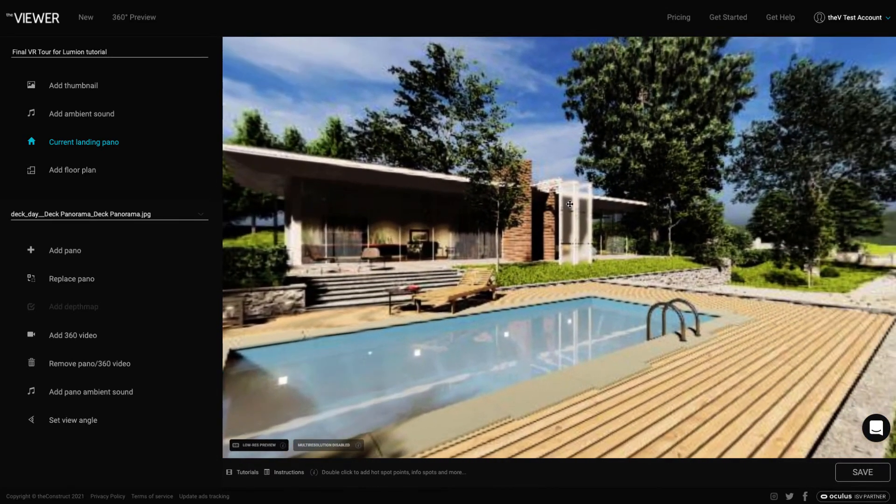
{"action": "left_click_drag", "start_coordinate": [569, 205], "coordinate": [608, 198]}
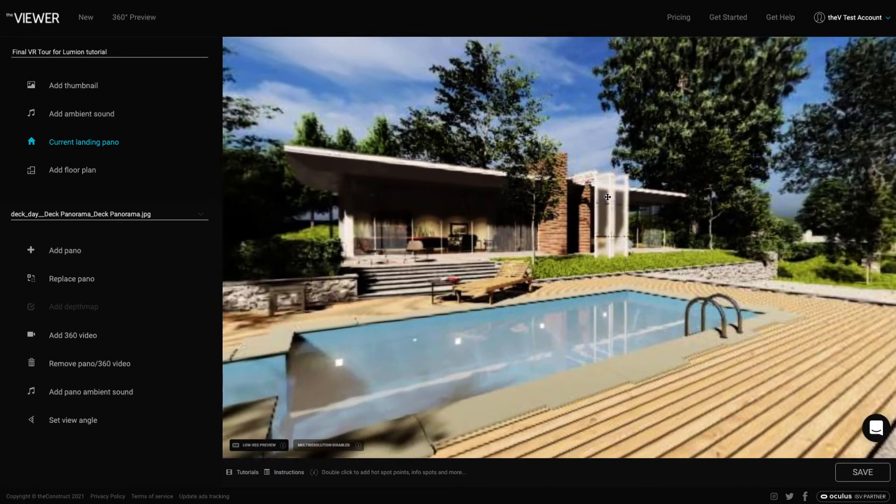
{"action": "left_click_drag", "start_coordinate": [608, 197], "coordinate": [554, 203]}
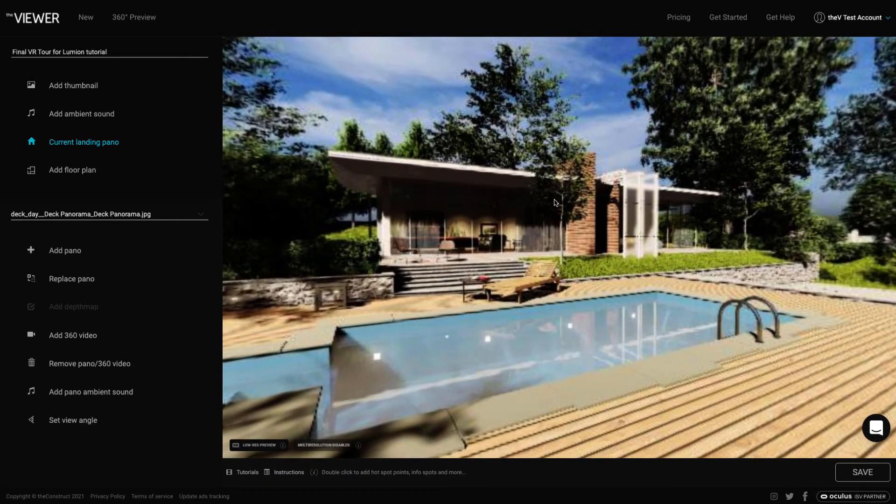
{"action": "left_click_drag", "start_coordinate": [554, 203], "coordinate": [578, 175]}
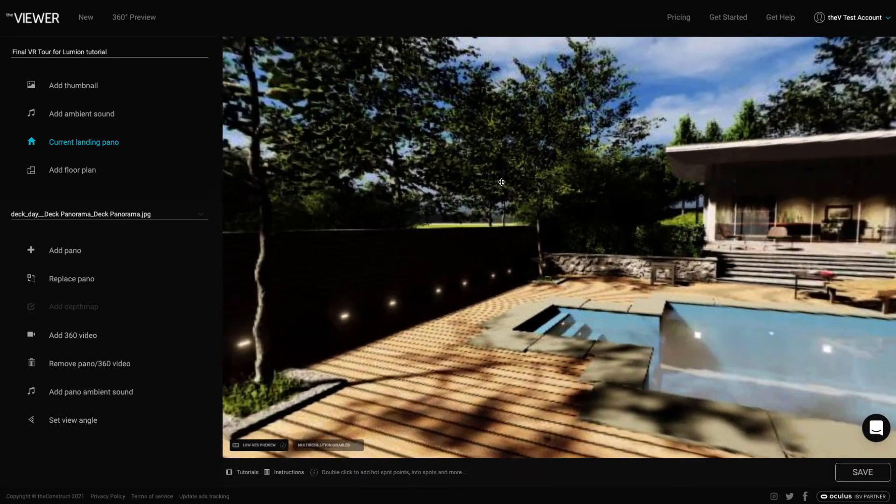
{"action": "left_click_drag", "start_coordinate": [501, 182], "coordinate": [624, 223]}
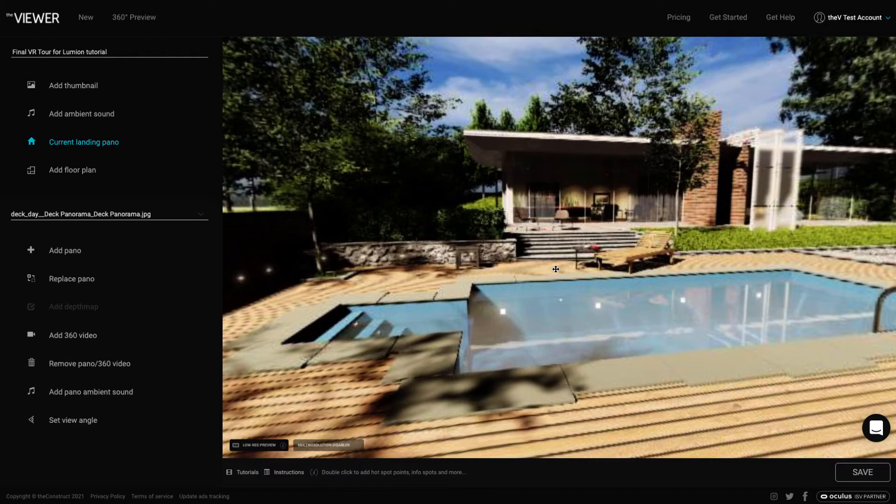
{"action": "mouse_move", "coordinate": [280, 452]}
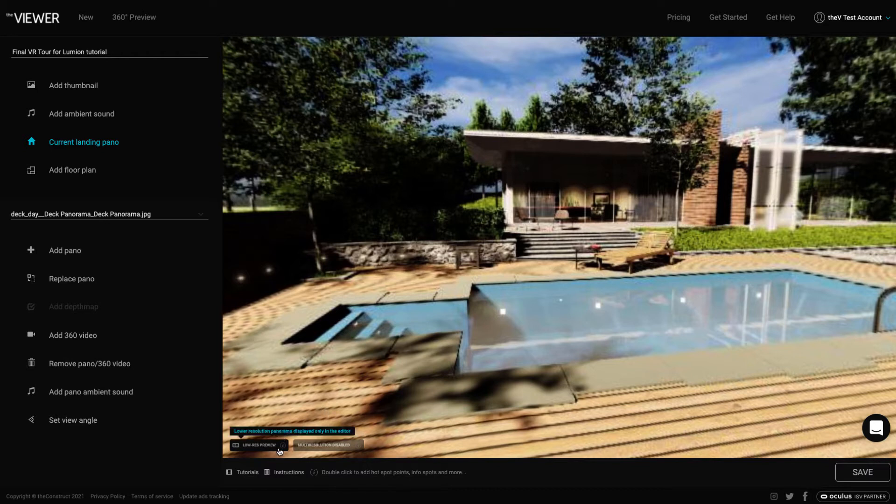
{"action": "mouse_move", "coordinate": [514, 309]}
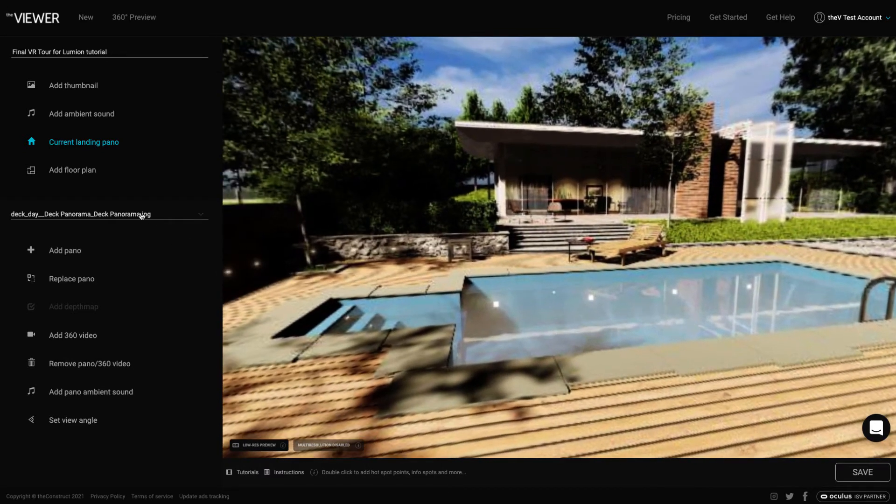
{"action": "left_click", "coordinate": [109, 214]}
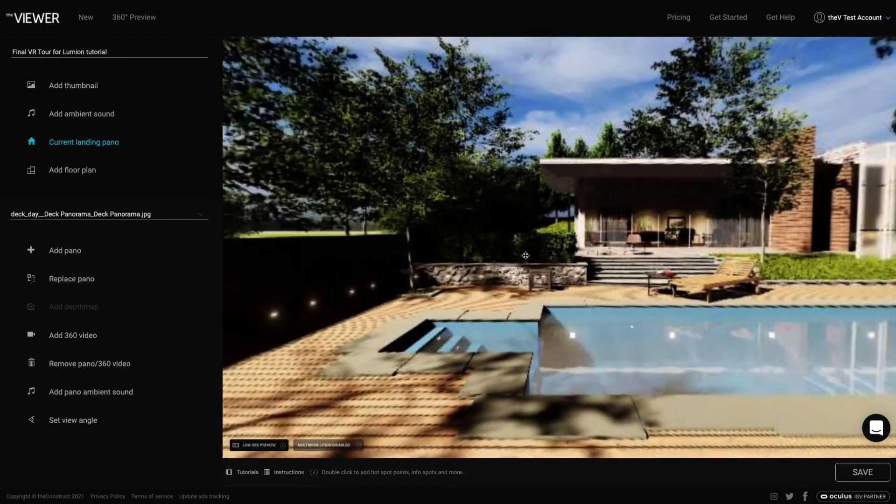
{"action": "left_click_drag", "start_coordinate": [525, 255], "coordinate": [428, 296]}
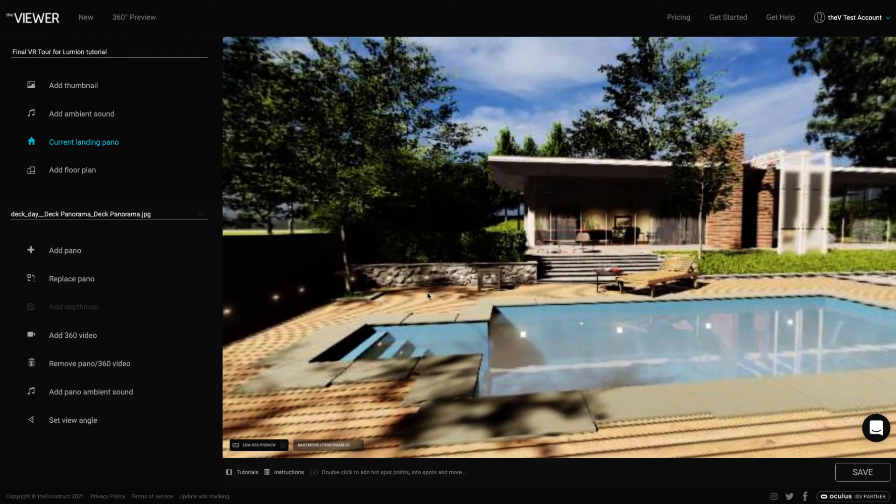
{"action": "mouse_move", "coordinate": [591, 215]}
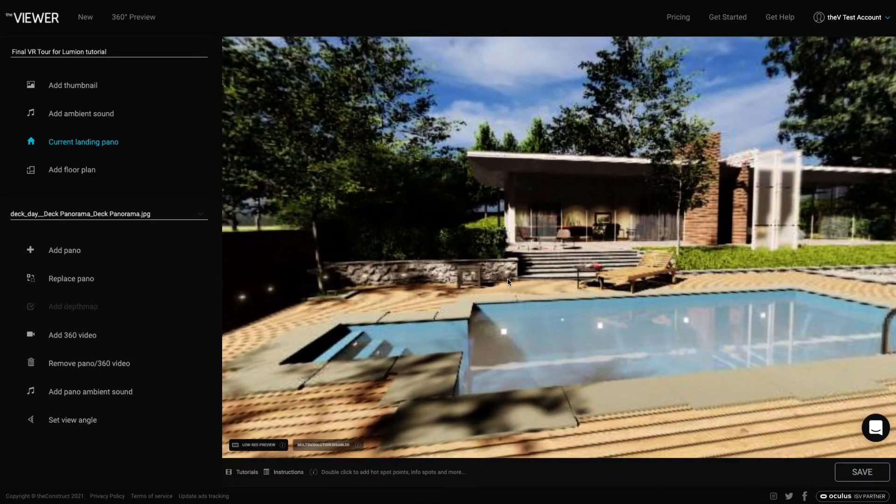
{"action": "mouse_move", "coordinate": [511, 279]}
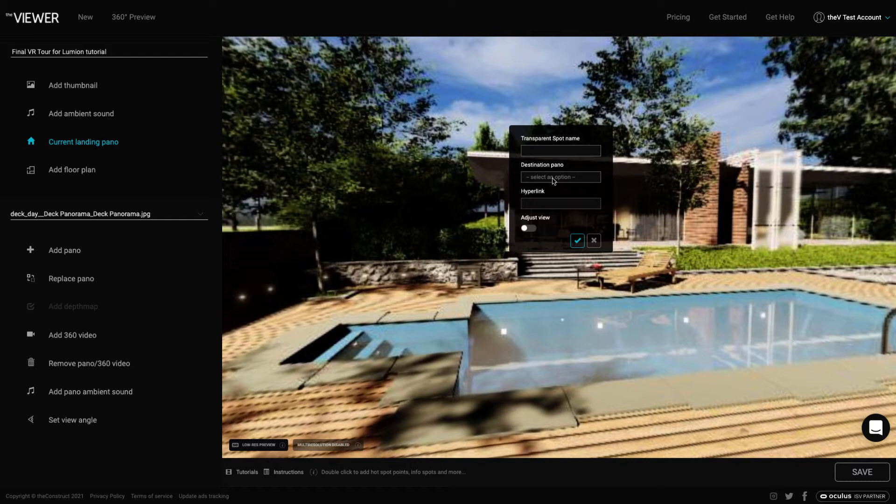
Set up a transparent spot over the house with Deck Panorama_2 as destination
{"action": "left_click", "coordinate": [561, 177]}
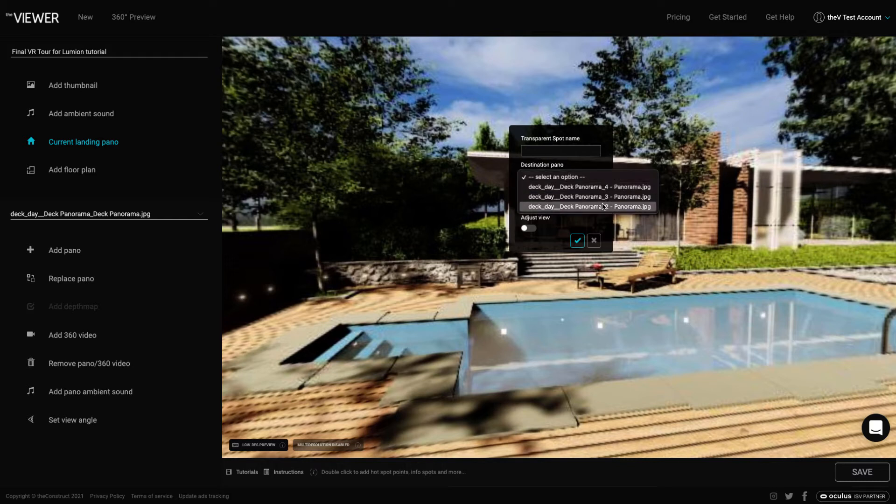
{"action": "left_click", "coordinate": [589, 206]}
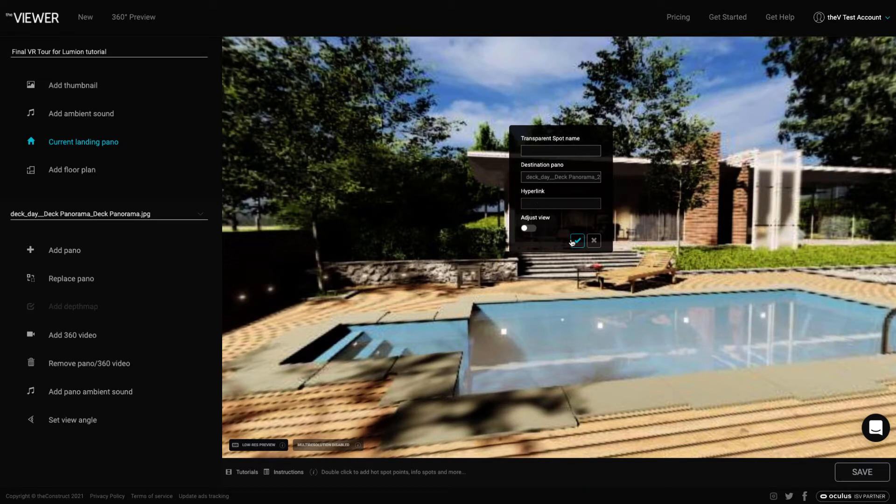
{"action": "left_click", "coordinate": [576, 240]}
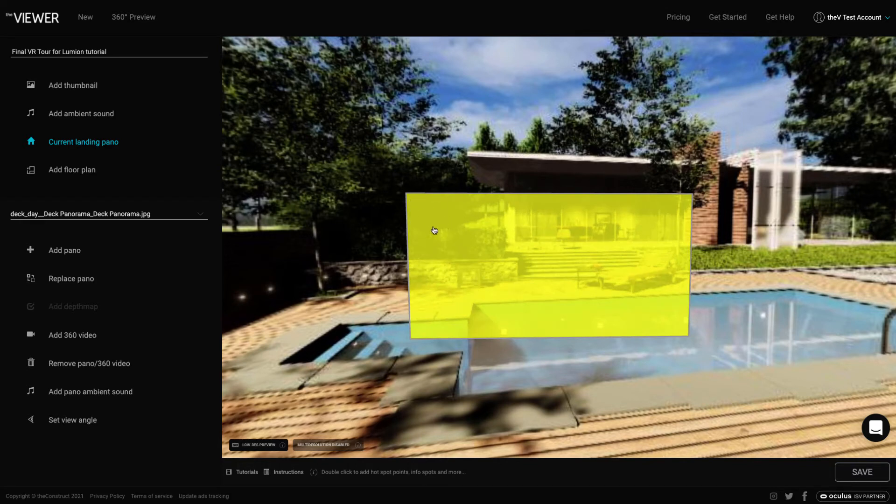
{"action": "mouse_move", "coordinate": [638, 308]}
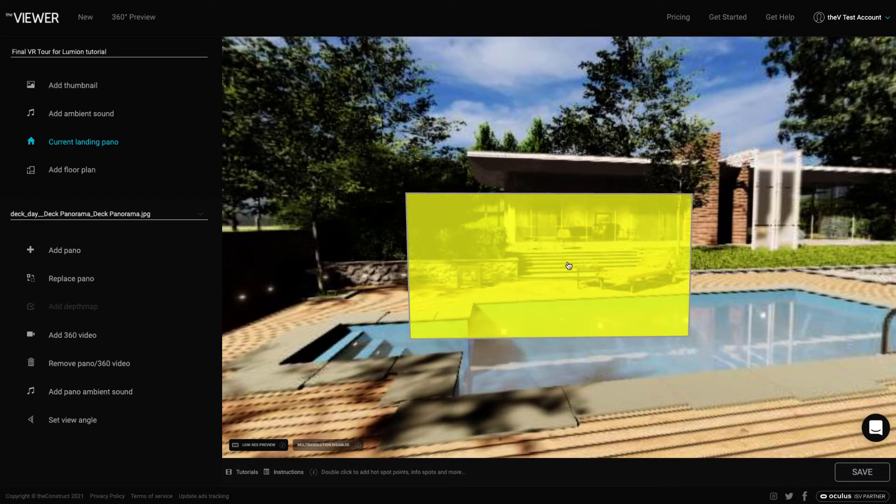
{"action": "mouse_move", "coordinate": [477, 244]}
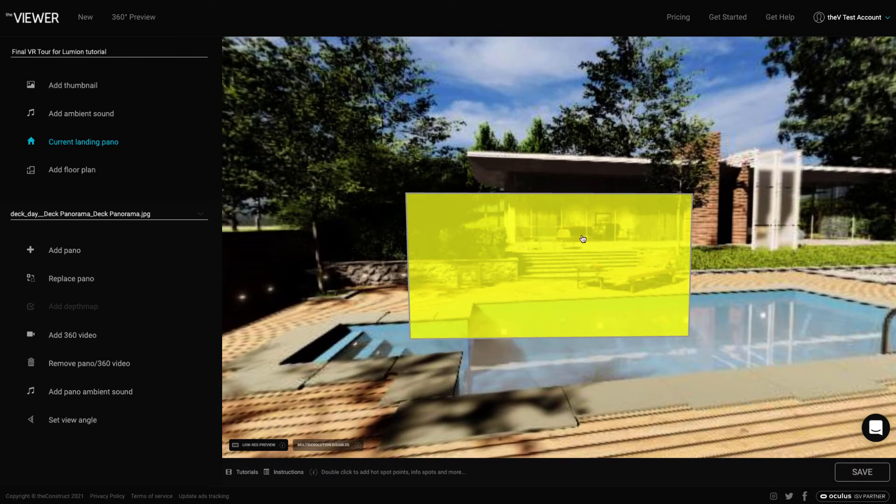
{"action": "mouse_move", "coordinate": [535, 253]}
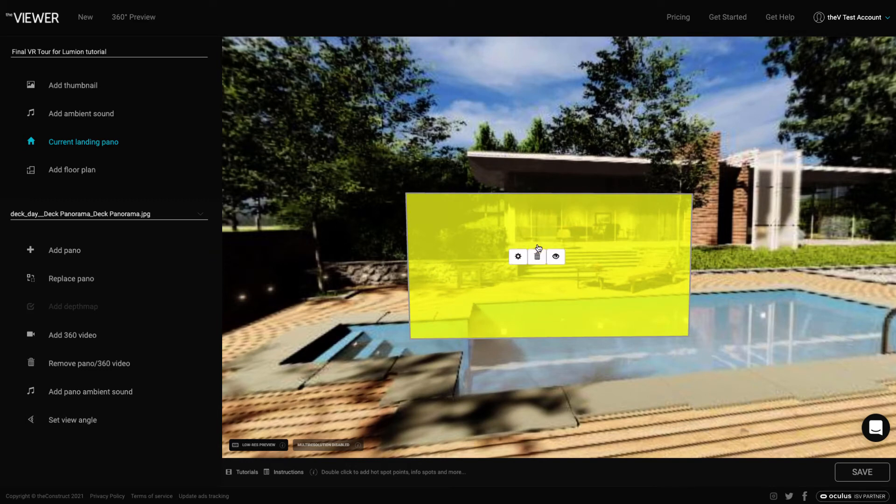
Enable Adjust view on the house spot and save a terrace-chairs arrival view in Deck Panorama_2
{"action": "left_click", "coordinate": [518, 256]}
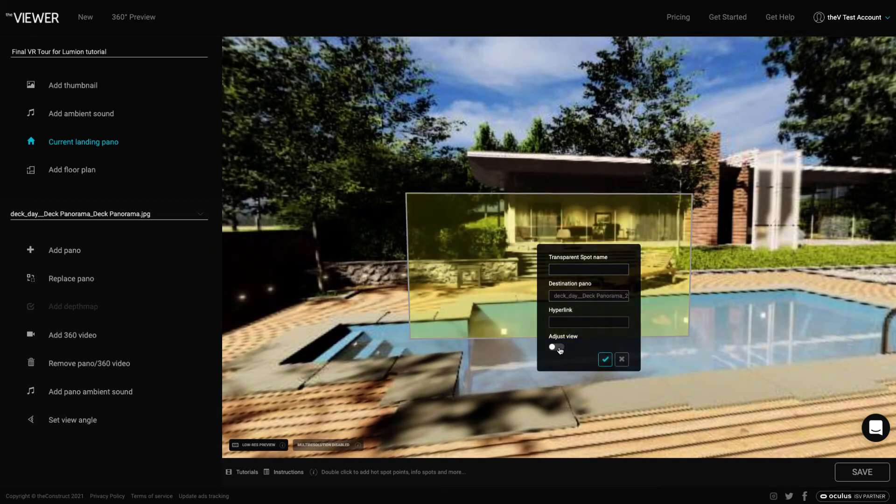
{"action": "left_click", "coordinate": [556, 347]}
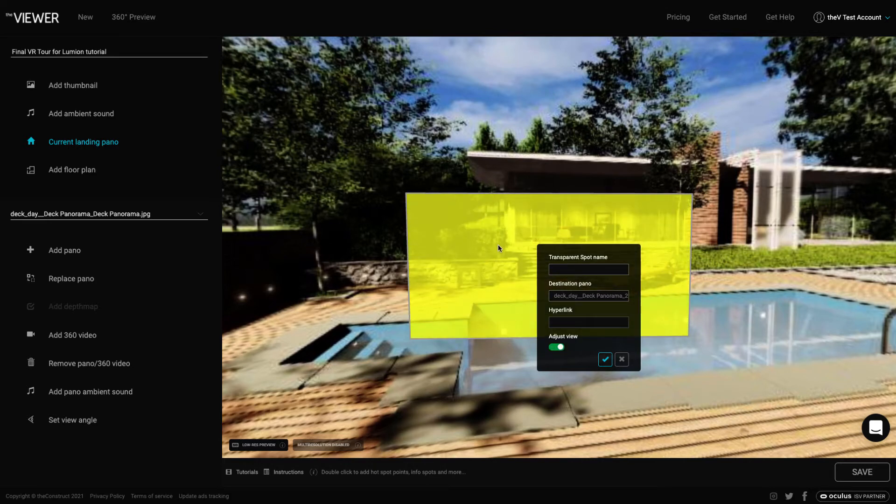
{"action": "left_click", "coordinate": [605, 360]}
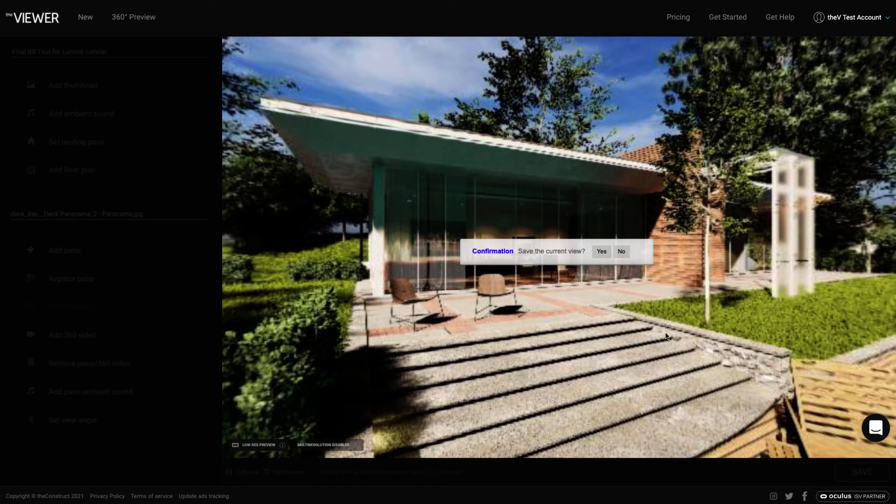
{"action": "left_click_drag", "start_coordinate": [667, 336], "coordinate": [641, 321]}
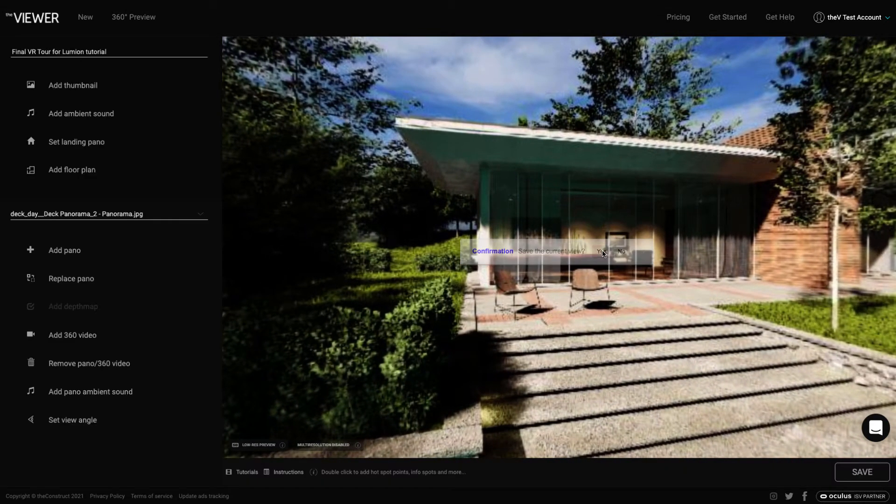
{"action": "left_click", "coordinate": [601, 251]}
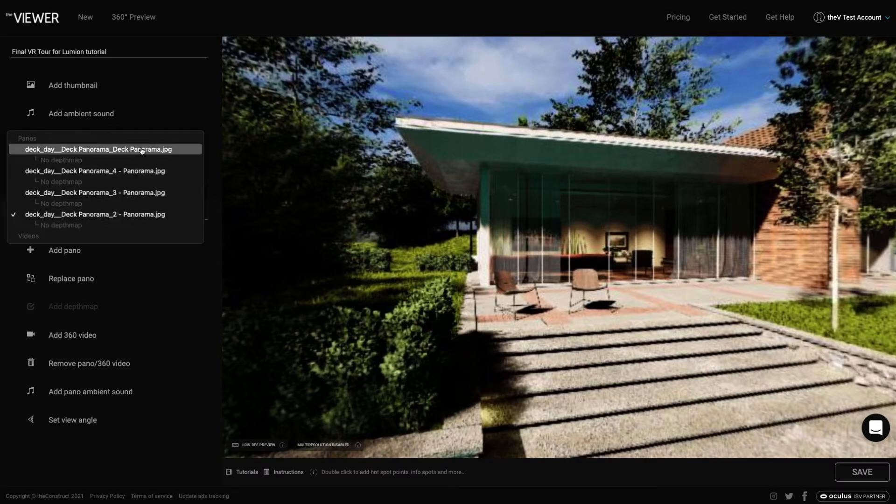
Draw a glass-facade spot to Deck Panorama_3, saving an arrival view facing the TV wall
{"action": "left_click", "coordinate": [97, 150]}
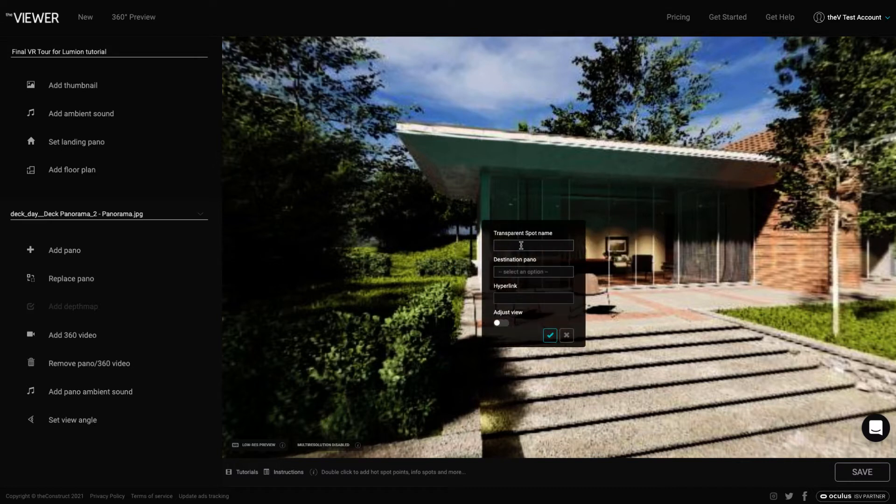
{"action": "left_click", "coordinate": [532, 272]}
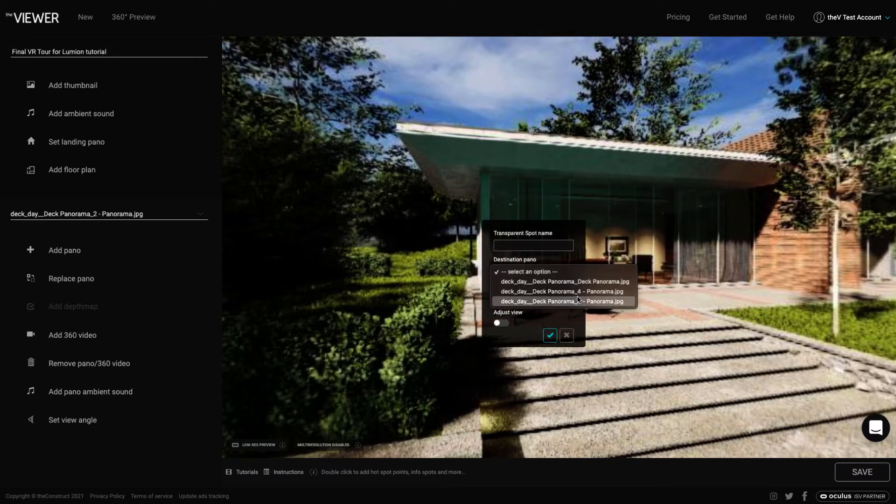
{"action": "left_click", "coordinate": [563, 301]}
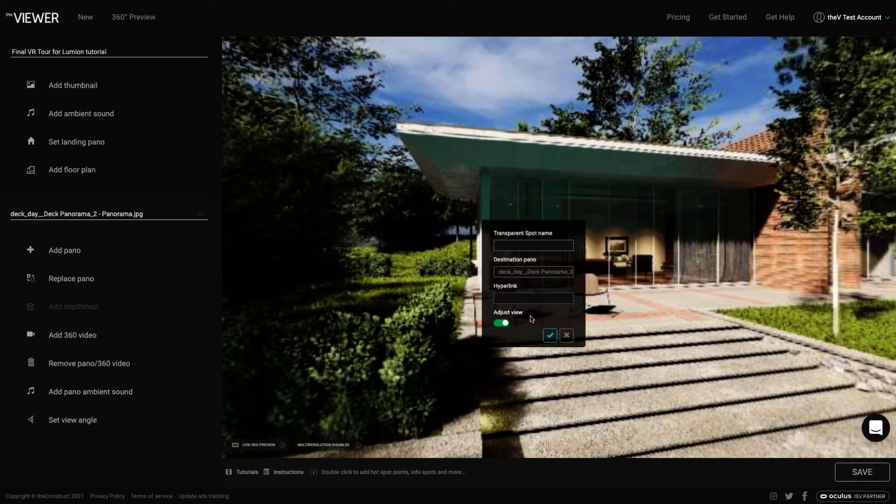
{"action": "left_click", "coordinate": [549, 336]}
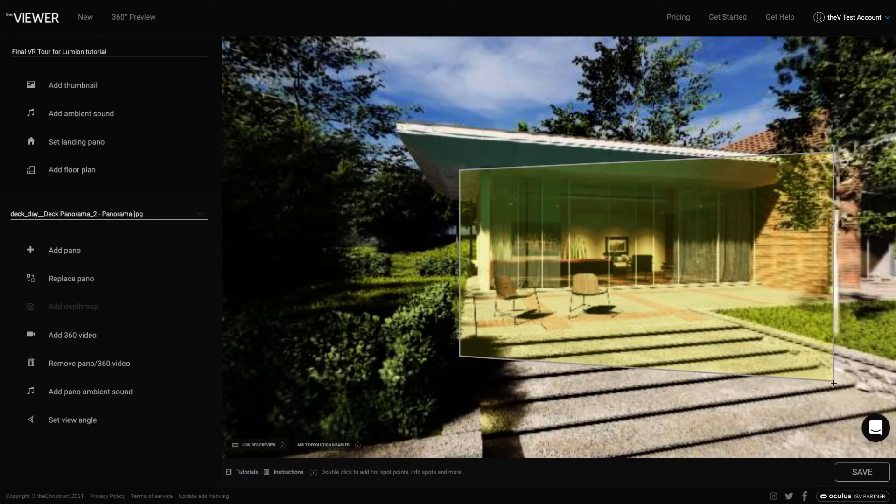
{"action": "left_click_drag", "start_coordinate": [835, 382], "coordinate": [830, 392]}
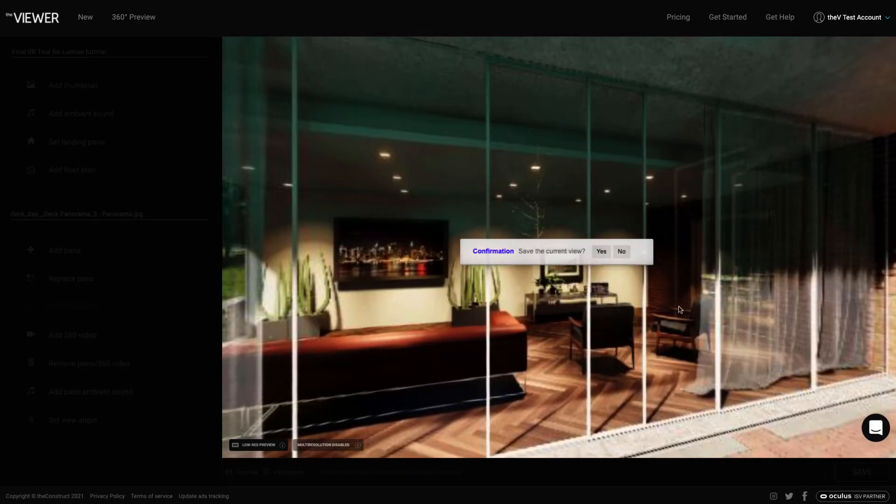
{"action": "left_click_drag", "start_coordinate": [680, 309], "coordinate": [661, 307]}
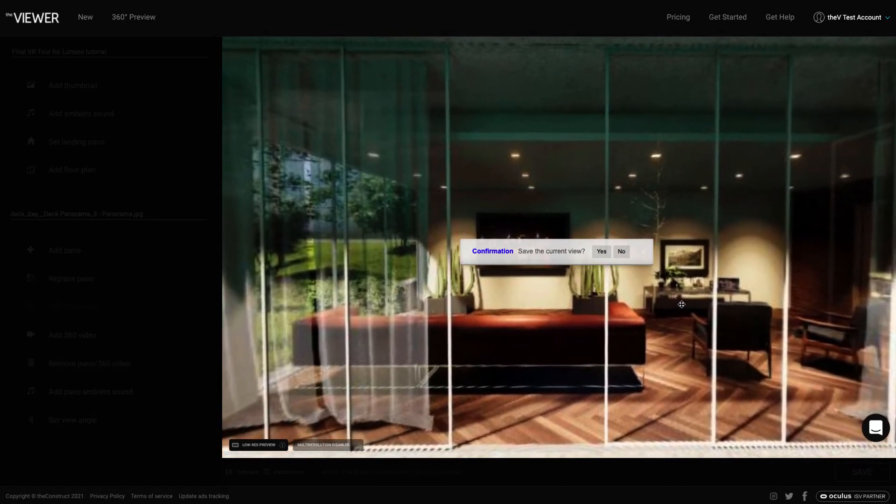
{"action": "left_click", "coordinate": [601, 252]}
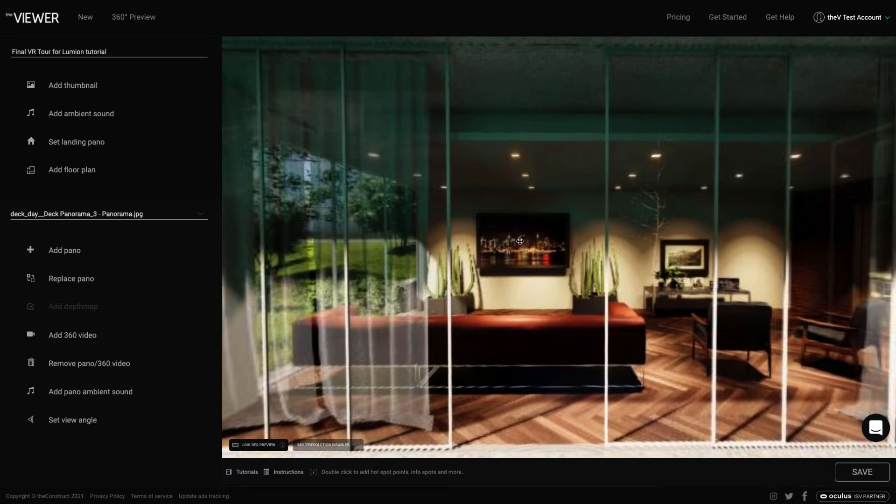
Add a living-room spot to Deck Panorama_4 with saved arrival view, then look toward the pool
{"action": "double_click", "coordinate": [519, 241]}
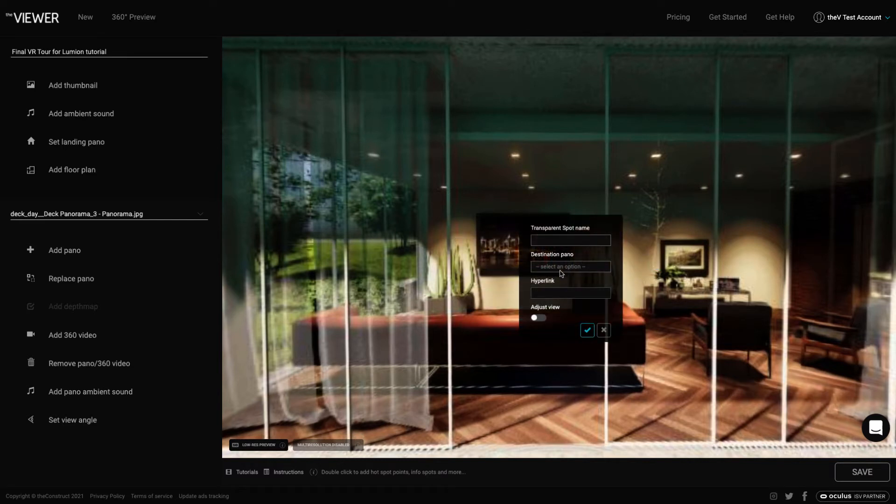
{"action": "left_click", "coordinate": [570, 267]}
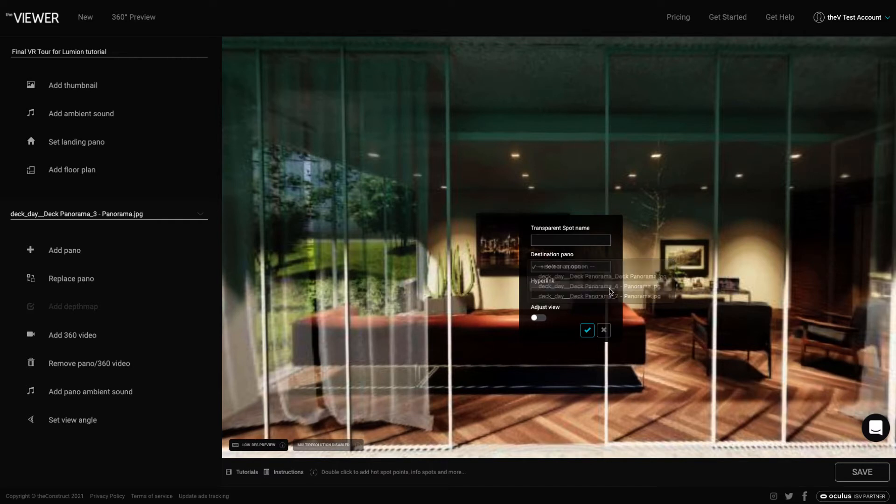
{"action": "left_click", "coordinate": [581, 286]}
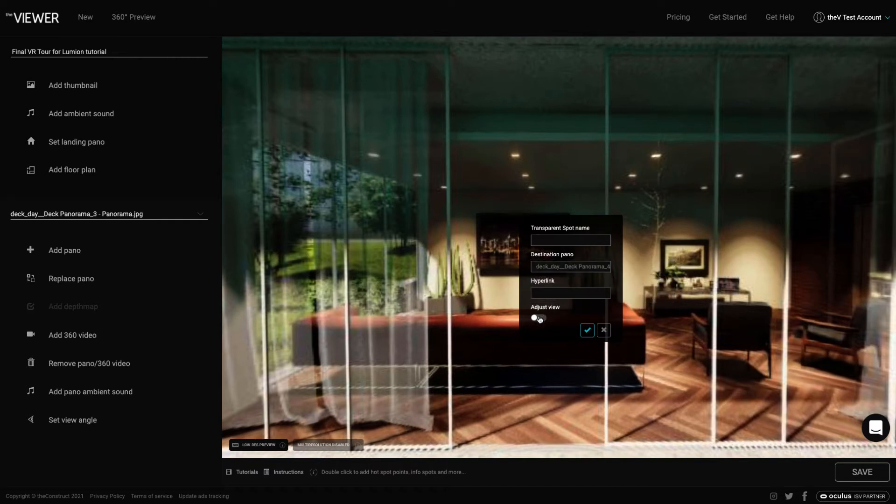
{"action": "left_click", "coordinate": [603, 331]}
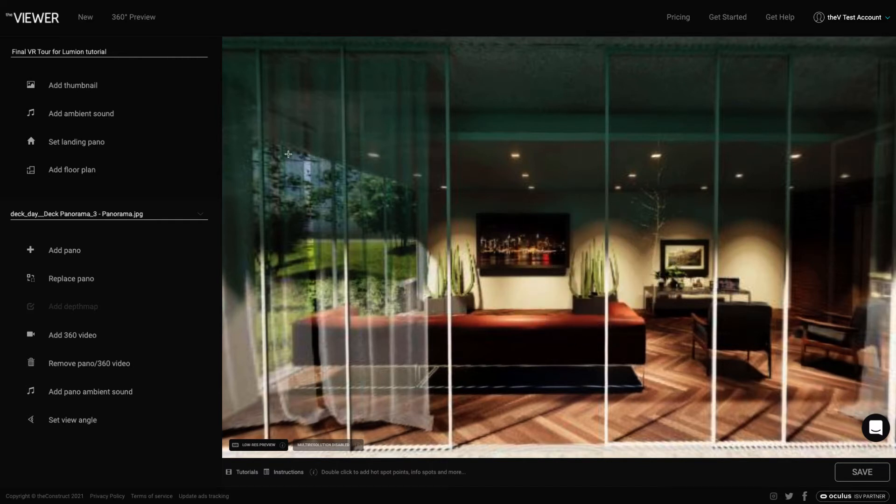
{"action": "left_click_drag", "start_coordinate": [288, 155], "coordinate": [830, 402]}
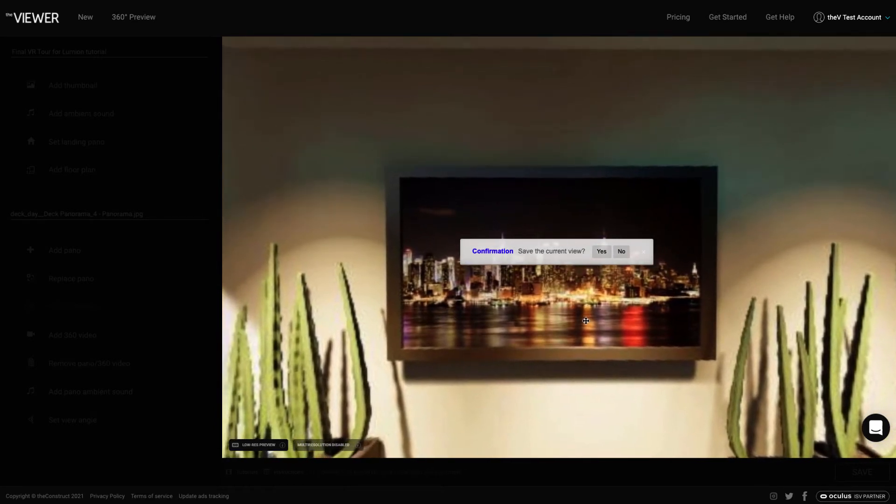
{"action": "left_click", "coordinate": [600, 252]}
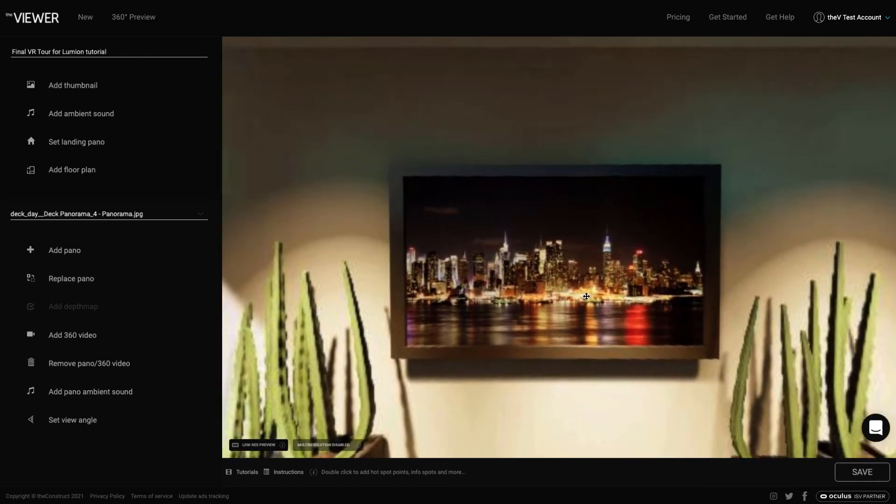
{"action": "left_click_drag", "start_coordinate": [586, 296], "coordinate": [422, 264]}
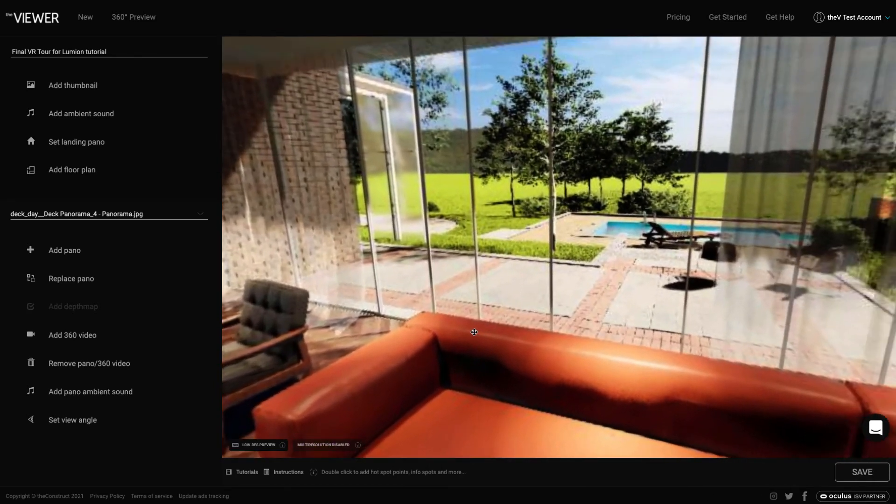
{"action": "left_click_drag", "start_coordinate": [474, 332], "coordinate": [535, 369]}
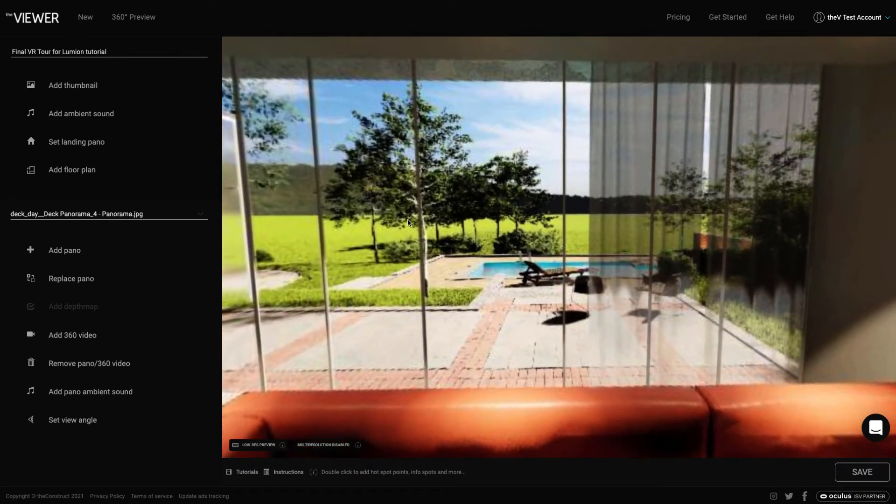
Add a transparent spot in Deck Panorama_4 leading to Deck Panorama_3, saving a pool-facing arrival view
{"action": "double_click", "coordinate": [408, 223]}
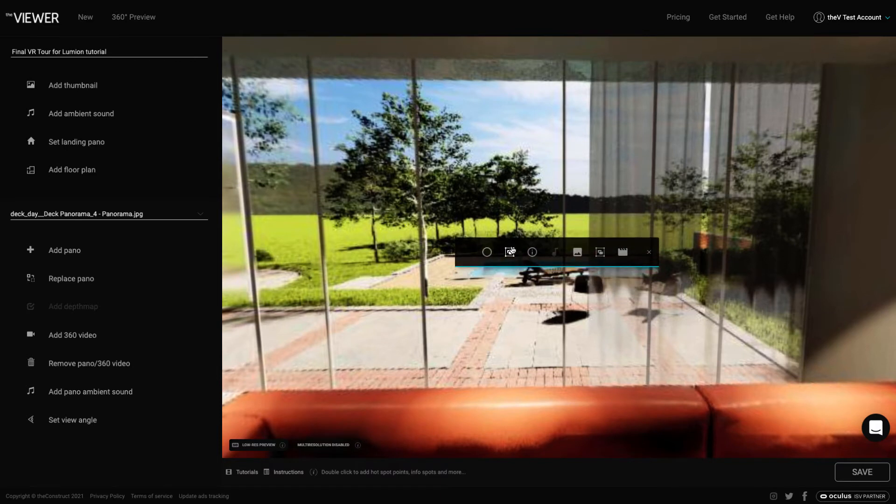
{"action": "left_click", "coordinate": [510, 252]}
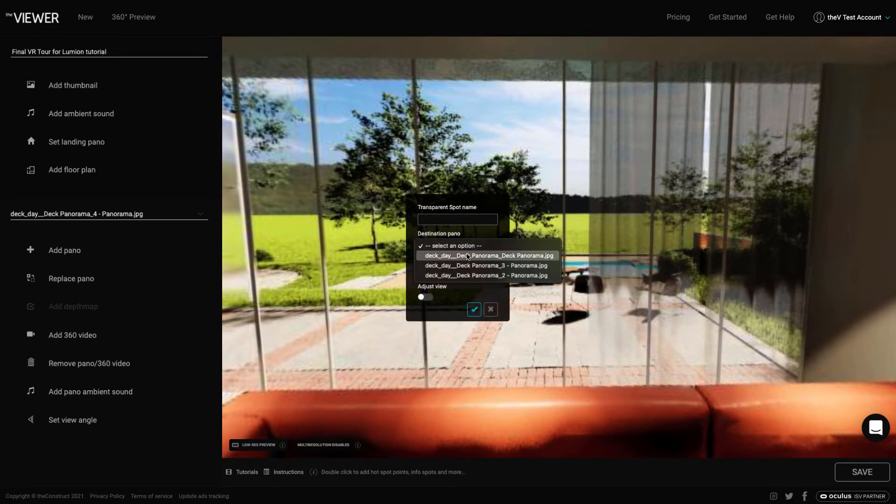
{"action": "left_click", "coordinate": [487, 255]}
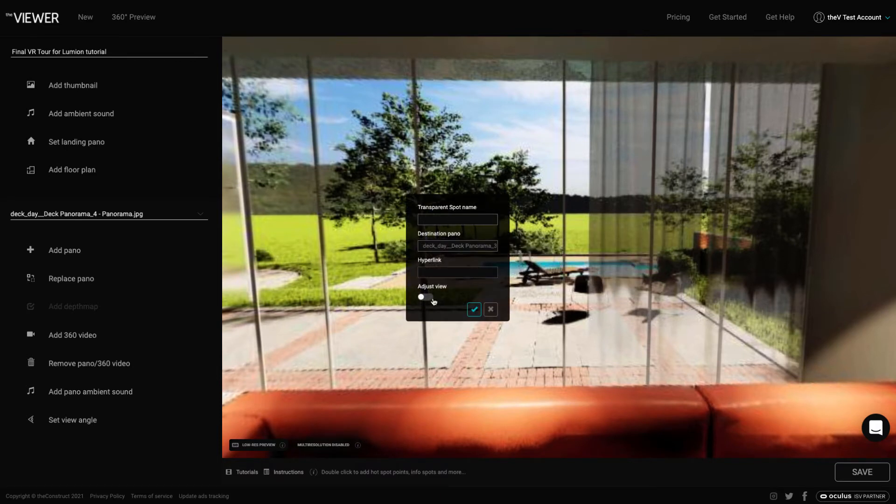
{"action": "left_click", "coordinate": [491, 309]}
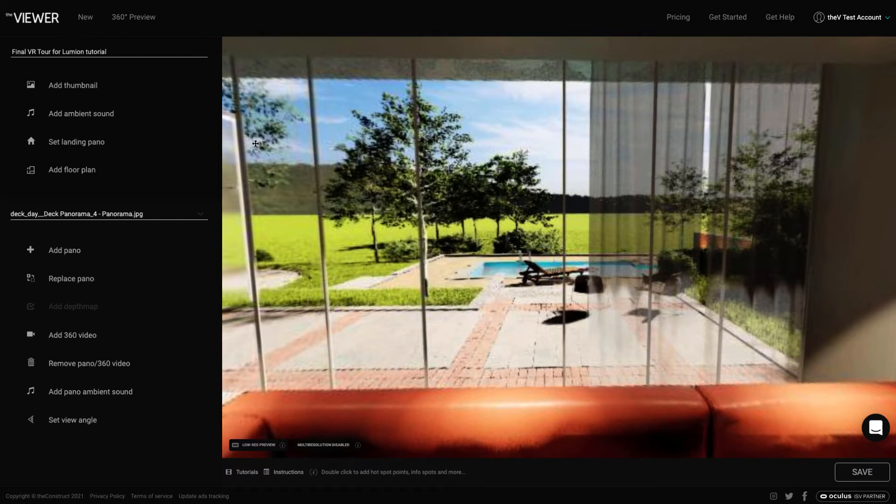
{"action": "left_click_drag", "start_coordinate": [257, 142], "coordinate": [835, 400]}
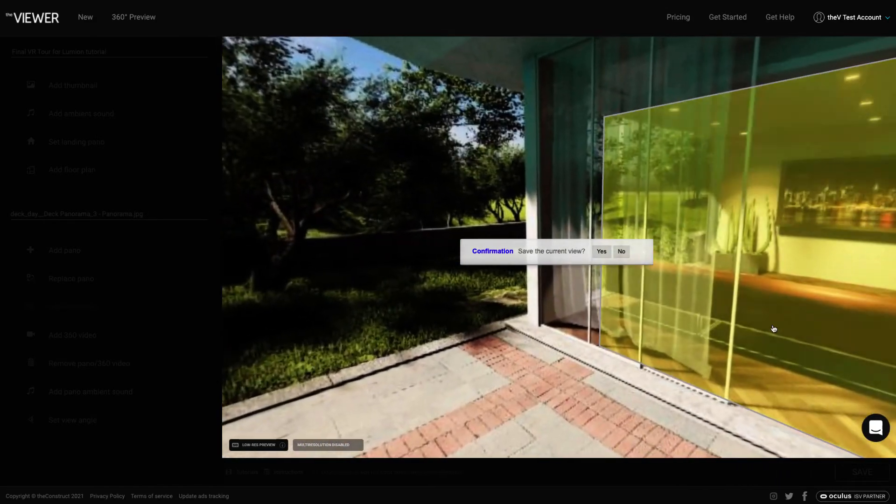
{"action": "left_click_drag", "start_coordinate": [774, 329], "coordinate": [659, 322]}
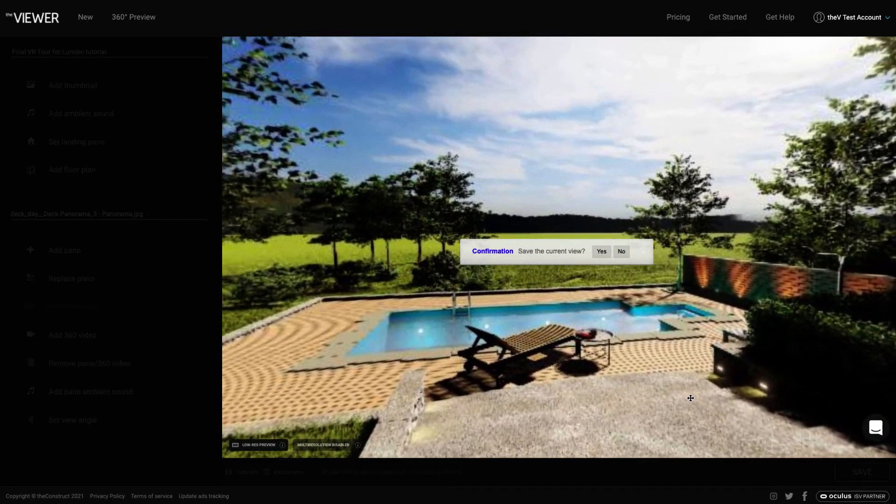
{"action": "left_click", "coordinate": [601, 252]}
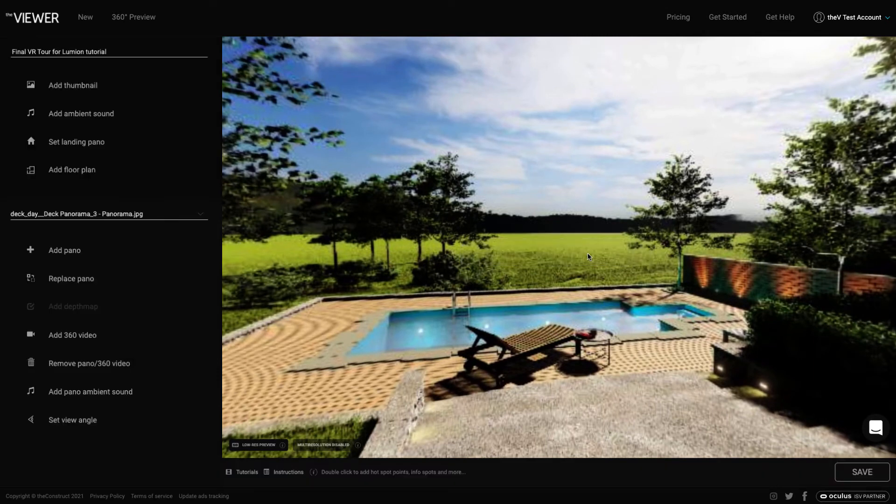
{"action": "mouse_move", "coordinate": [624, 270]}
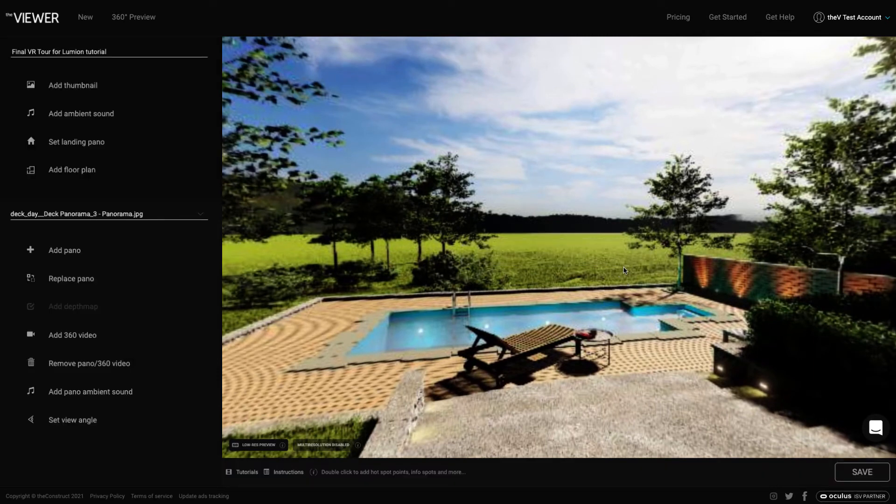
Add a transparent spot in Deck Panorama_3 to Deck Panorama_2 with an adjusted, saved arrival view
{"action": "double_click", "coordinate": [624, 270]}
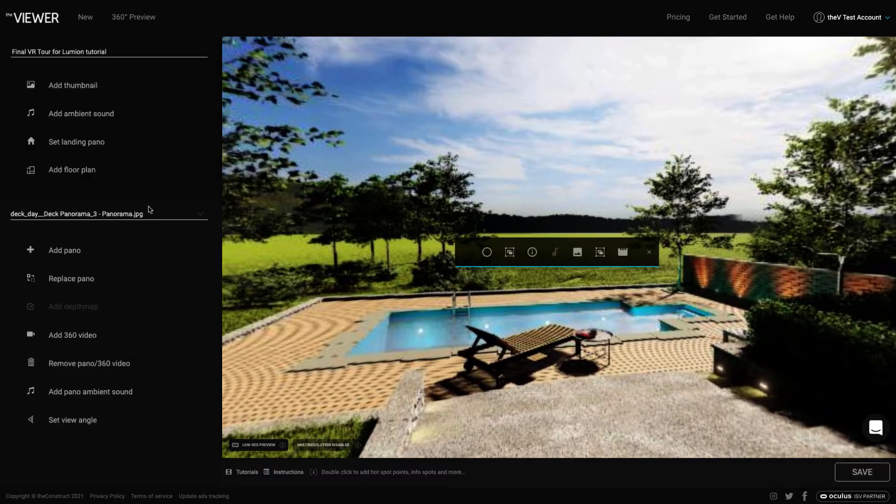
{"action": "left_click", "coordinate": [487, 252]}
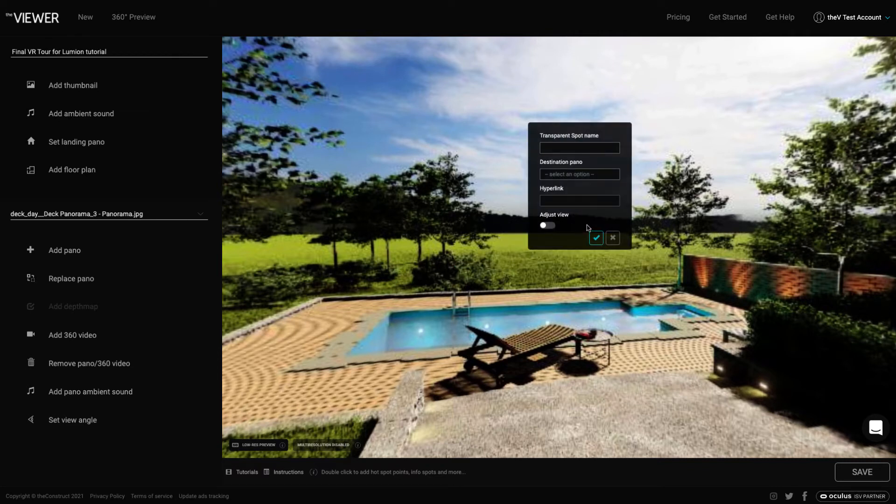
{"action": "left_click", "coordinate": [579, 174]}
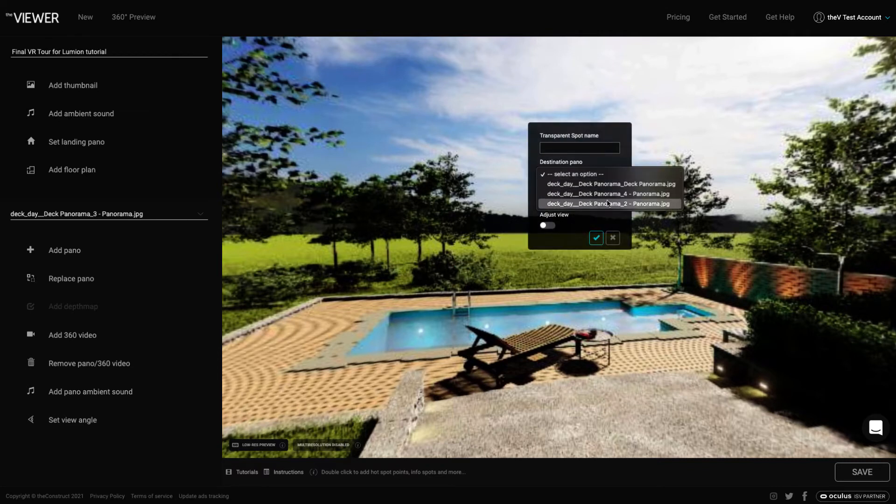
{"action": "left_click", "coordinate": [609, 204]}
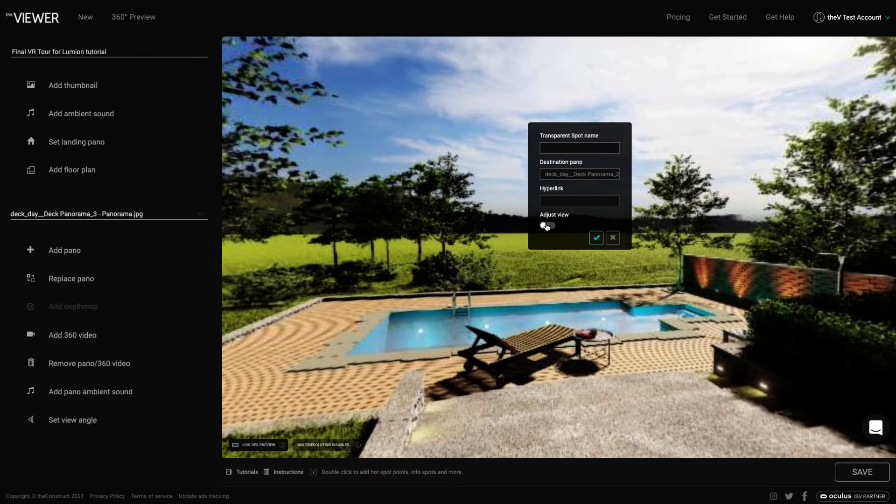
{"action": "left_click", "coordinate": [612, 237]}
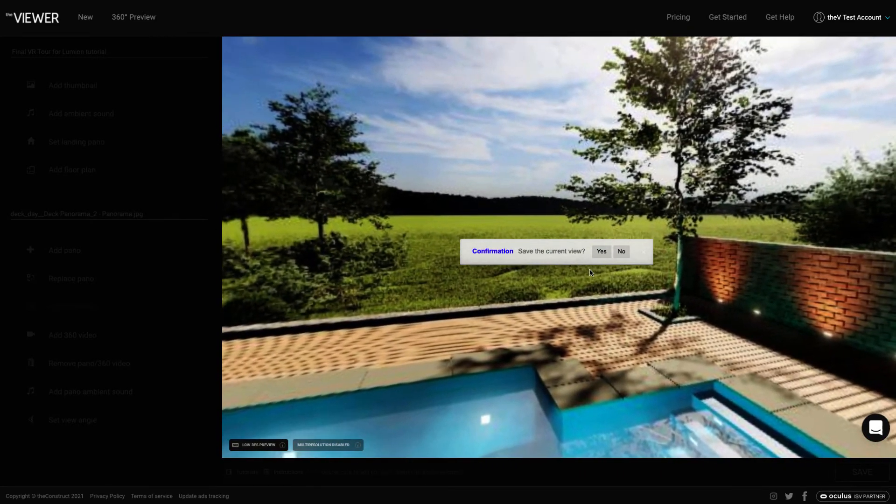
{"action": "left_click", "coordinate": [601, 252]}
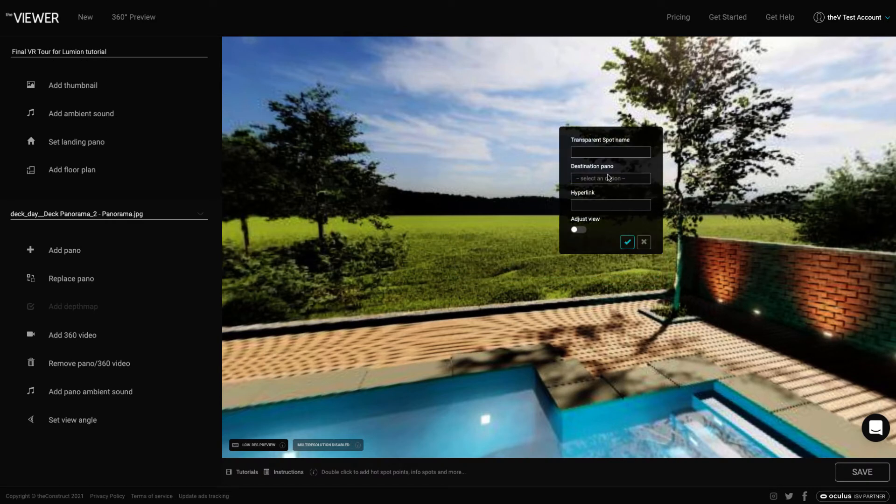
Place a transparent spot over the pool linking to the landing Deck Panorama, saving its arrival view
{"action": "left_click", "coordinate": [610, 177]}
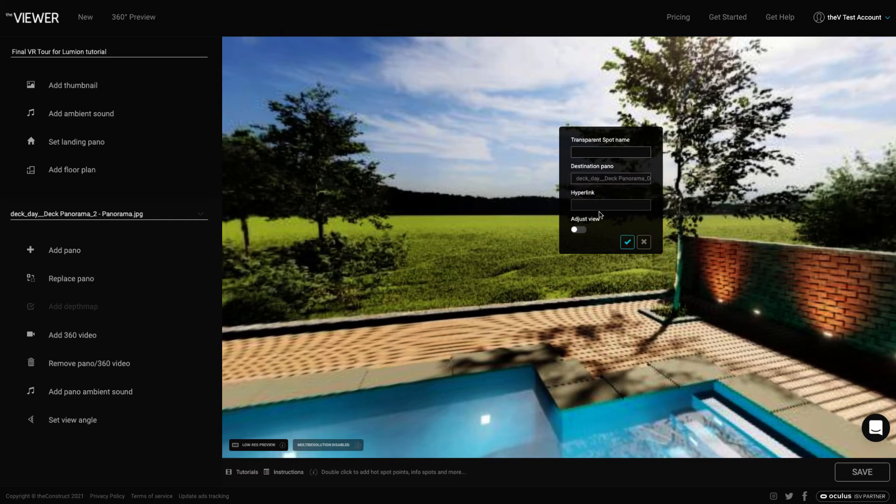
{"action": "left_click", "coordinate": [643, 242]}
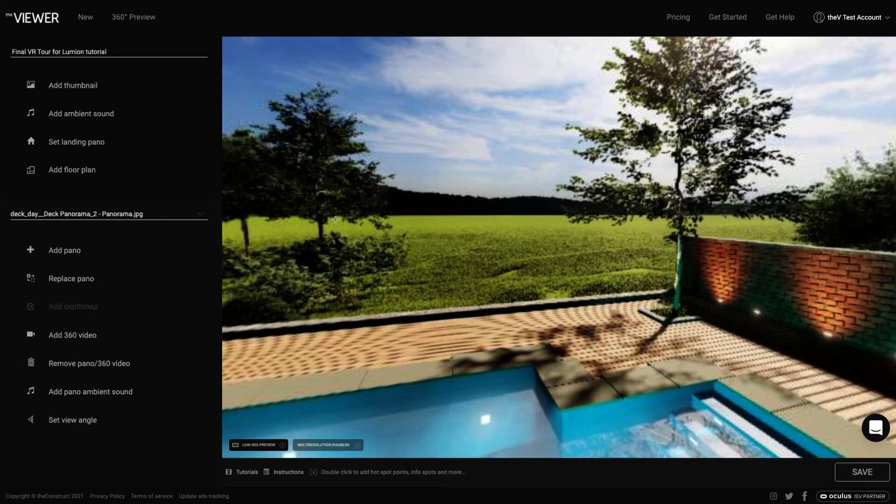
{"action": "left_click_drag", "start_coordinate": [336, 220], "coordinate": [808, 427]}
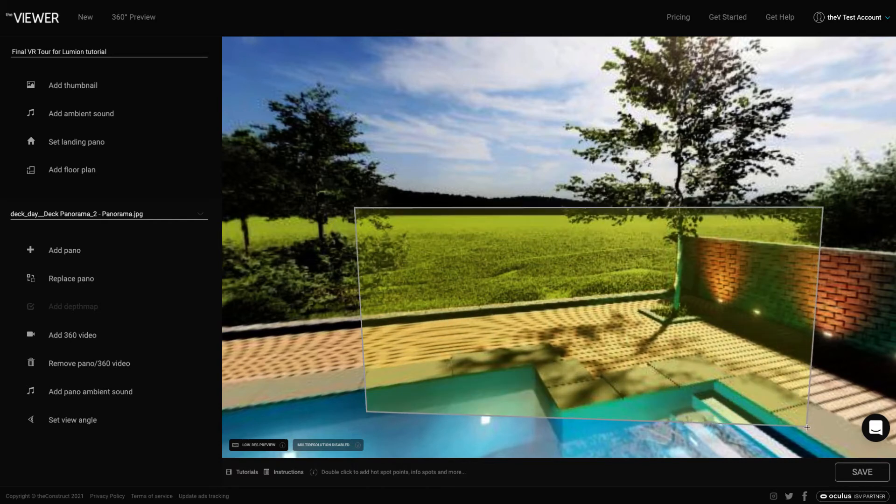
{"action": "left_click", "coordinate": [76, 142]}
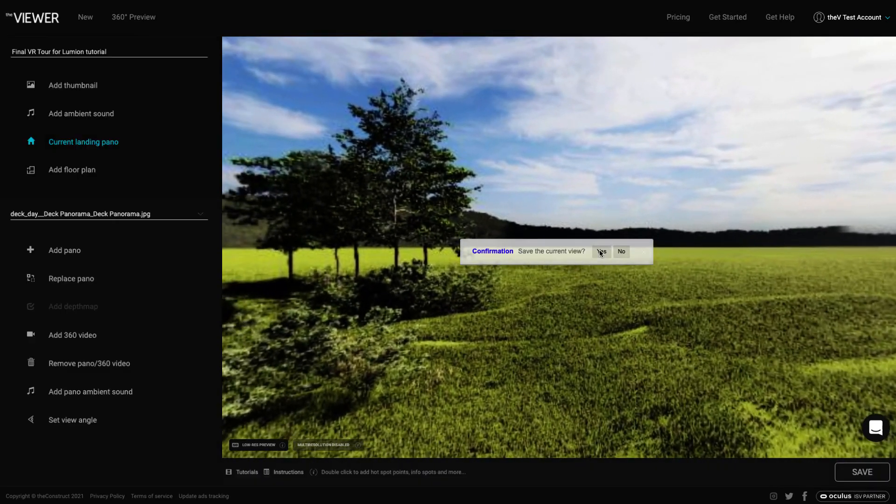
{"action": "left_click", "coordinate": [601, 252]}
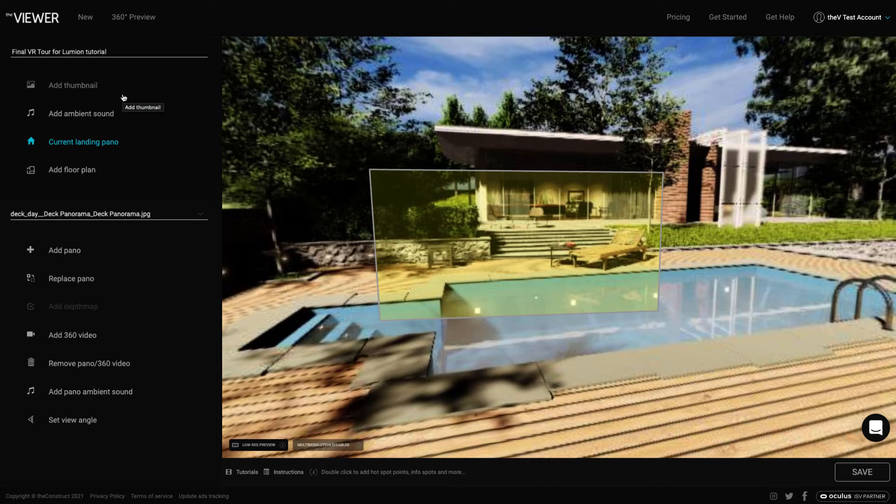
{"action": "mouse_move", "coordinate": [64, 117]}
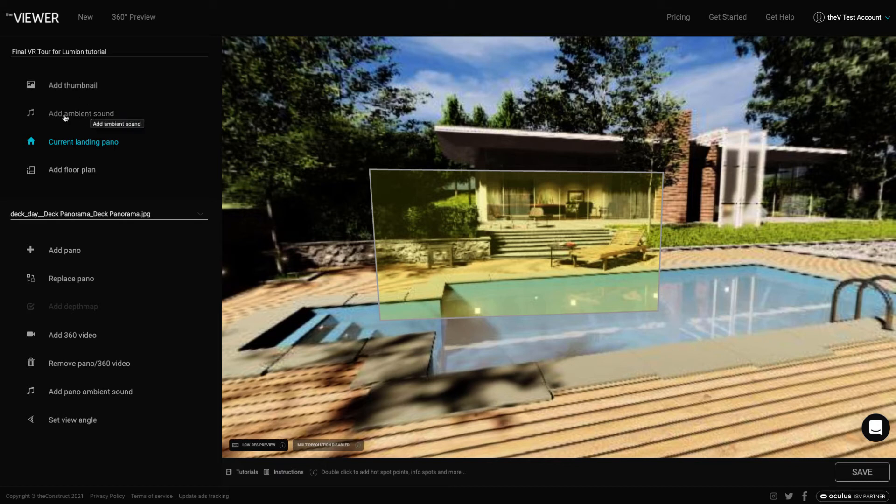
{"action": "mouse_move", "coordinate": [92, 132]}
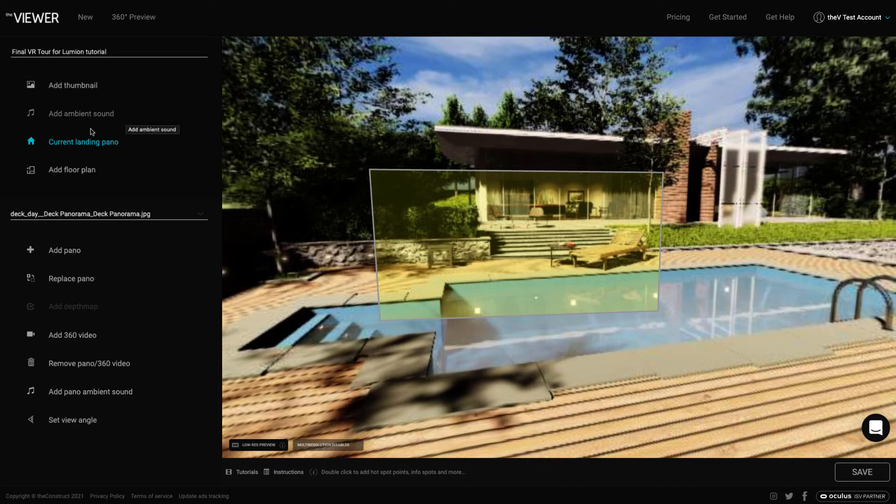
{"action": "mouse_move", "coordinate": [116, 328]}
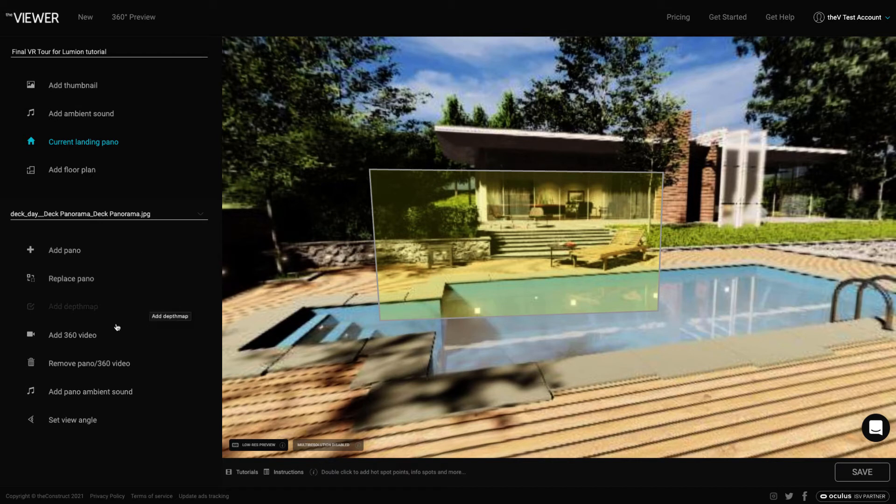
{"action": "mouse_move", "coordinate": [148, 428]}
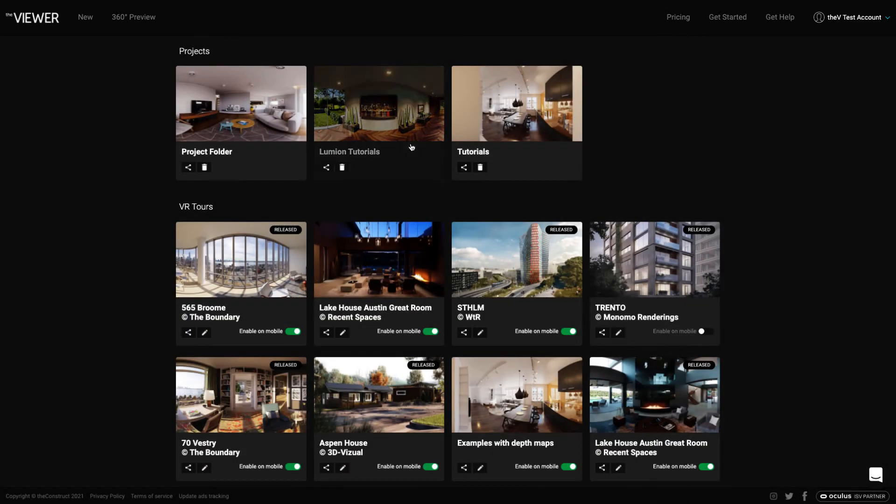
Open Final VR Tour for Lumion tutorial from the Lumion Tutorials folder
{"action": "left_click", "coordinate": [379, 104]}
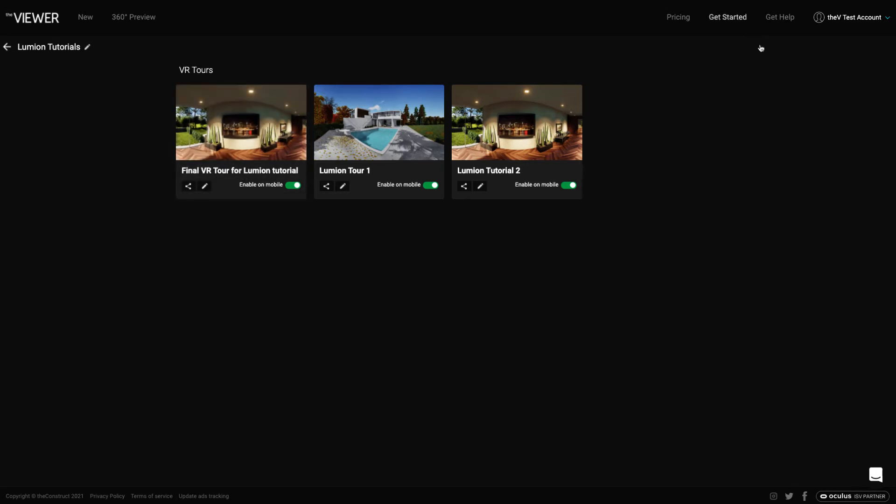
{"action": "left_click", "coordinate": [241, 123]}
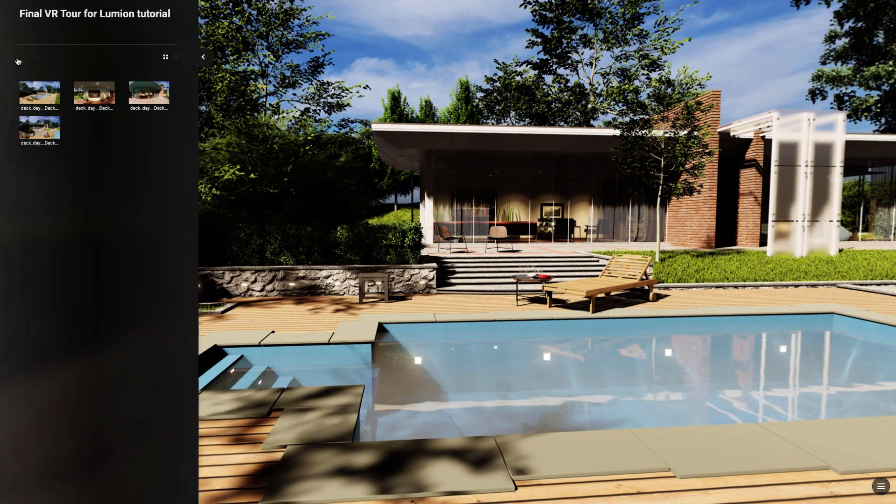
Go back to the Lumion Tutorials folder listing the three VR tours
{"action": "left_click", "coordinate": [180, 57]}
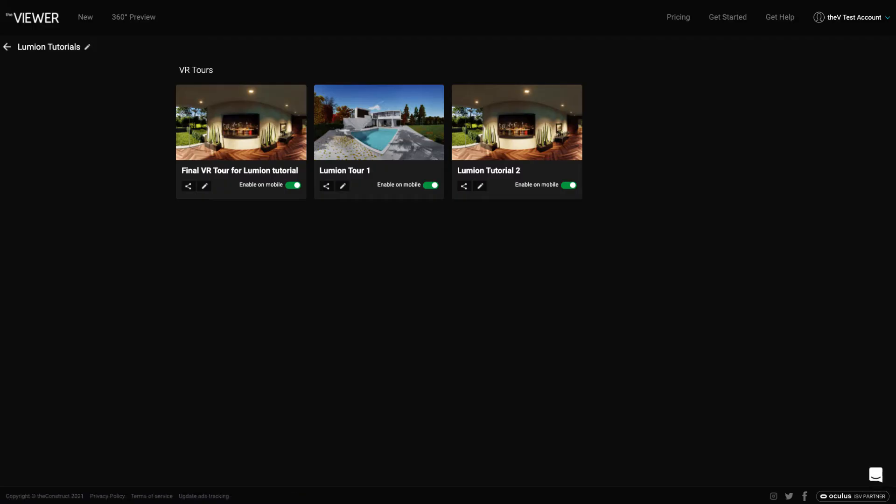
{"action": "mouse_move", "coordinate": [248, 252]}
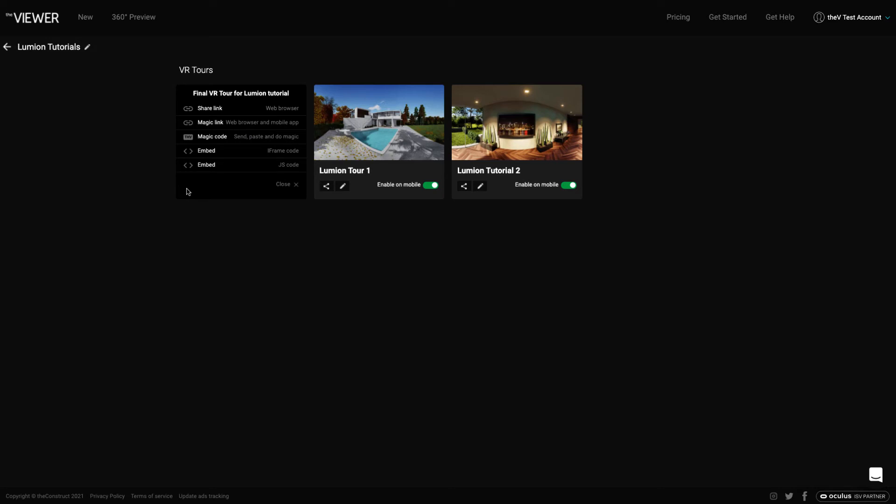
Copy the share link of Final VR Tour for Lumion tutorial
{"action": "left_click", "coordinate": [209, 108]}
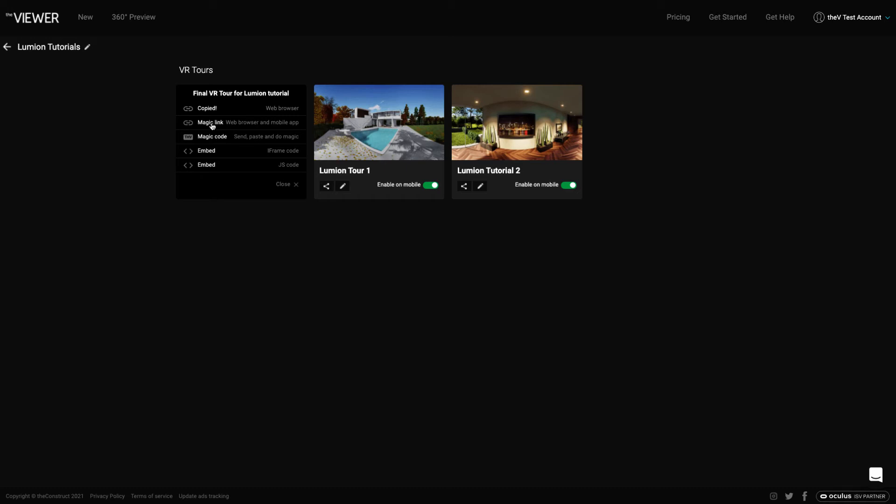
{"action": "mouse_move", "coordinate": [216, 127]}
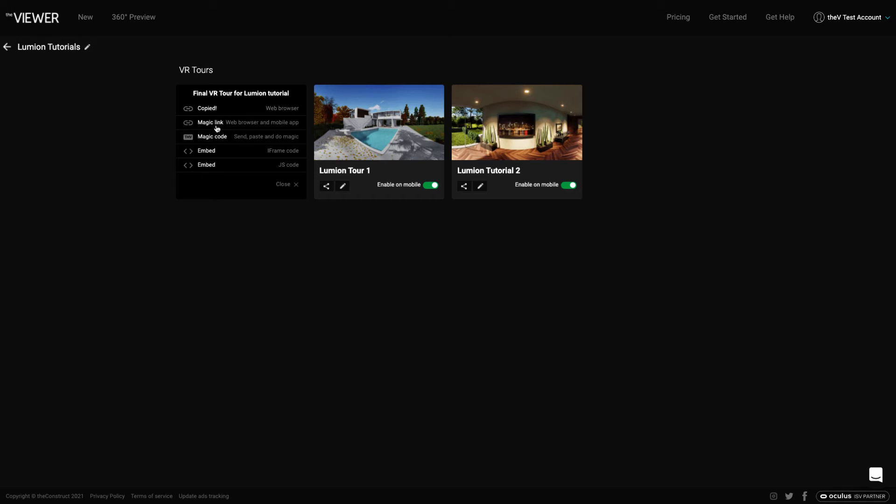
{"action": "mouse_move", "coordinate": [213, 123]}
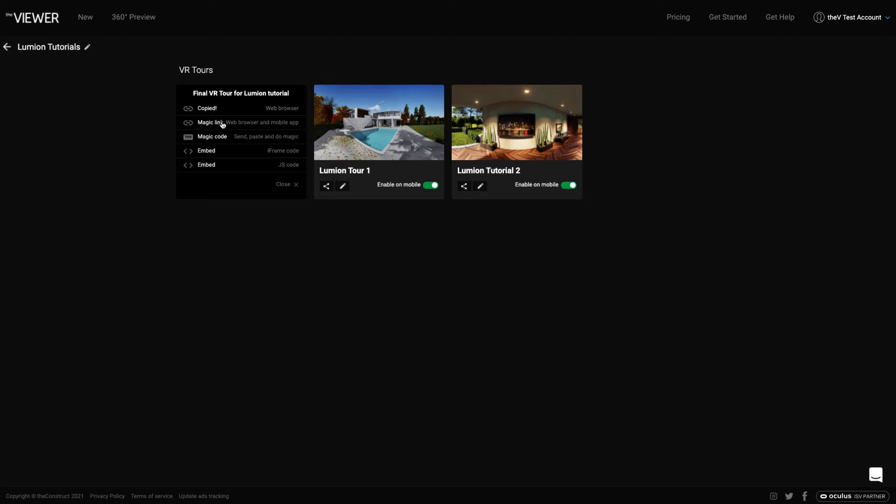
{"action": "mouse_move", "coordinate": [232, 126]}
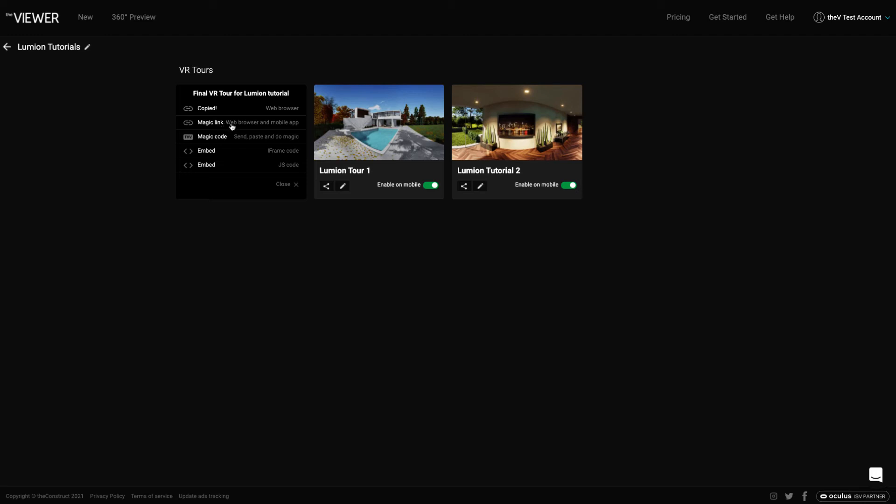
{"action": "mouse_move", "coordinate": [209, 125]}
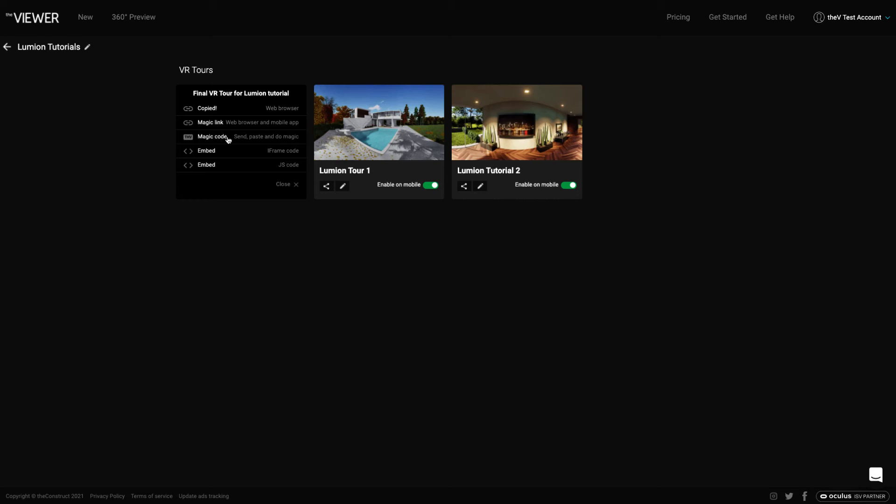
{"action": "mouse_move", "coordinate": [222, 139]}
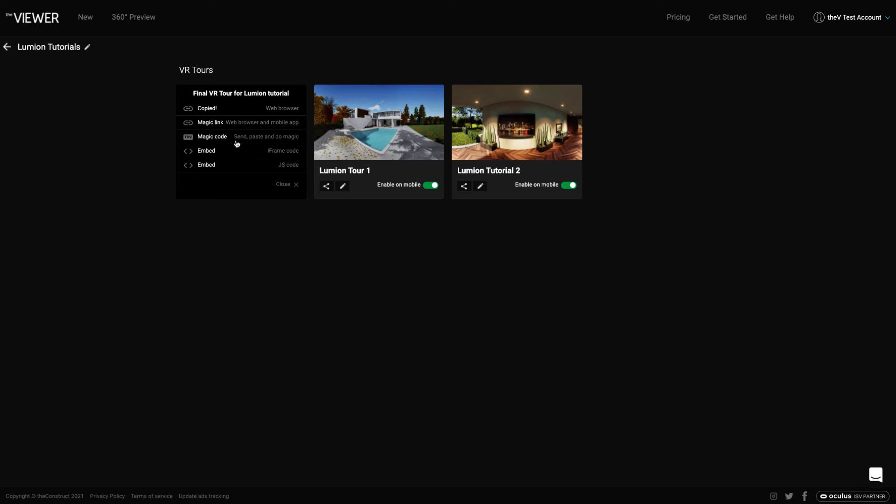
{"action": "mouse_move", "coordinate": [226, 143]}
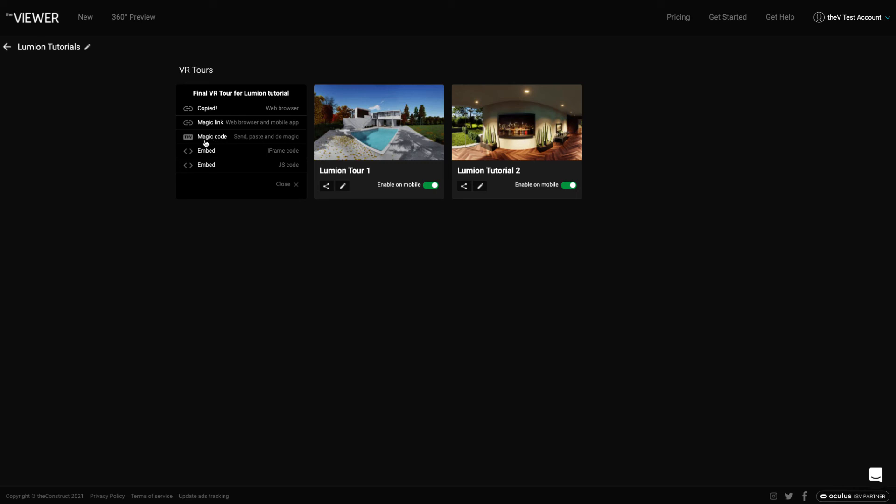
{"action": "mouse_move", "coordinate": [219, 141]}
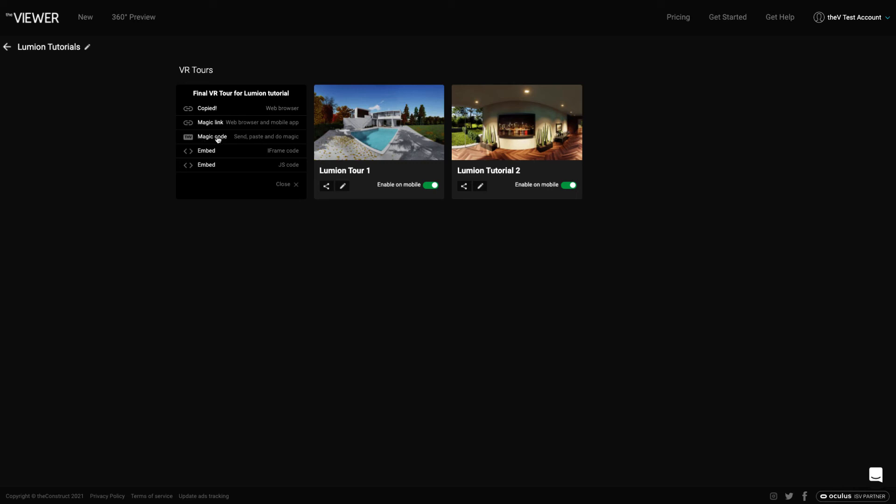
{"action": "mouse_move", "coordinate": [207, 155]}
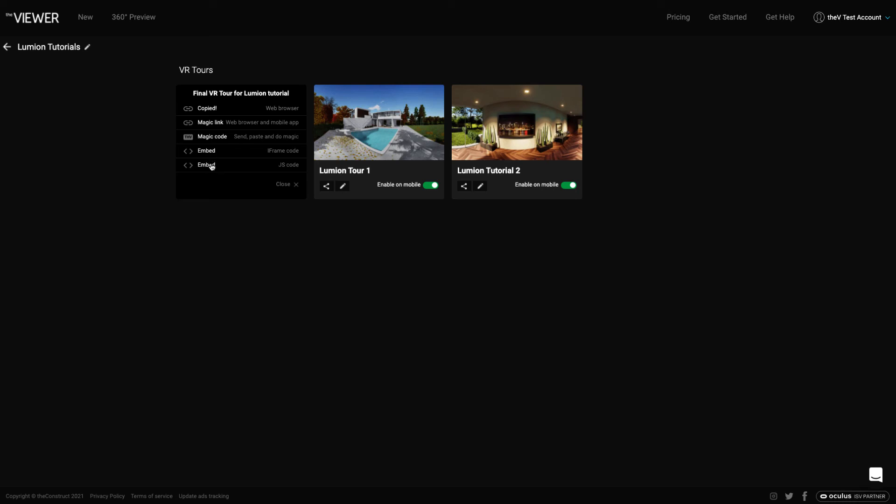
{"action": "mouse_move", "coordinate": [251, 151]}
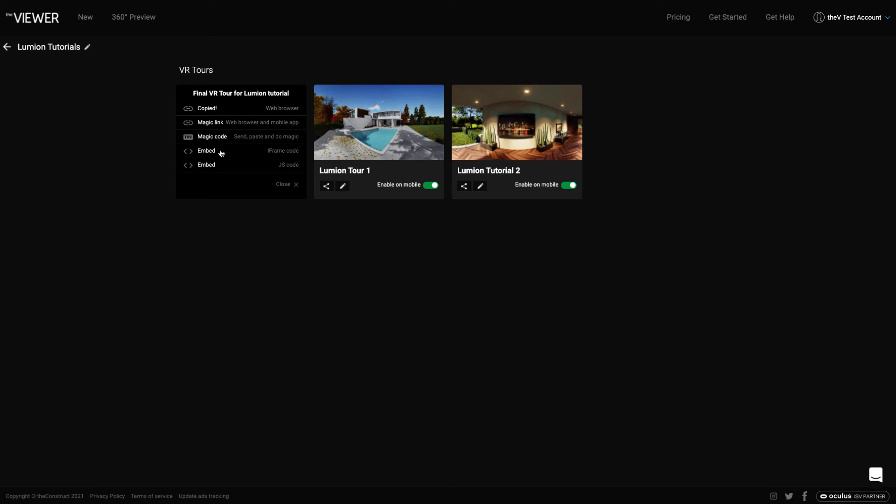
{"action": "mouse_move", "coordinate": [219, 170]}
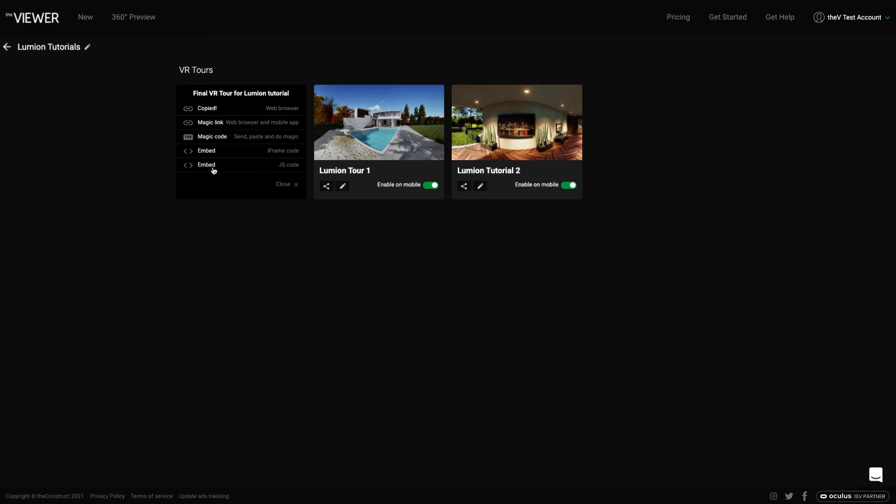
{"action": "mouse_move", "coordinate": [210, 153]}
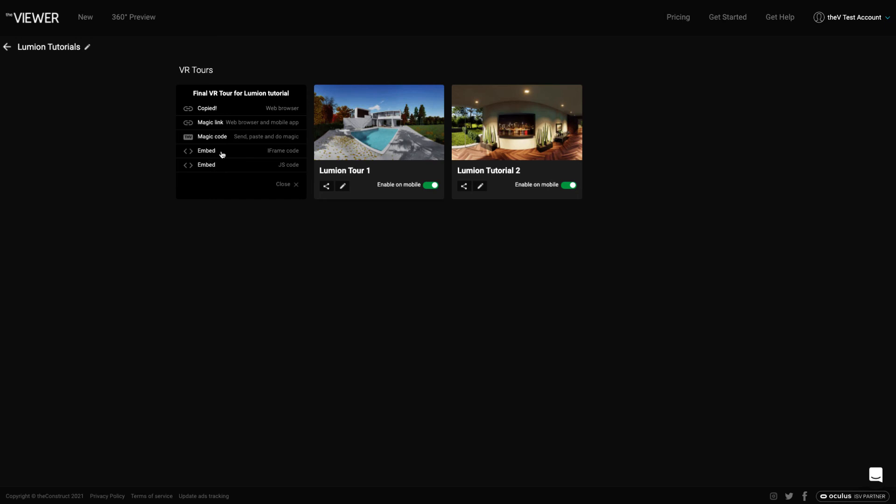
{"action": "mouse_move", "coordinate": [273, 155]}
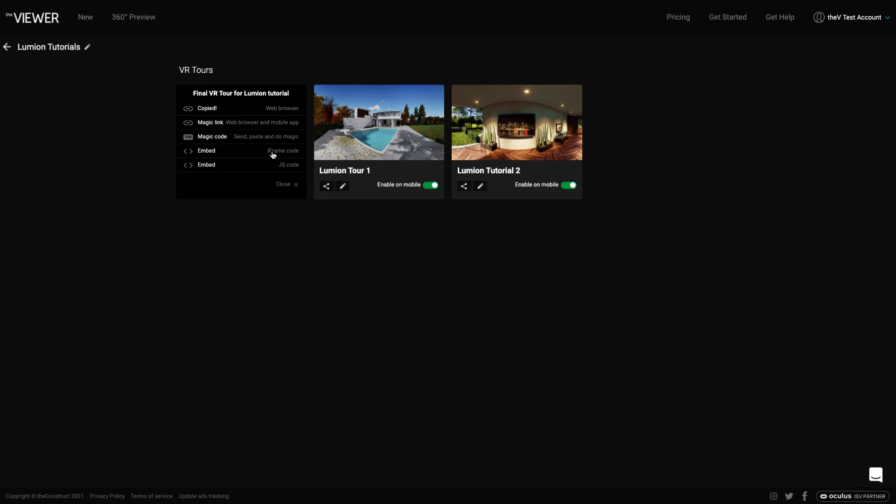
{"action": "mouse_move", "coordinate": [239, 154]}
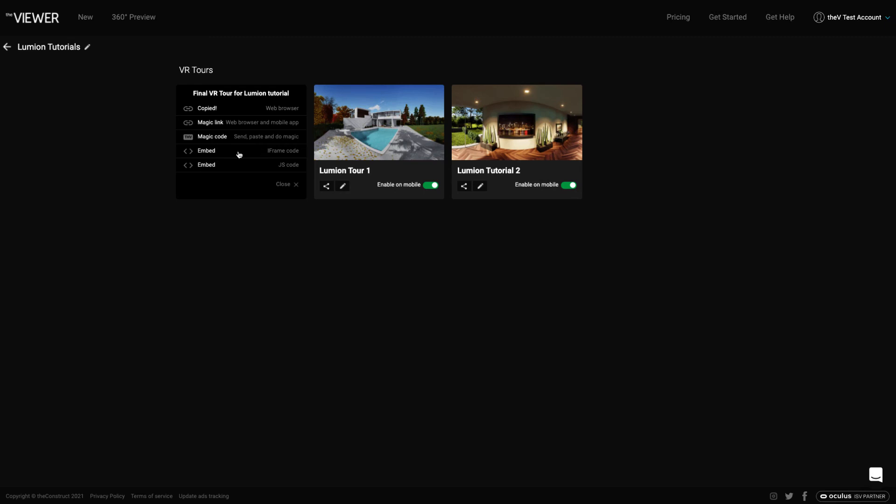
{"action": "mouse_move", "coordinate": [237, 155]}
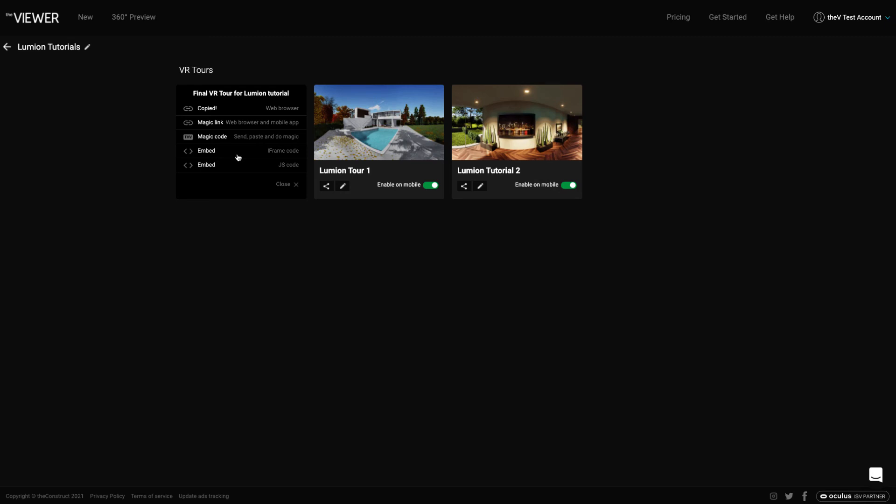
{"action": "mouse_move", "coordinate": [224, 157]}
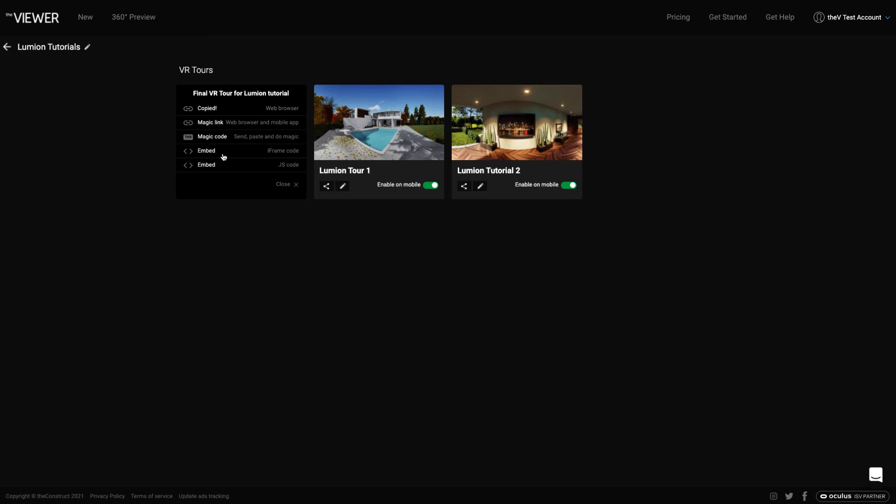
{"action": "mouse_move", "coordinate": [224, 166]}
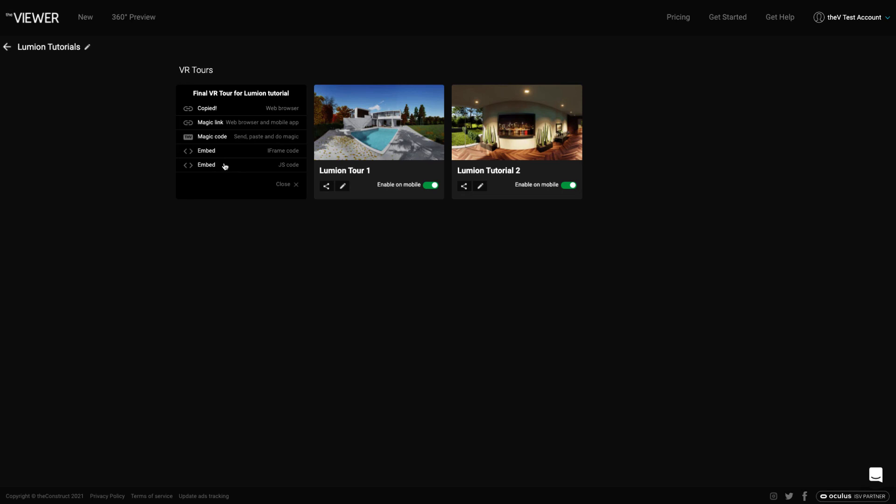
{"action": "mouse_move", "coordinate": [261, 112]}
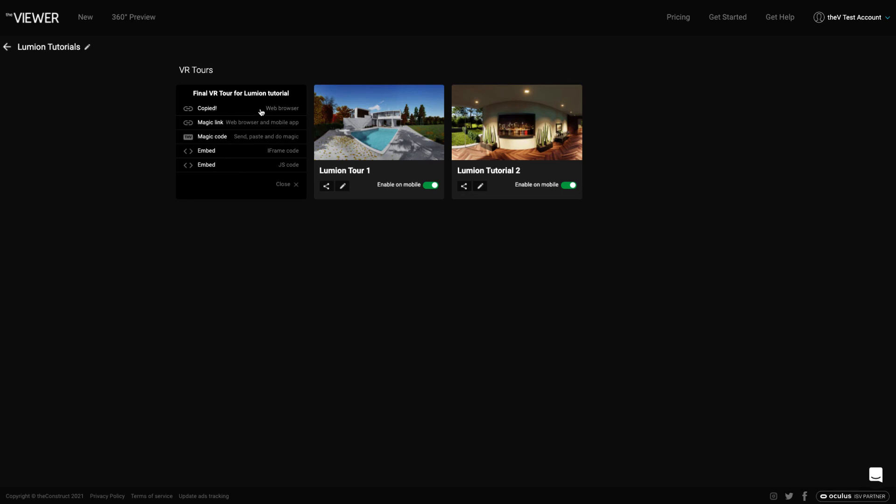
{"action": "mouse_move", "coordinate": [223, 125]}
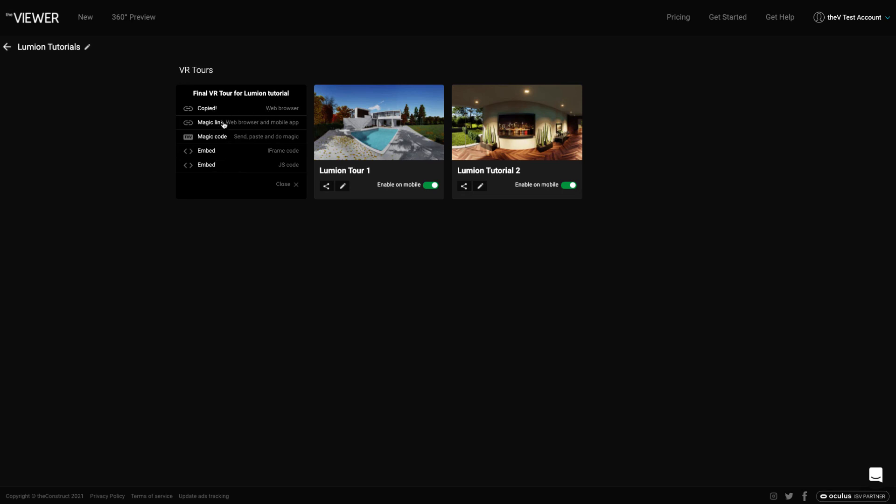
{"action": "mouse_move", "coordinate": [226, 139]}
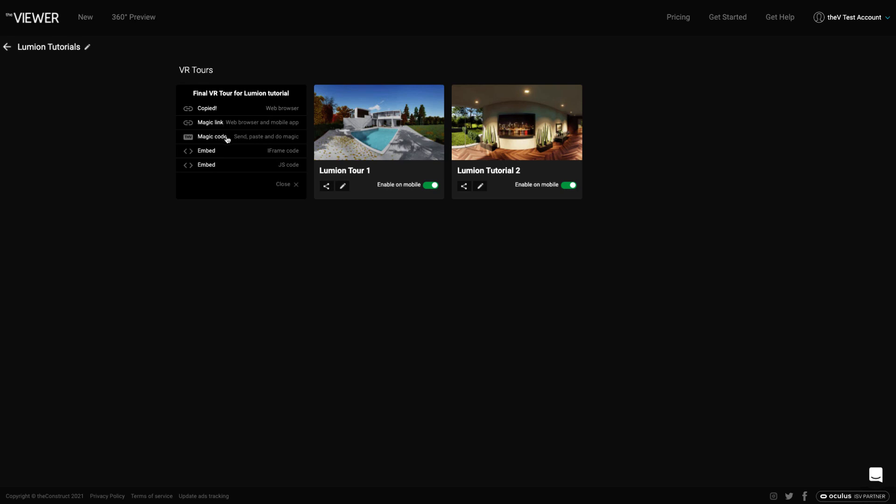
{"action": "mouse_move", "coordinate": [252, 161]}
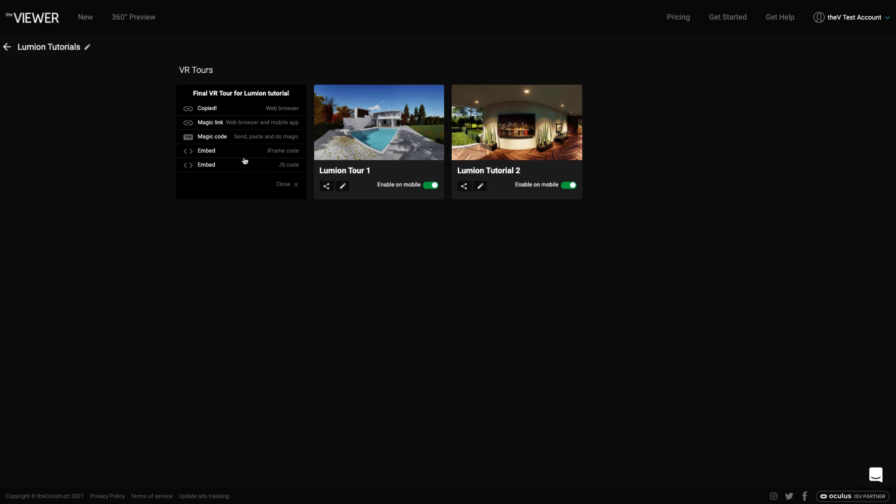
{"action": "mouse_move", "coordinate": [251, 170]}
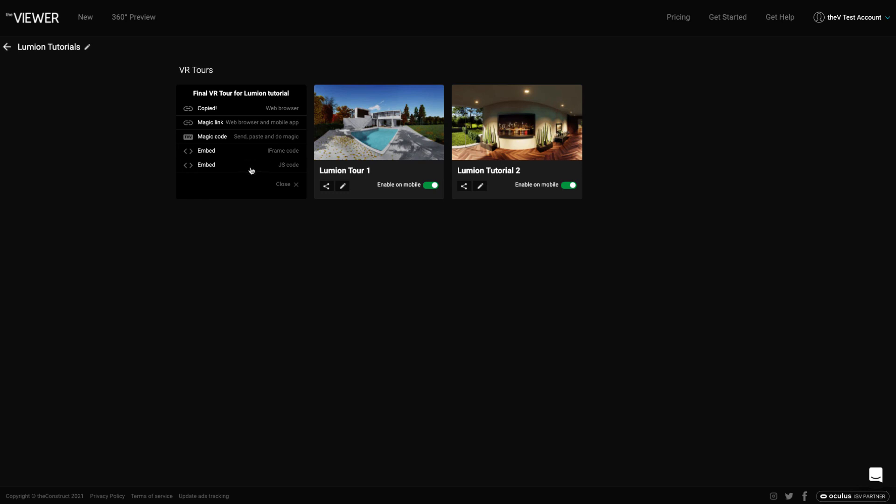
{"action": "mouse_move", "coordinate": [252, 168]}
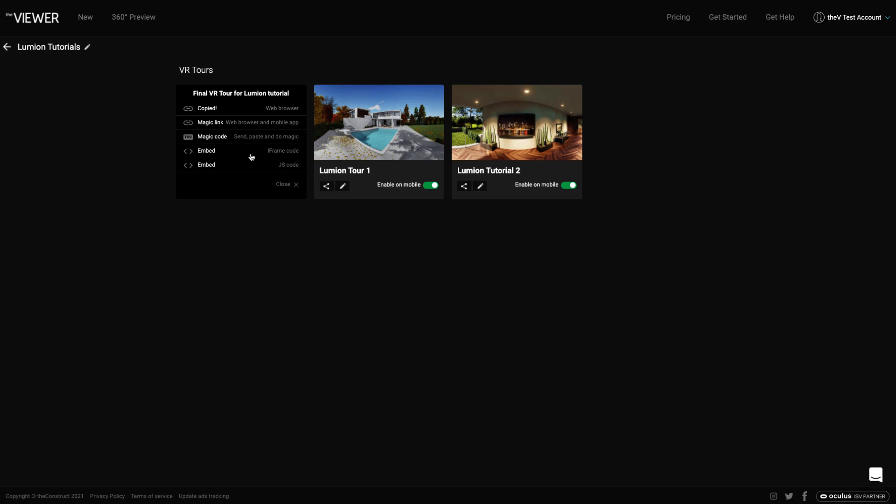
{"action": "mouse_move", "coordinate": [249, 164]}
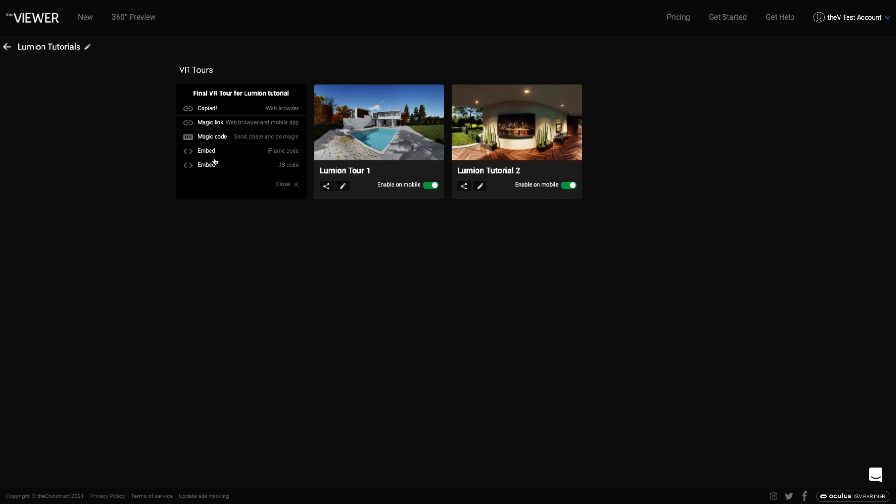
{"action": "mouse_move", "coordinate": [213, 158]}
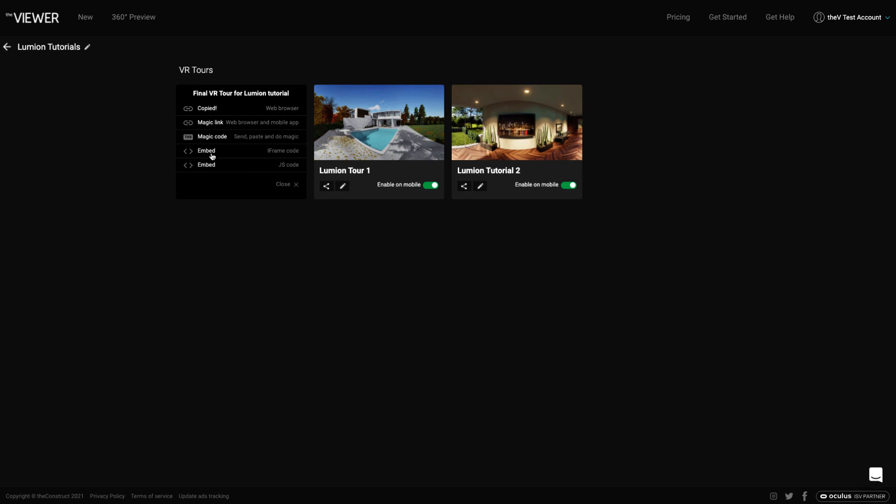
{"action": "mouse_move", "coordinate": [229, 153]}
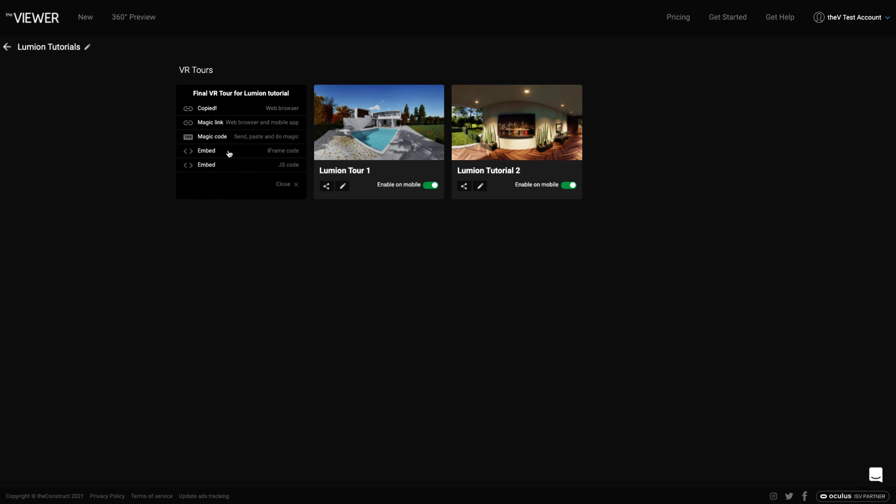
{"action": "mouse_move", "coordinate": [290, 184]}
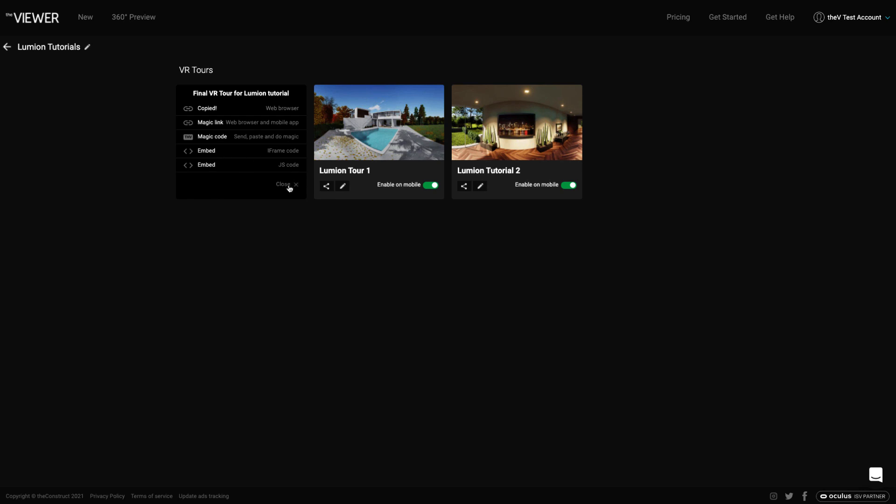
Close the share panel after reviewing Magic link, Magic code and Embed options
{"action": "left_click", "coordinate": [287, 184]}
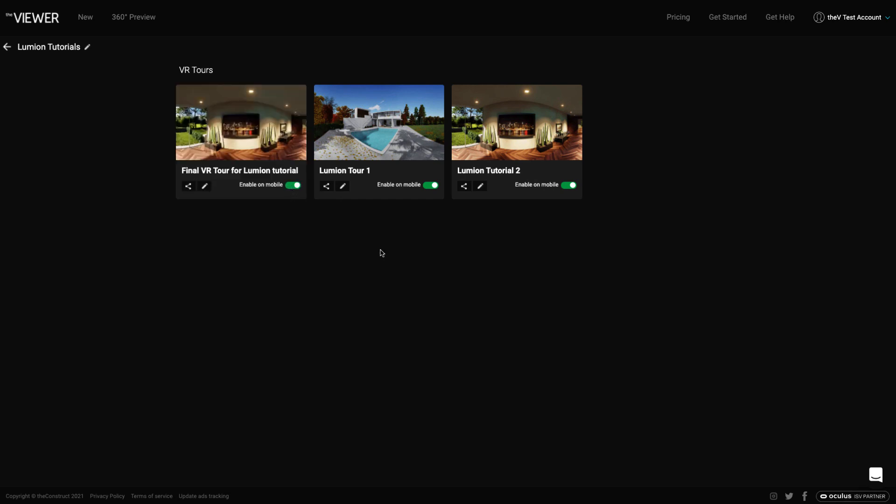
{"action": "mouse_move", "coordinate": [876, 474]}
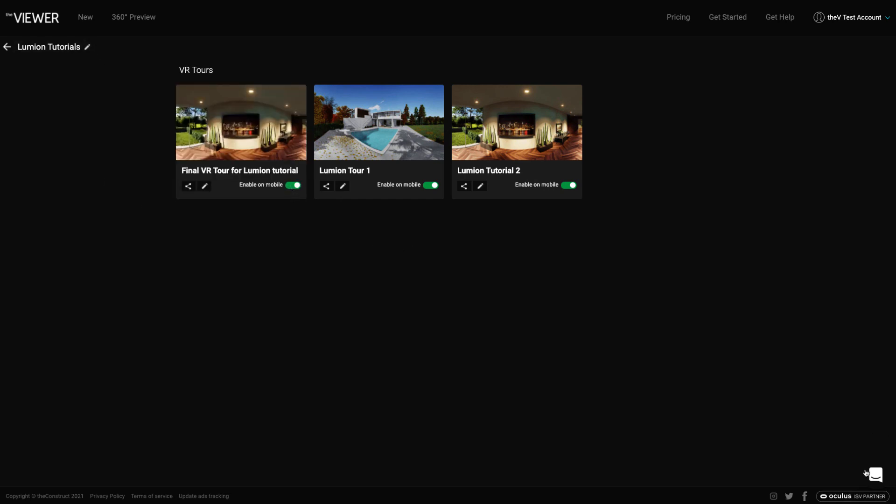
{"action": "mouse_move", "coordinate": [883, 477]}
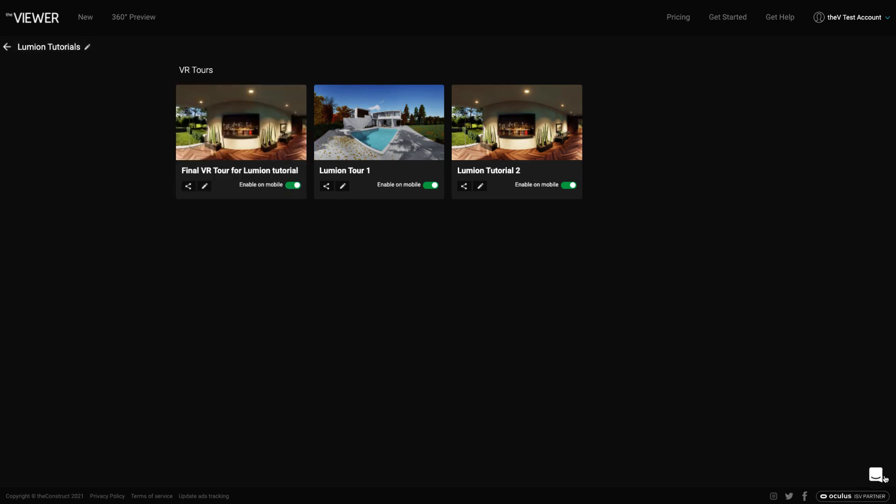
{"action": "mouse_move", "coordinate": [262, 35]}
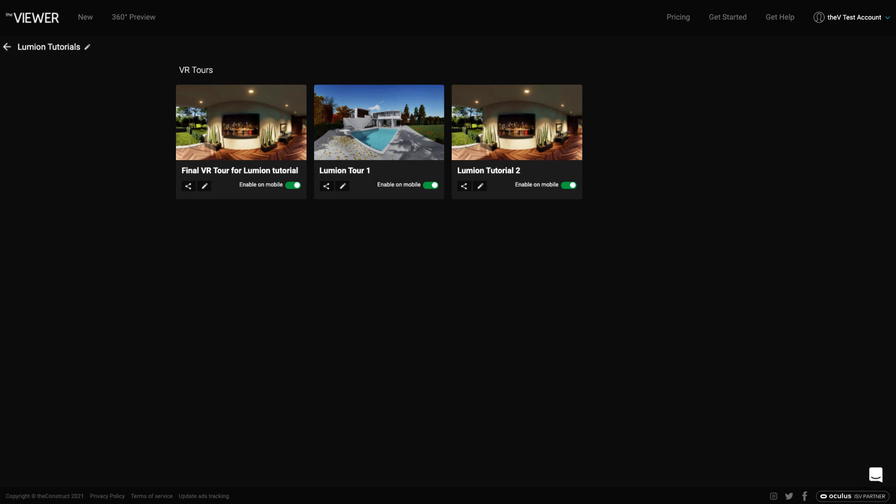
{"action": "left_click", "coordinate": [779, 18]}
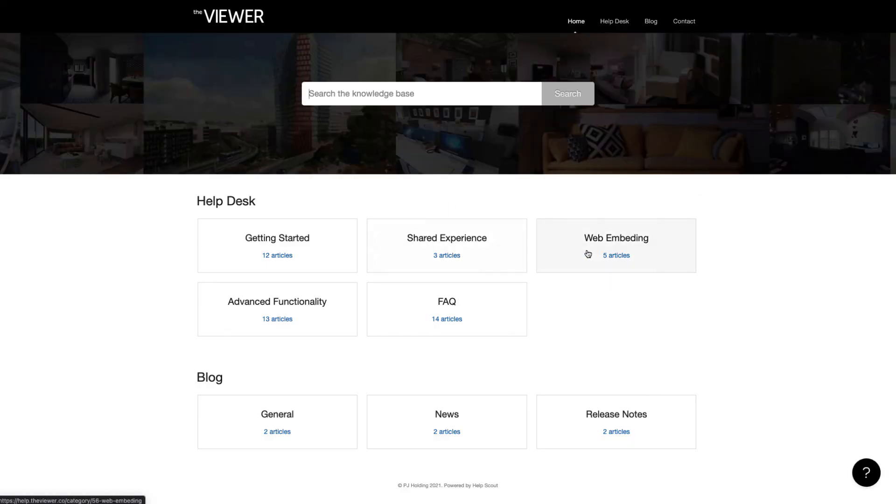
{"action": "mouse_move", "coordinate": [708, 250]}
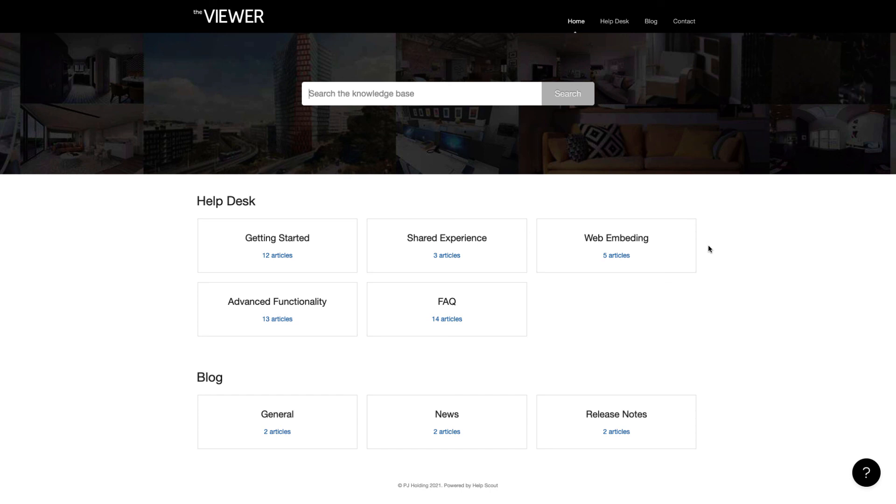
{"action": "mouse_move", "coordinate": [795, 374]}
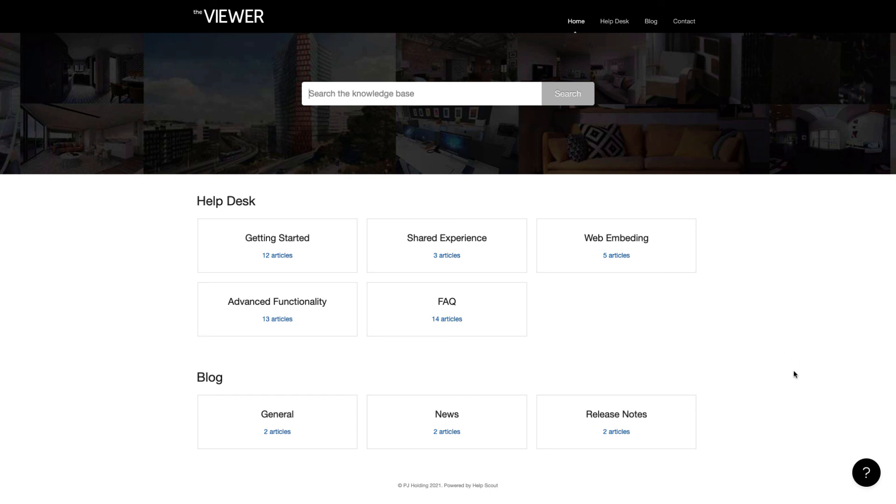
{"action": "mouse_move", "coordinate": [747, 357]}
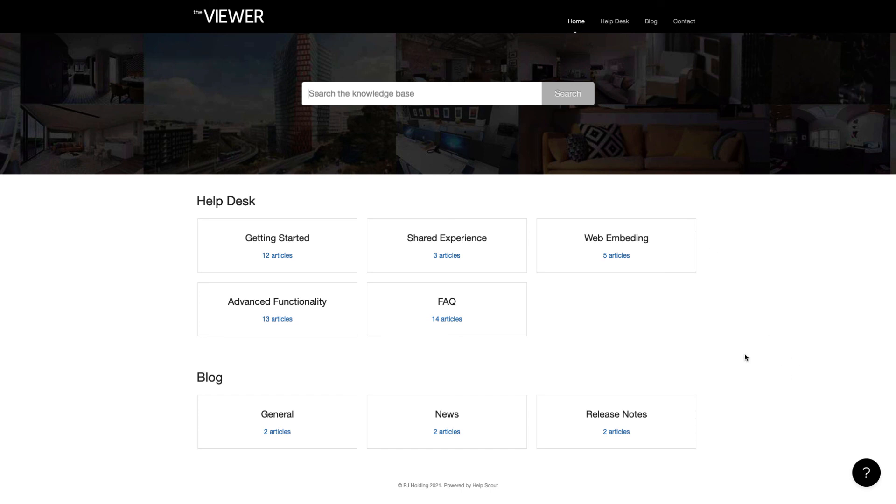
{"action": "mouse_move", "coordinate": [744, 344]}
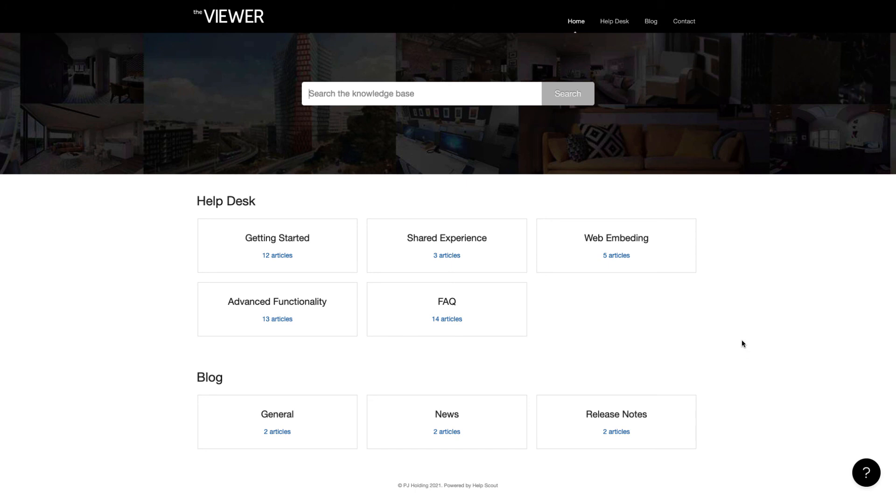
{"action": "mouse_move", "coordinate": [737, 342]}
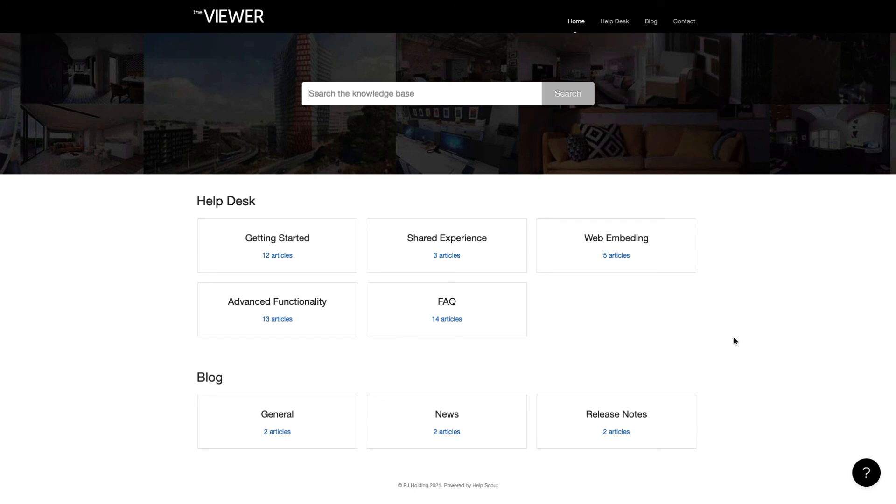
{"action": "mouse_move", "coordinate": [720, 329]}
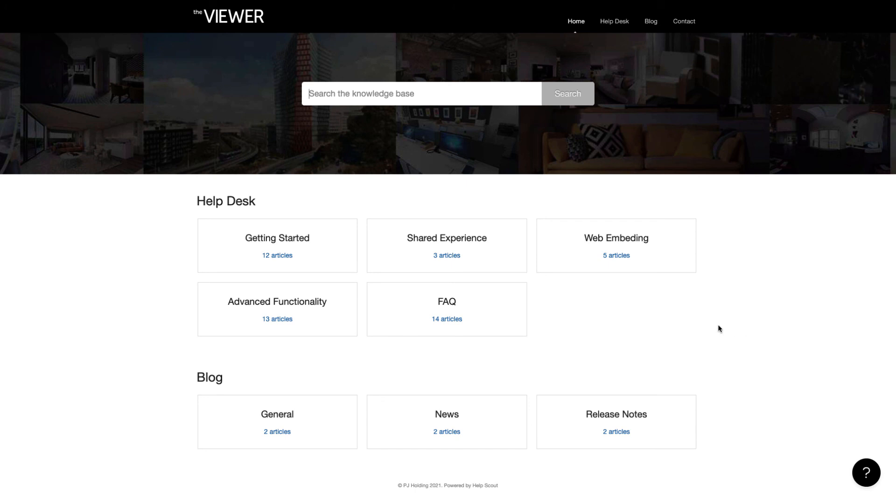